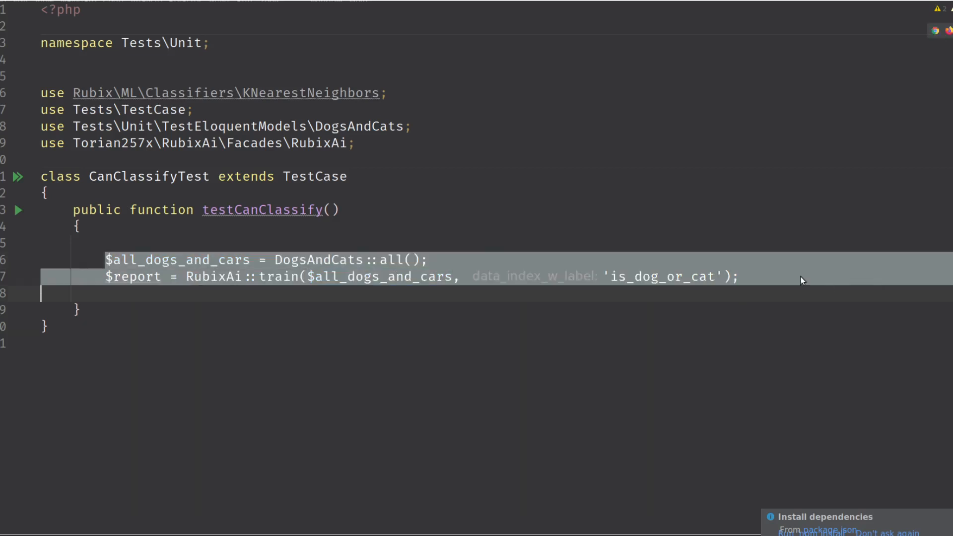
# Strip the train call back to two arguments, removing the trial estimator and trailing comma
pyautogui.click(176, 259)
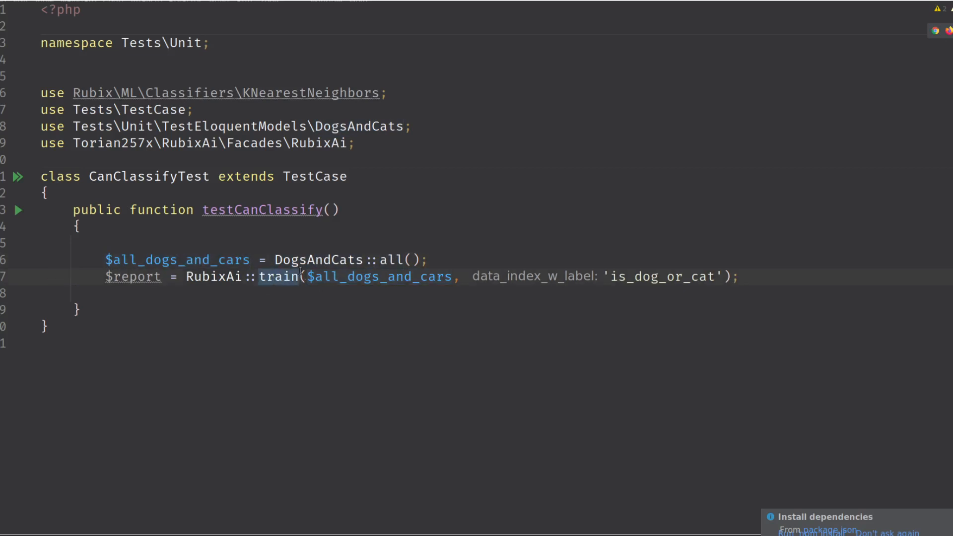
pyautogui.doubleClick(662, 277)
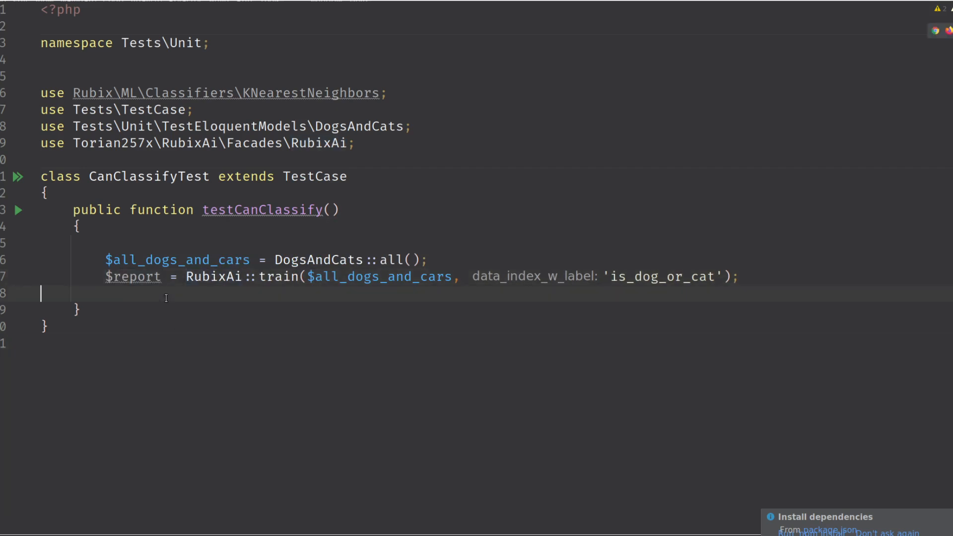
pyautogui.click(721, 276)
pyautogui.write(', est')
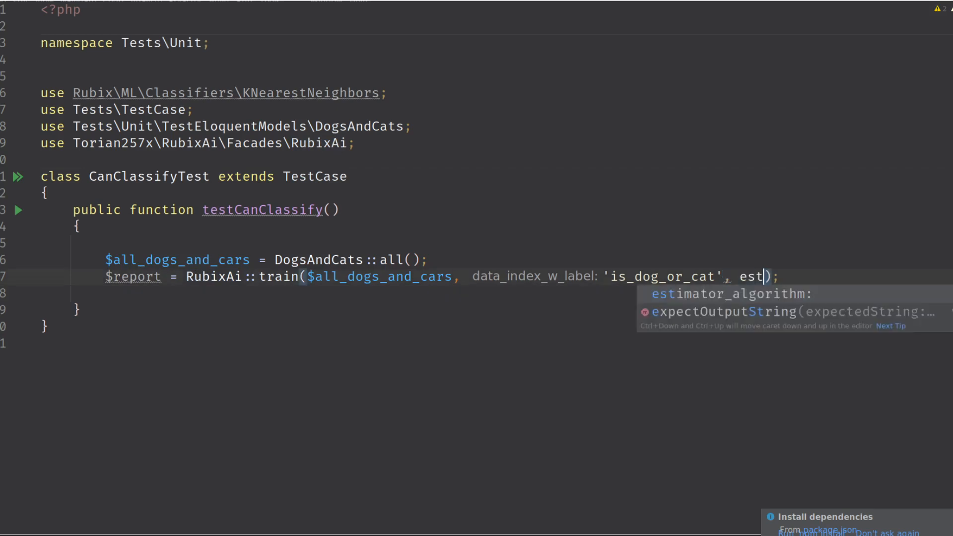
pyautogui.press('BackSpace')
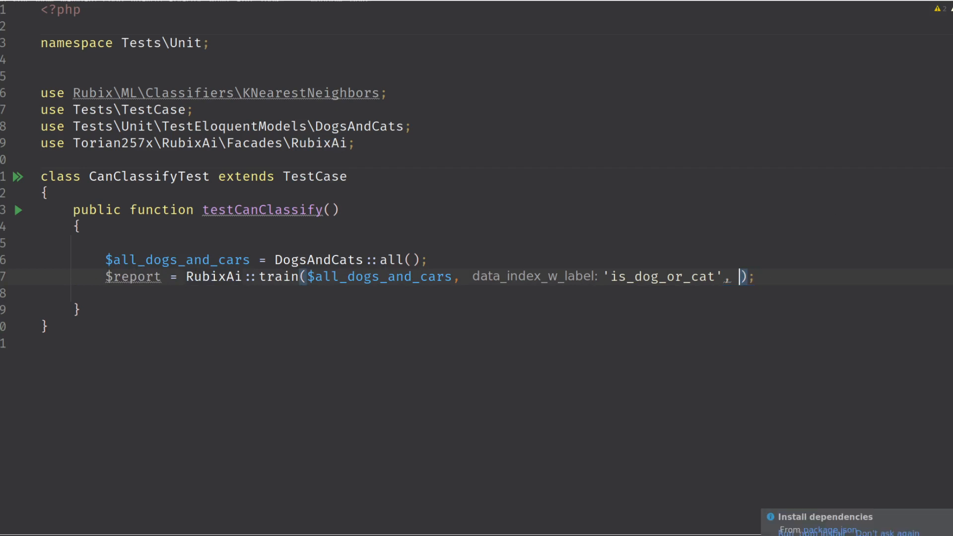
pyautogui.write('trans')
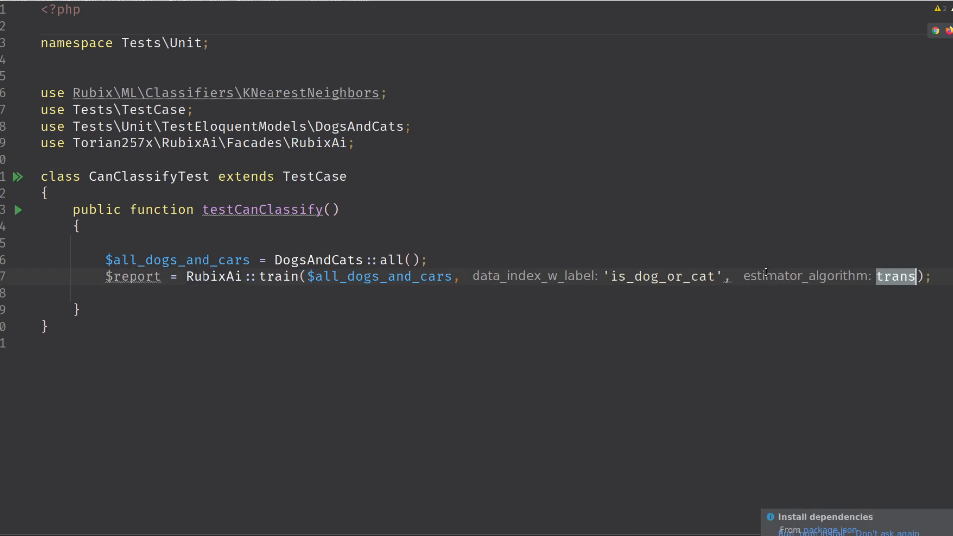
pyautogui.press('Backspace')
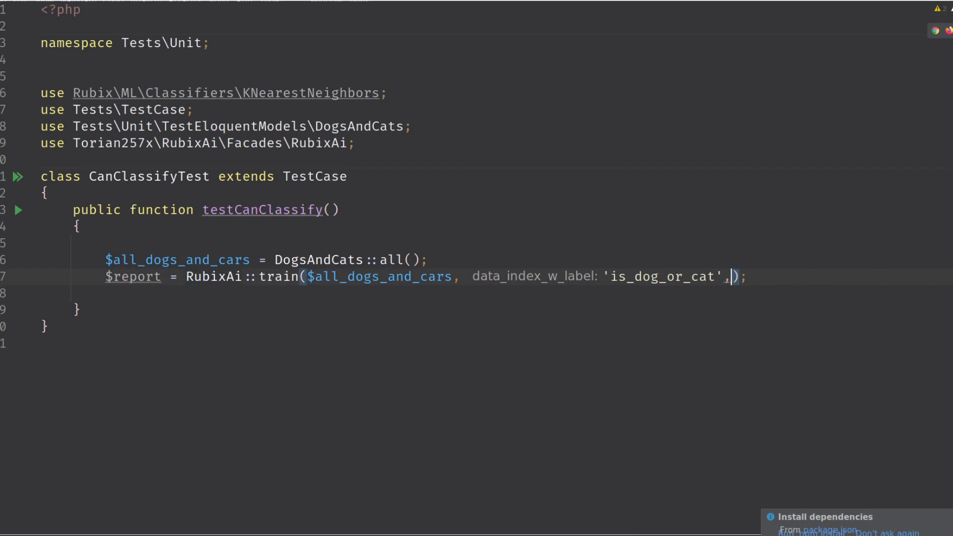
pyautogui.press('Backspace')
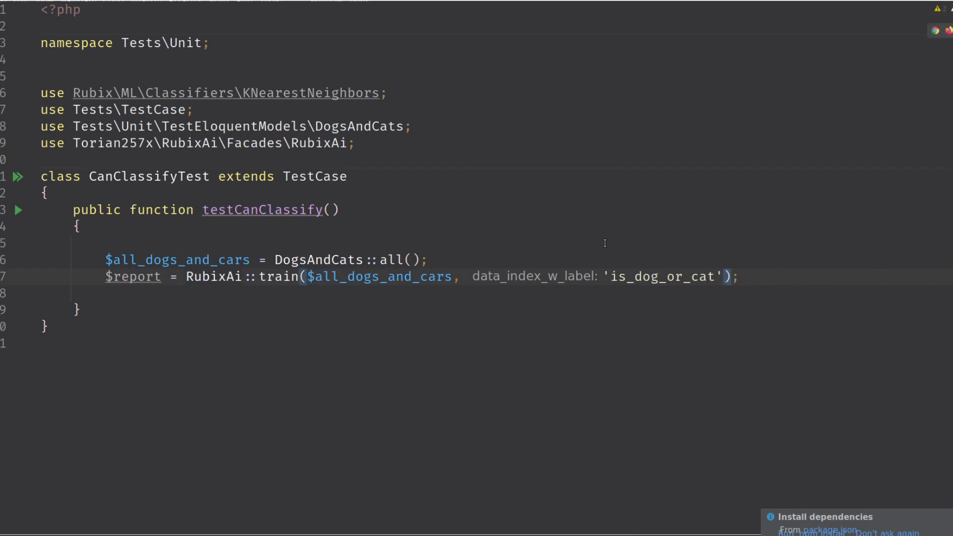
pyautogui.moveTo(355, 232)
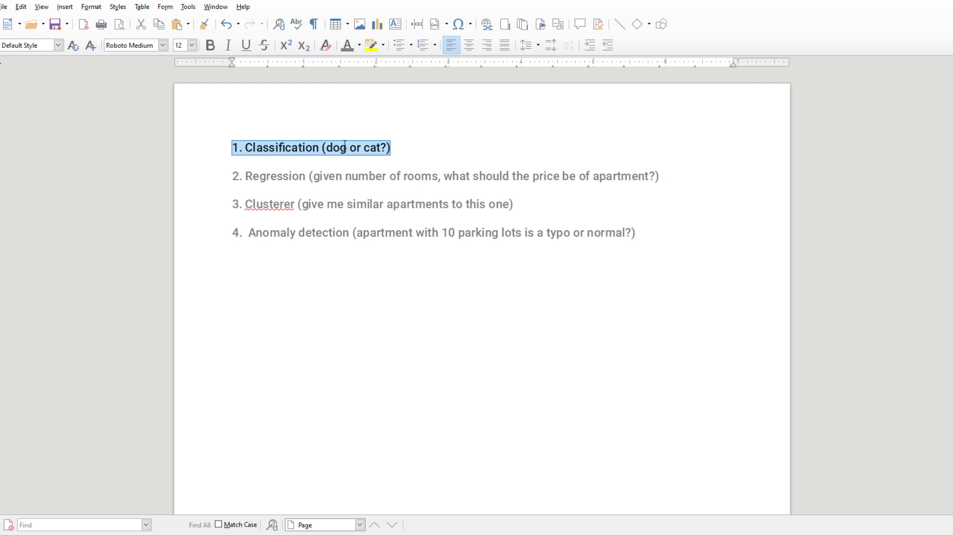
# Review the list items on classification, regression, clustering and anomaly detection examples
pyautogui.doubleClick(280, 147)
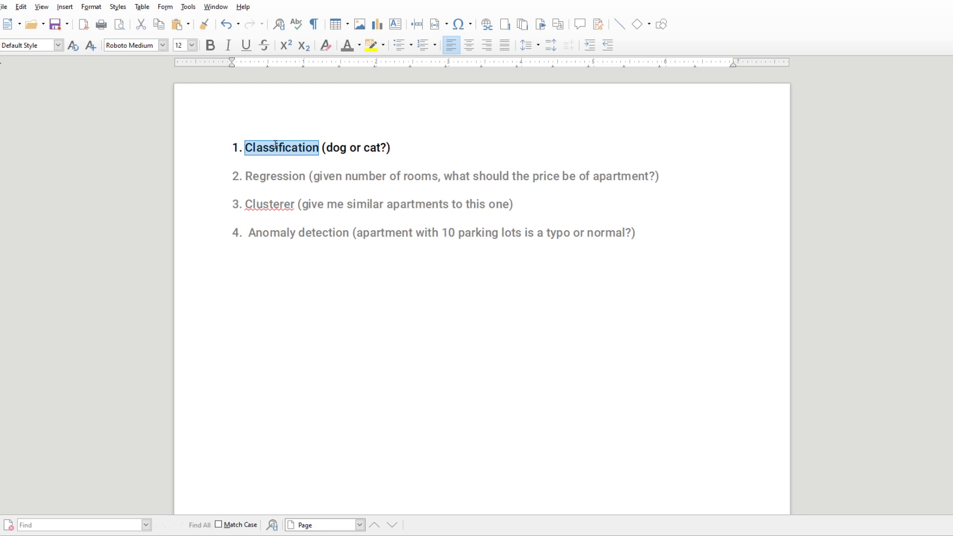
pyautogui.moveTo(328, 166)
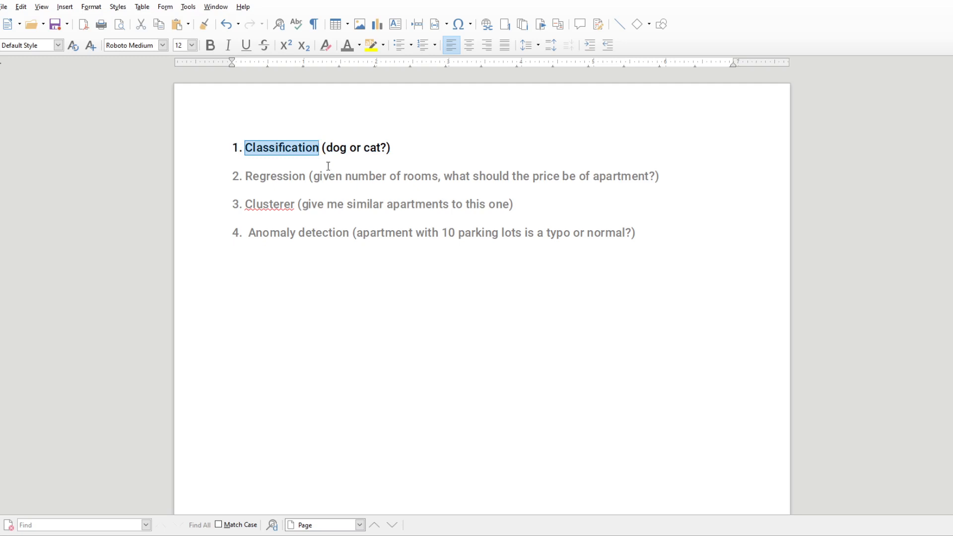
pyautogui.click(275, 147)
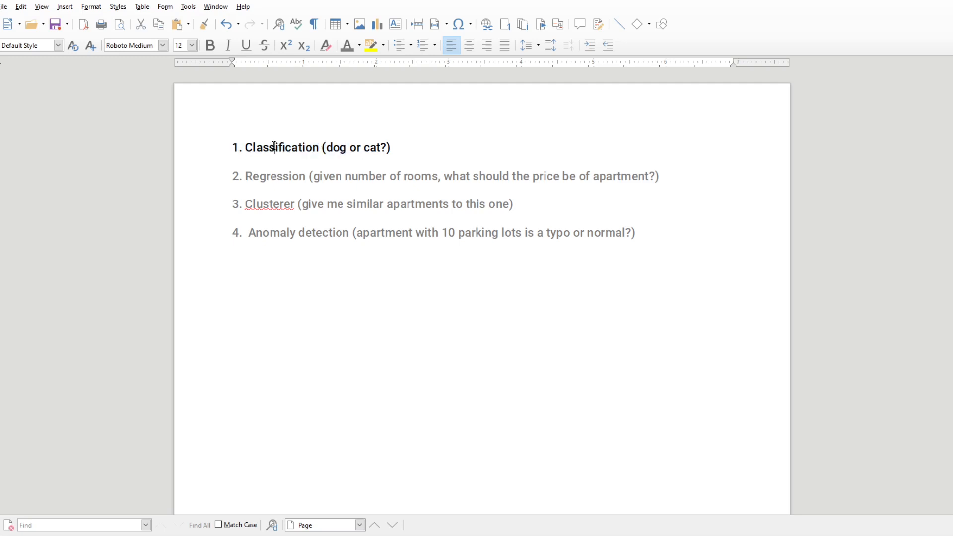
pyautogui.doubleClick(371, 147)
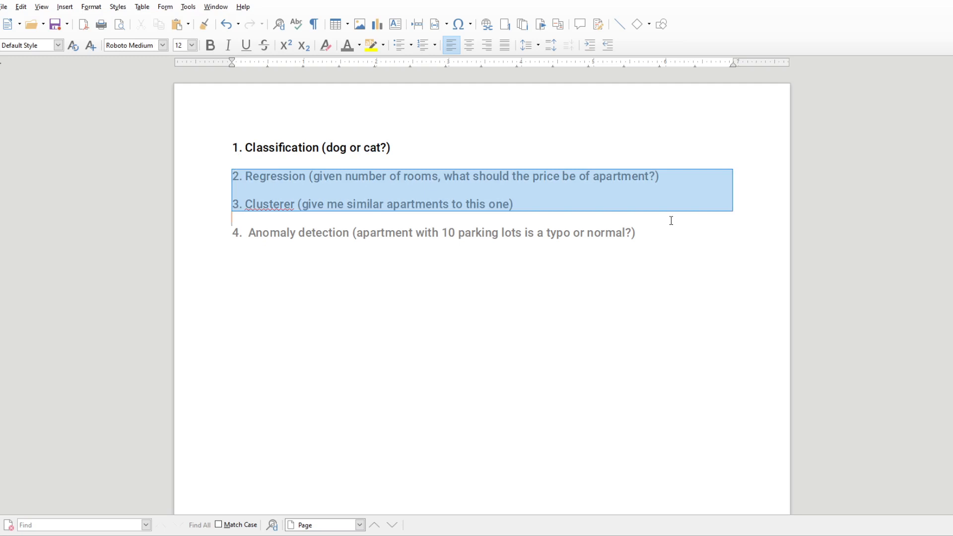
pyautogui.click(259, 177)
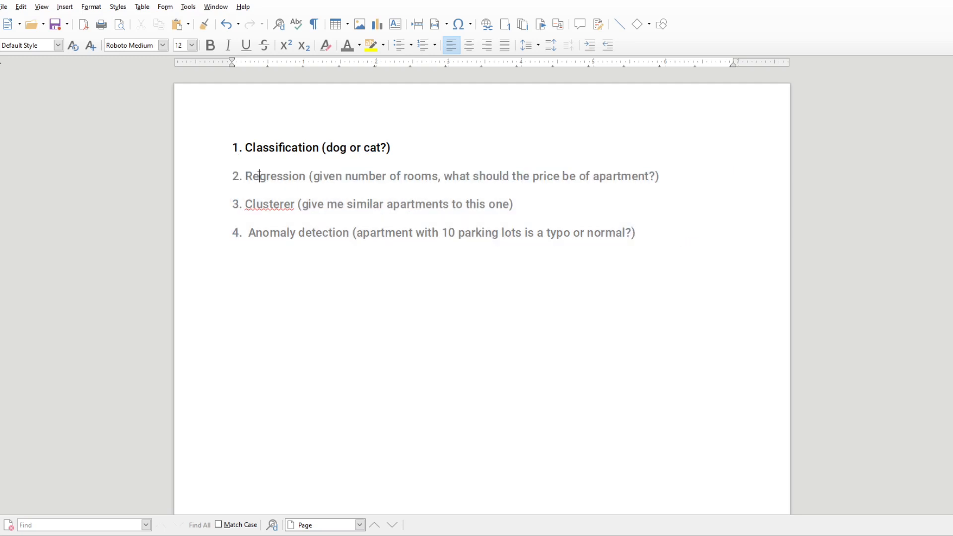
pyautogui.doubleClick(275, 176)
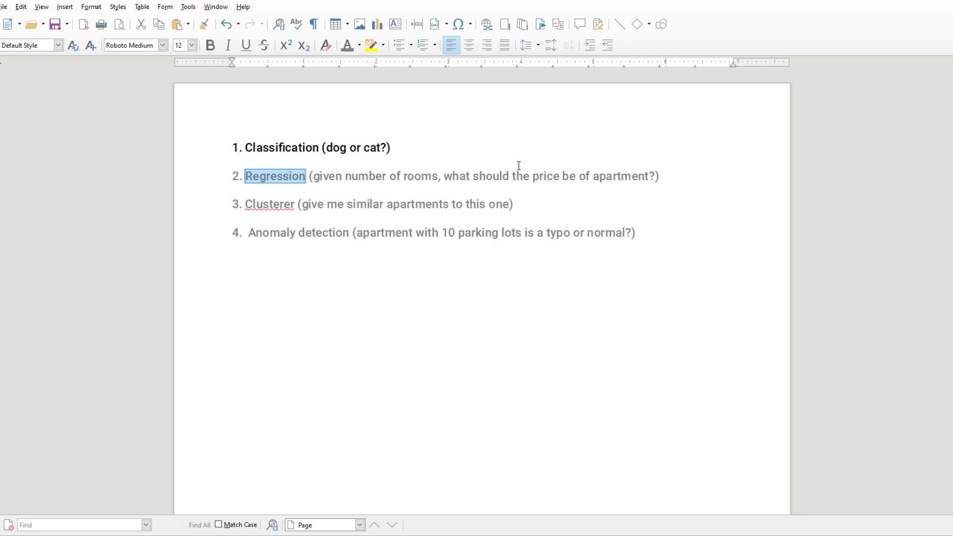
pyautogui.moveTo(505, 168)
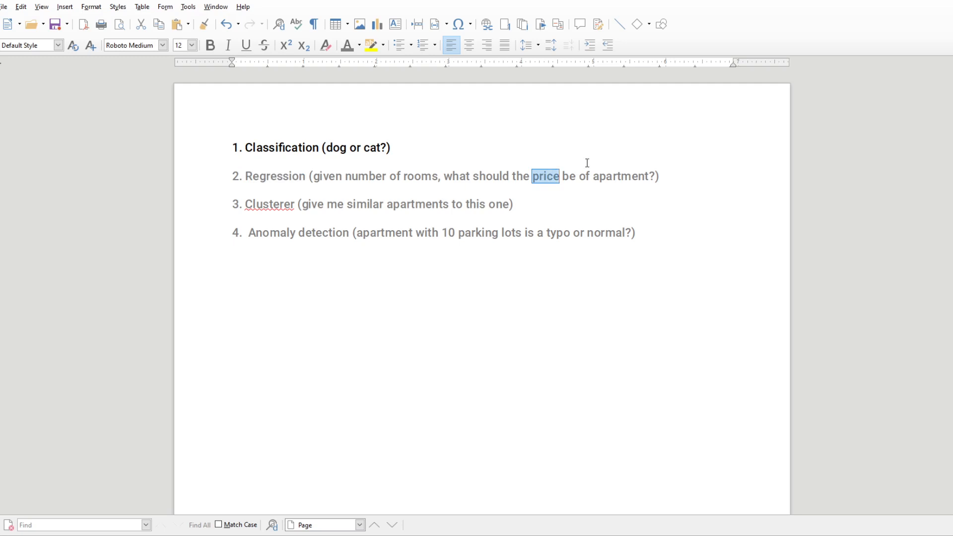
pyautogui.moveTo(332, 155)
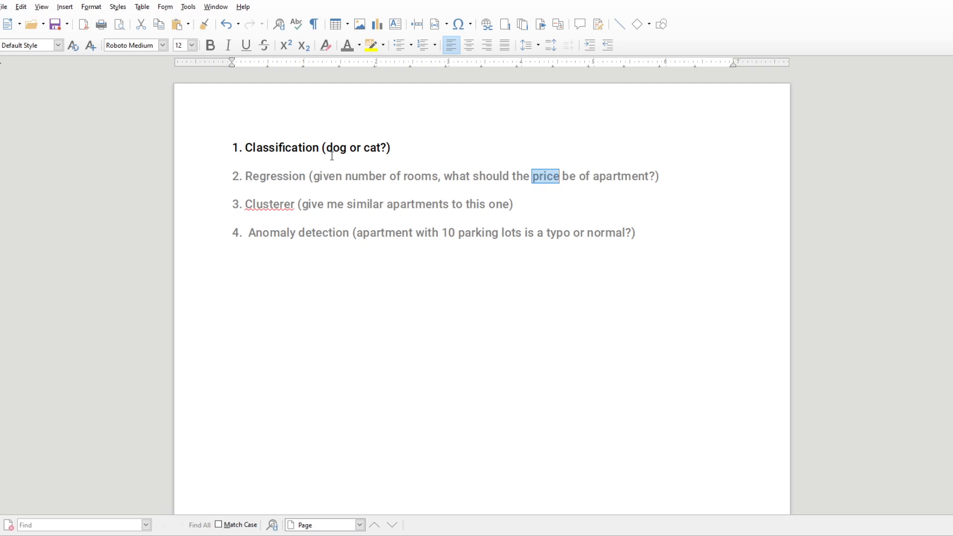
pyautogui.doubleClick(371, 146)
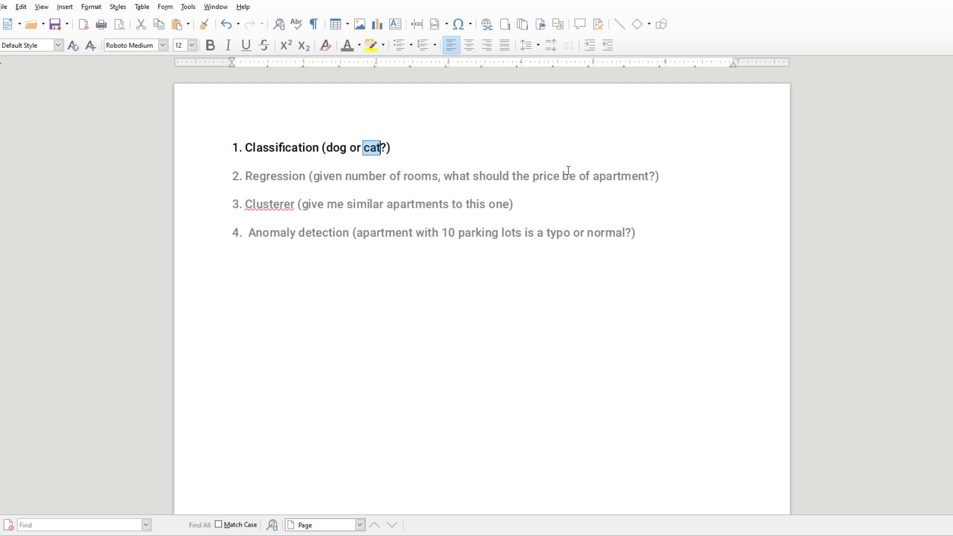
pyautogui.doubleClick(544, 177)
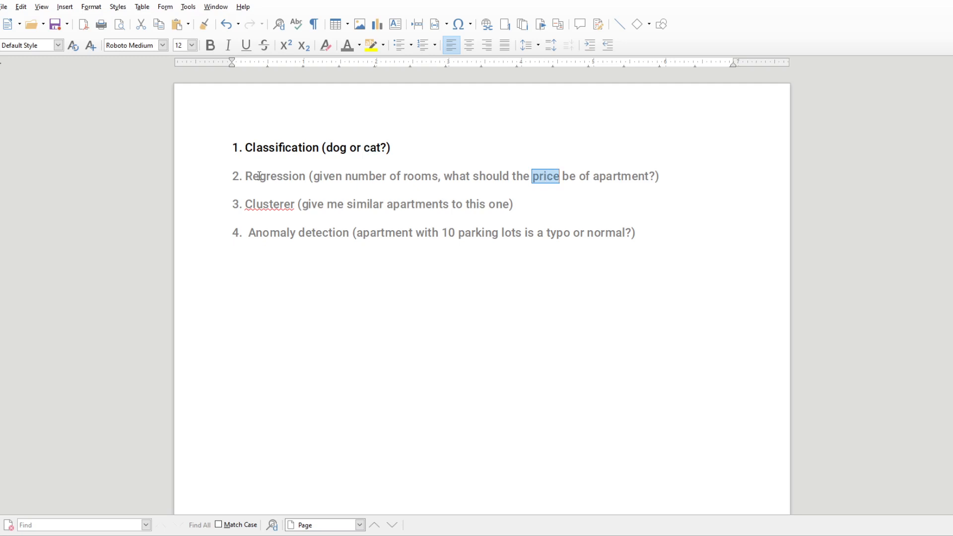
pyautogui.doubleClick(268, 204)
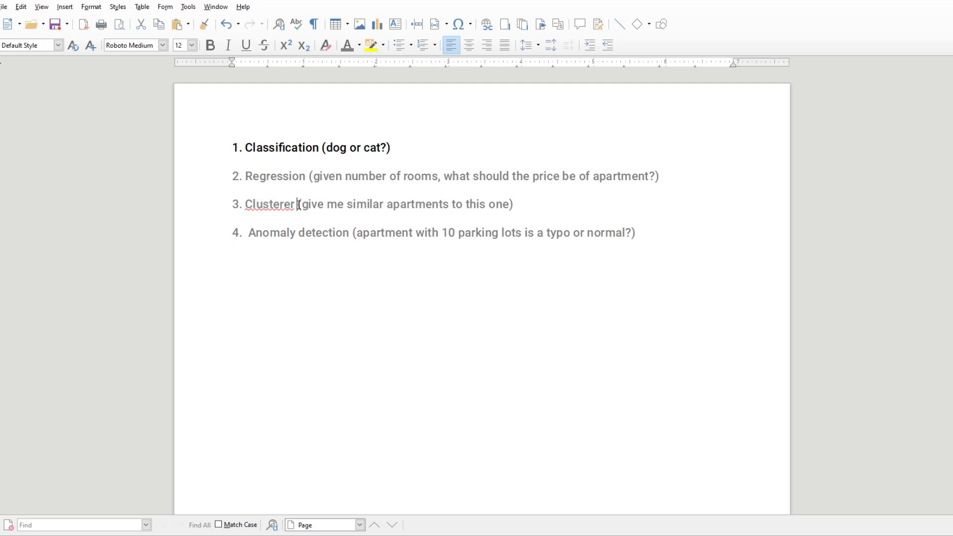
pyautogui.moveTo(301, 203); pyautogui.dragTo(509, 204)
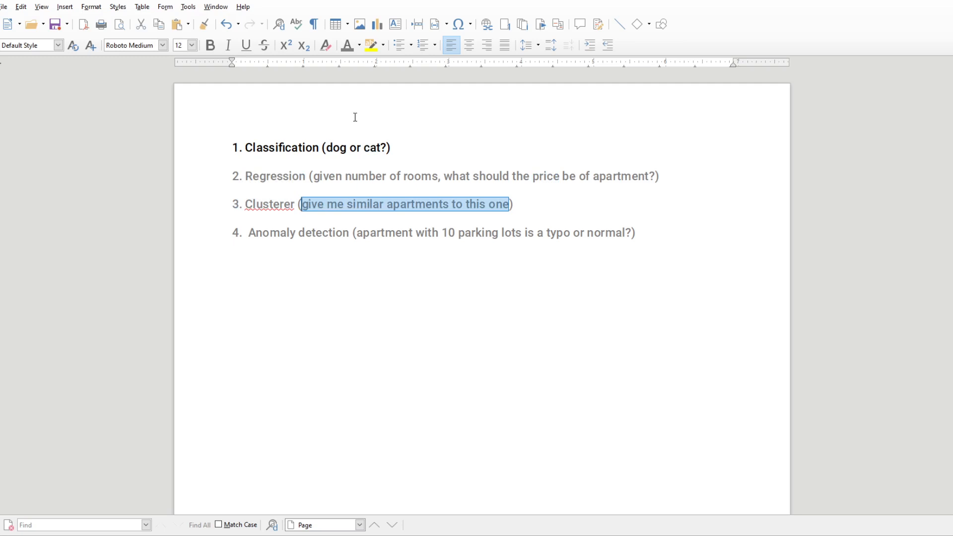
pyautogui.moveTo(323, 122)
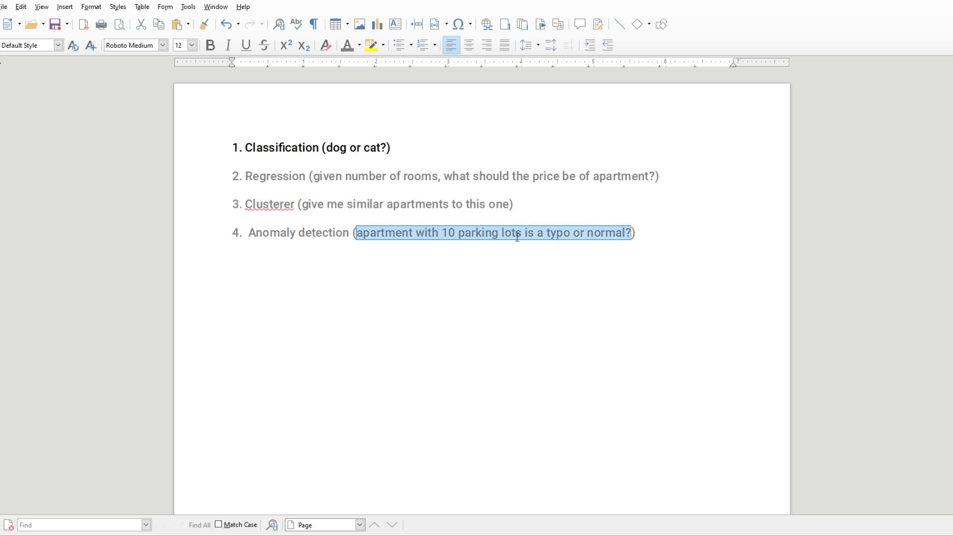
pyautogui.doubleClick(324, 233)
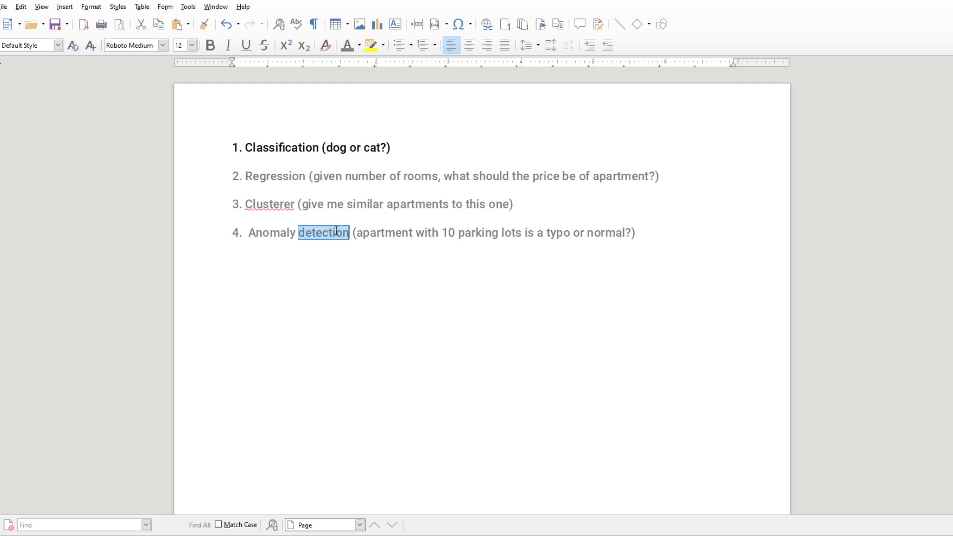
pyautogui.moveTo(267, 238)
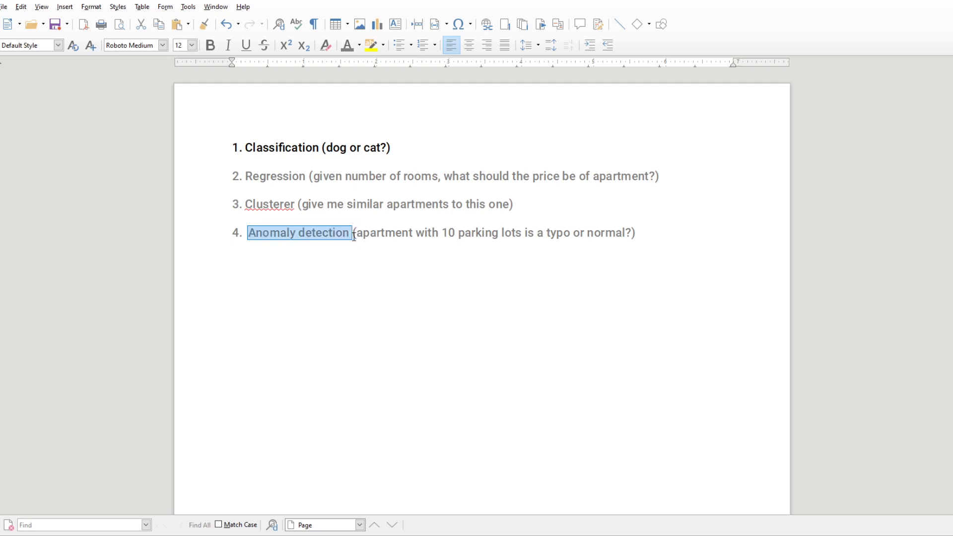
pyautogui.click(250, 232)
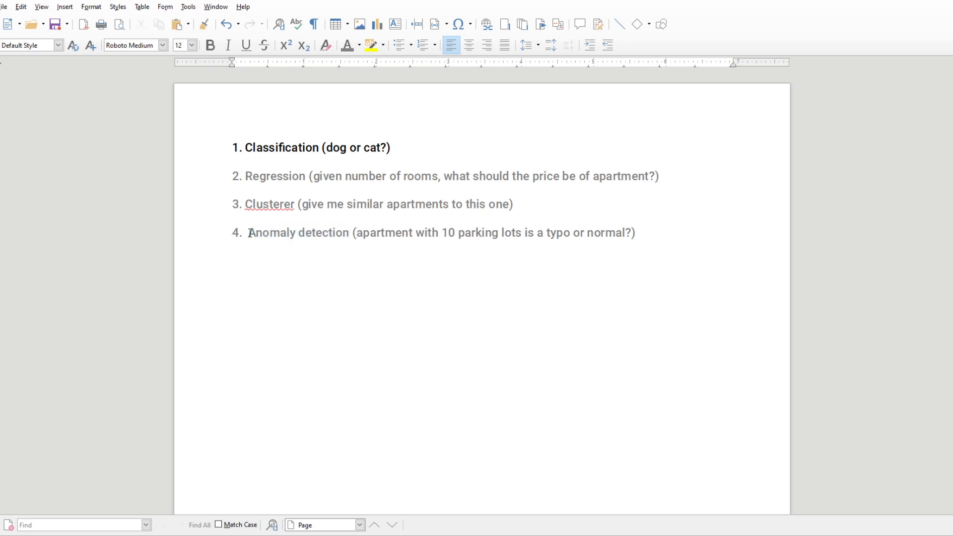
pyautogui.click(349, 232)
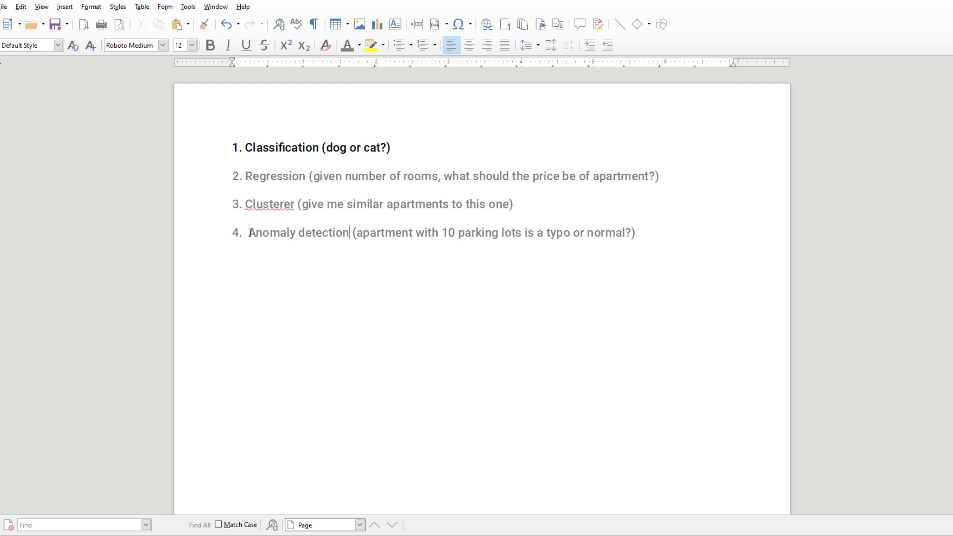
pyautogui.moveTo(222, 255)
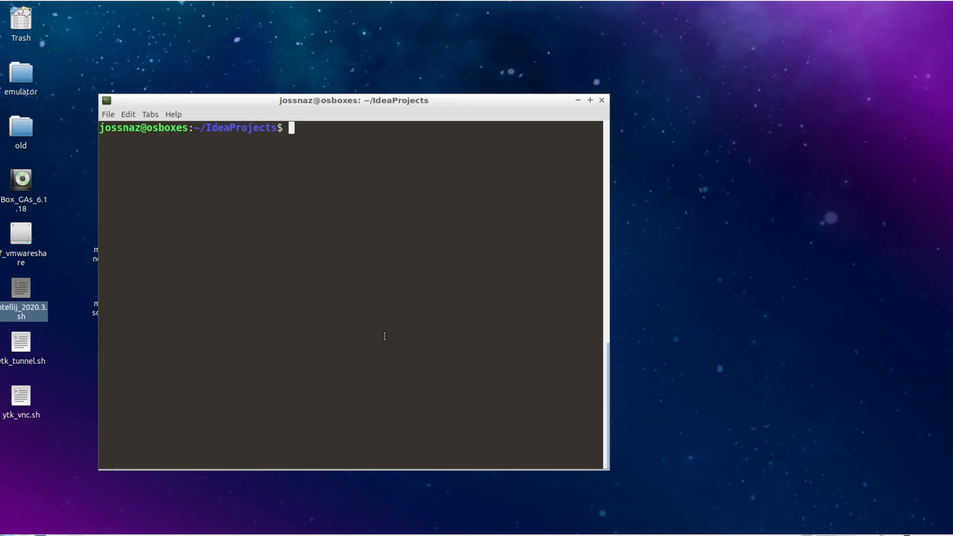
# Create a fresh Laravel application with `laravel new project1`
pyautogui.write('laravel')
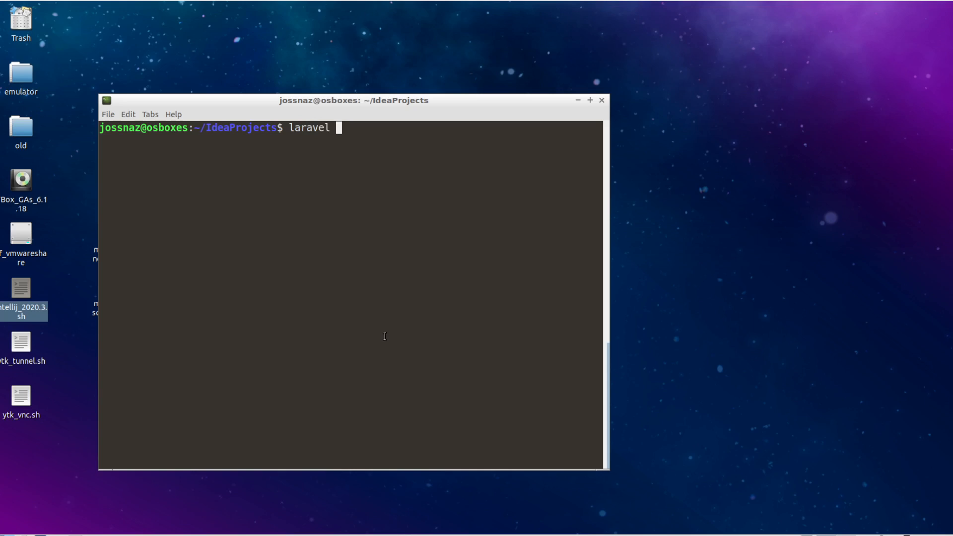
pyautogui.write('new project1')
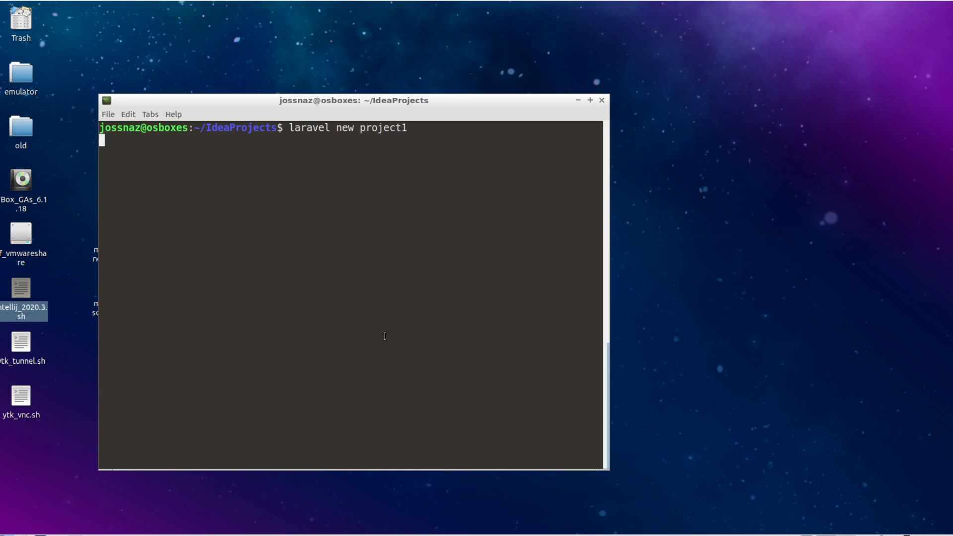
pyautogui.press('Return')
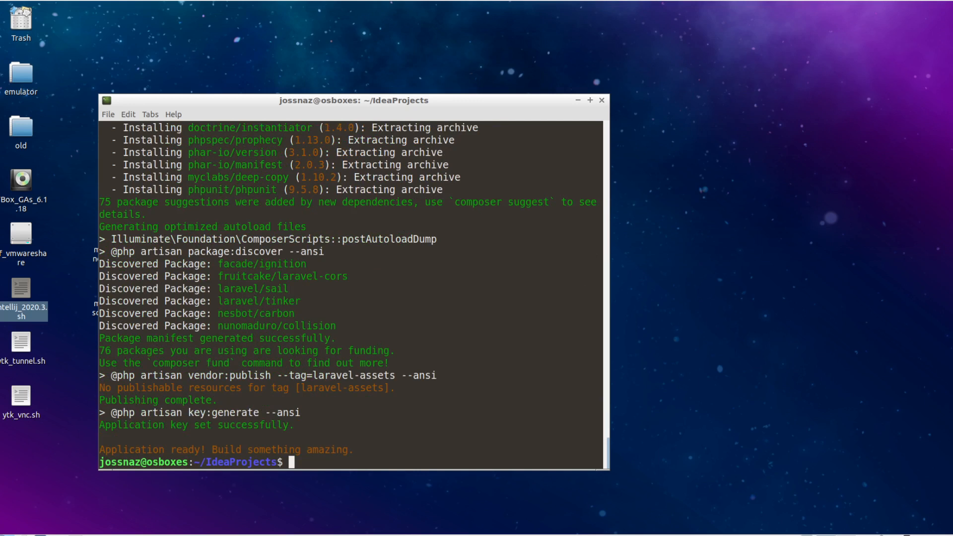
pyautogui.moveTo(13, 258)
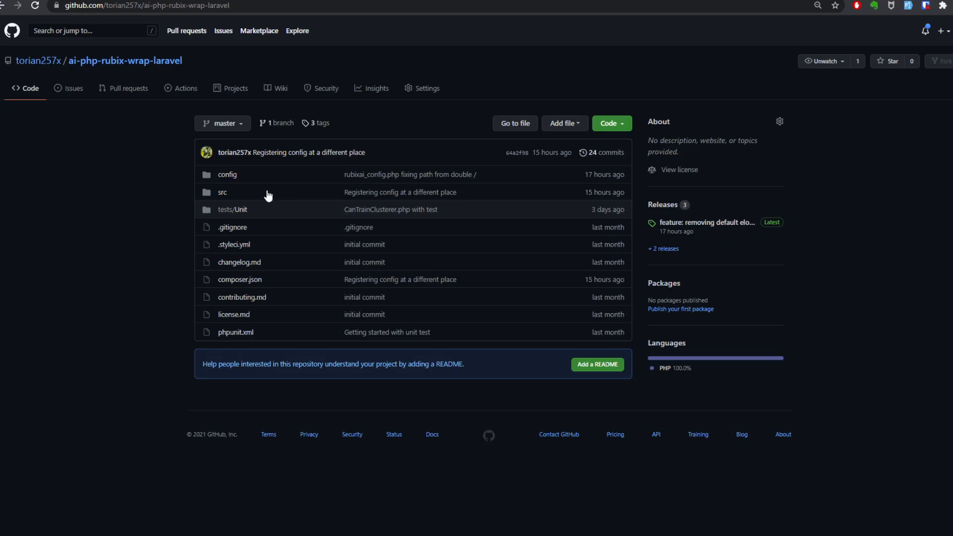
# Move into project1/ and begin `composer require` for the Rubix AI wrapper package
pyautogui.click(146, 6)
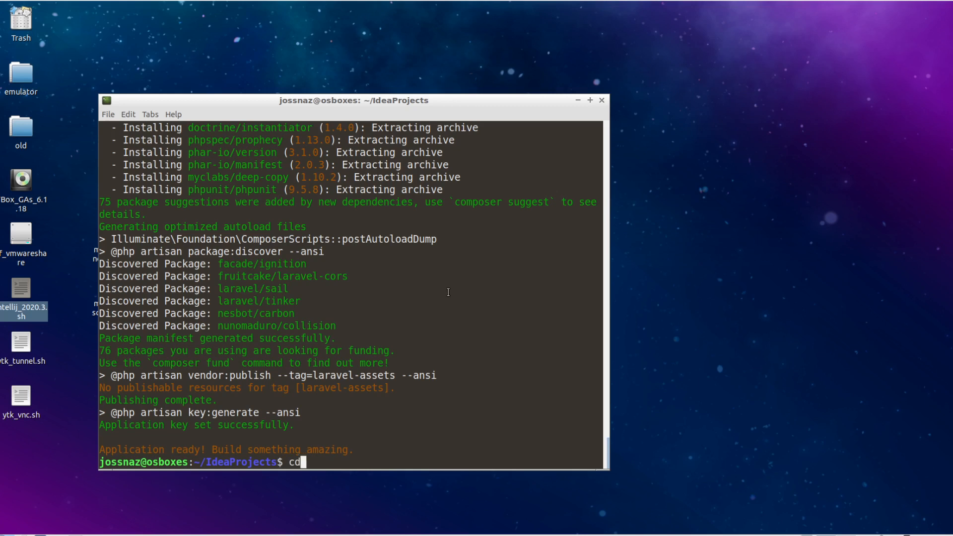
pyautogui.write('project1/')
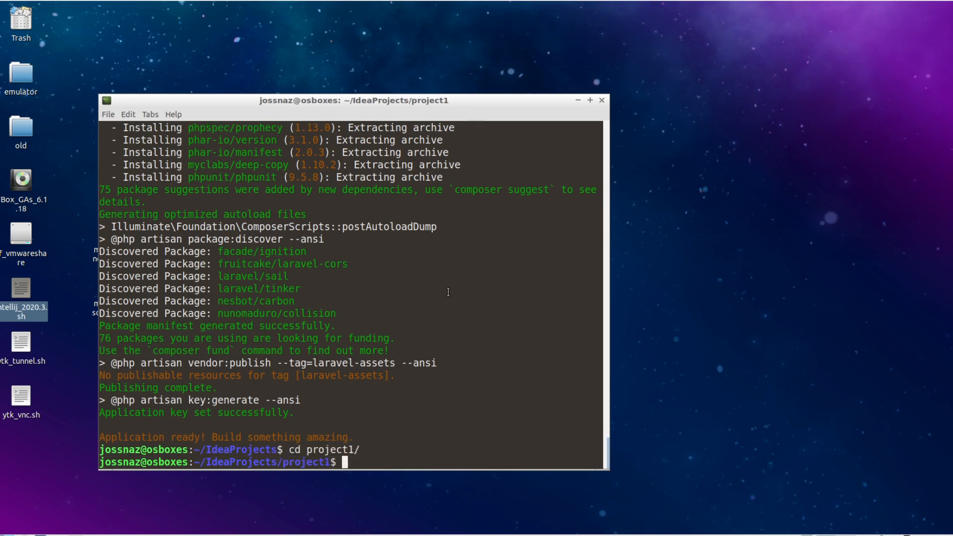
pyautogui.write('composer requ')
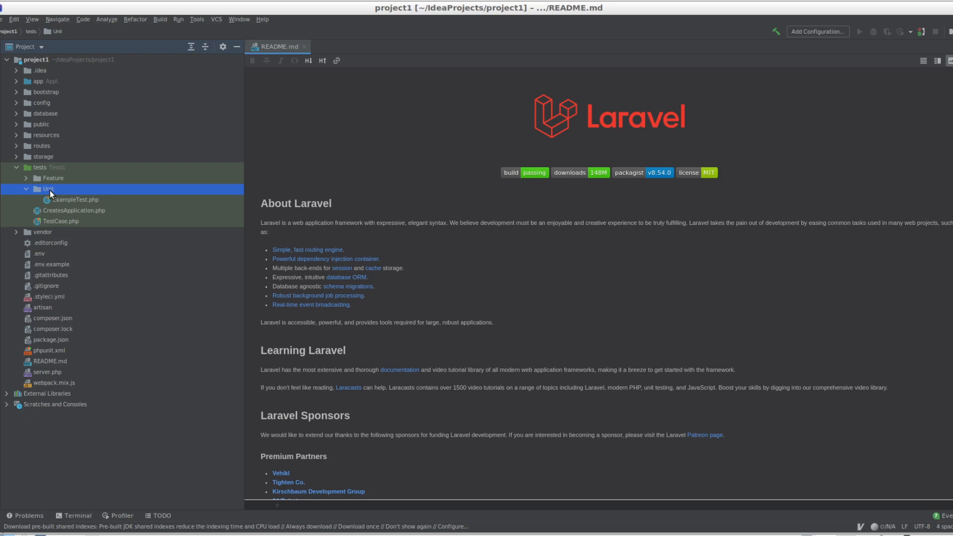
pyautogui.moveTo(42, 188)
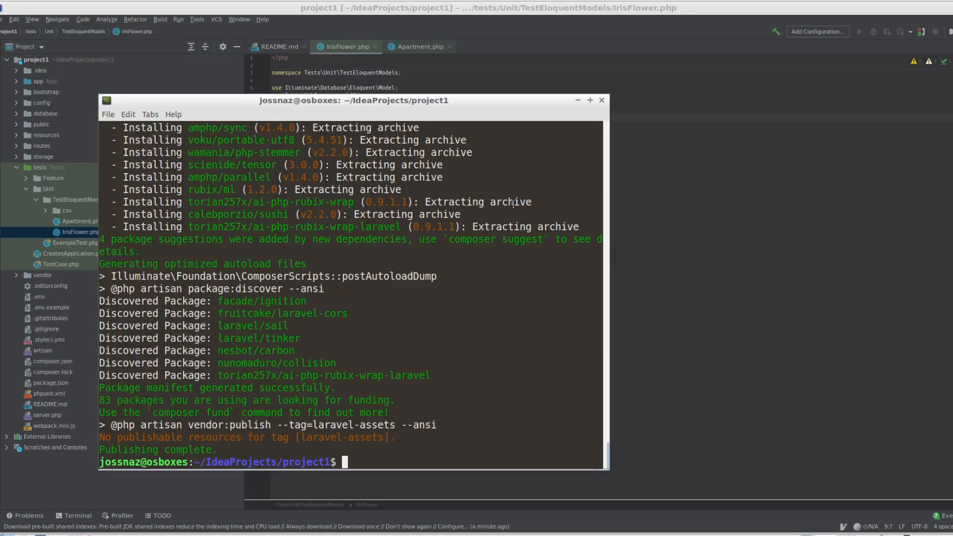
# Generate a CanClassifyTest unit test via art make:test
pyautogui.write('art mak')
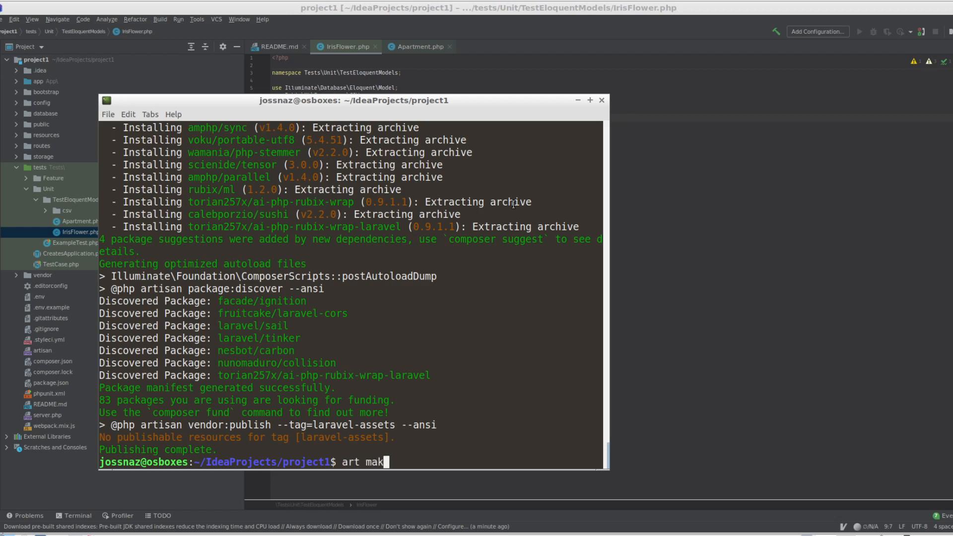
pyautogui.write('e:test Can')
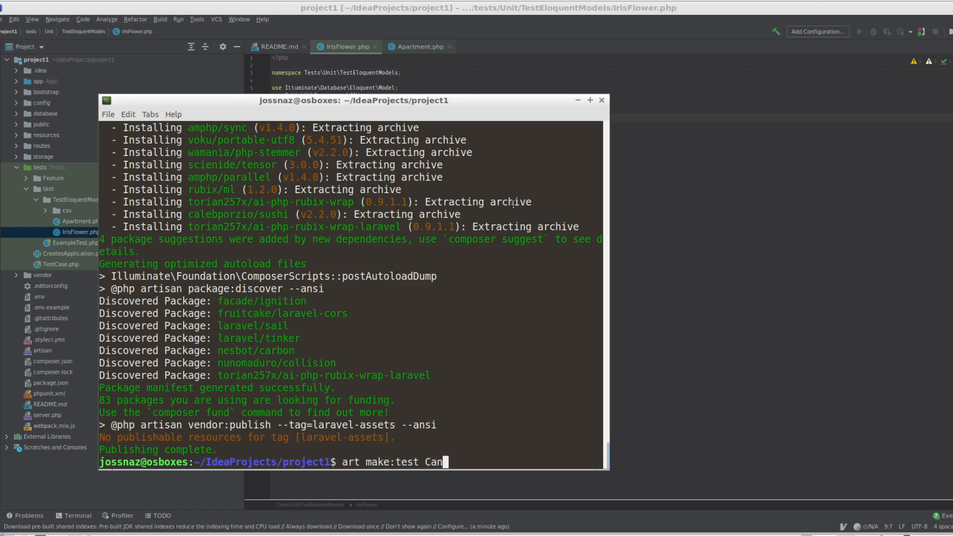
pyautogui.write('Classify')
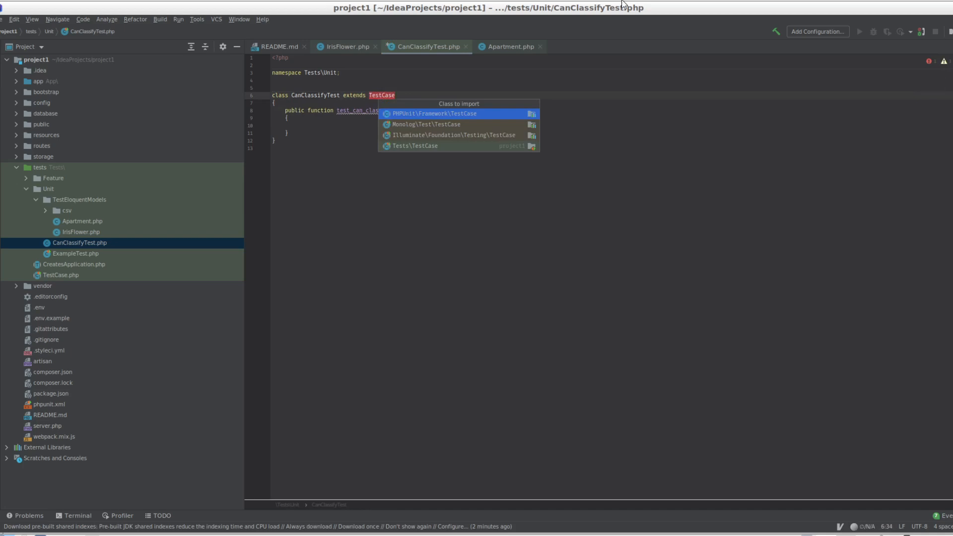
# Have CanClassifyTest extend the project's Tests\TestCase with an empty test_can_classify body, then view IrisFlower
pyautogui.click(416, 145)
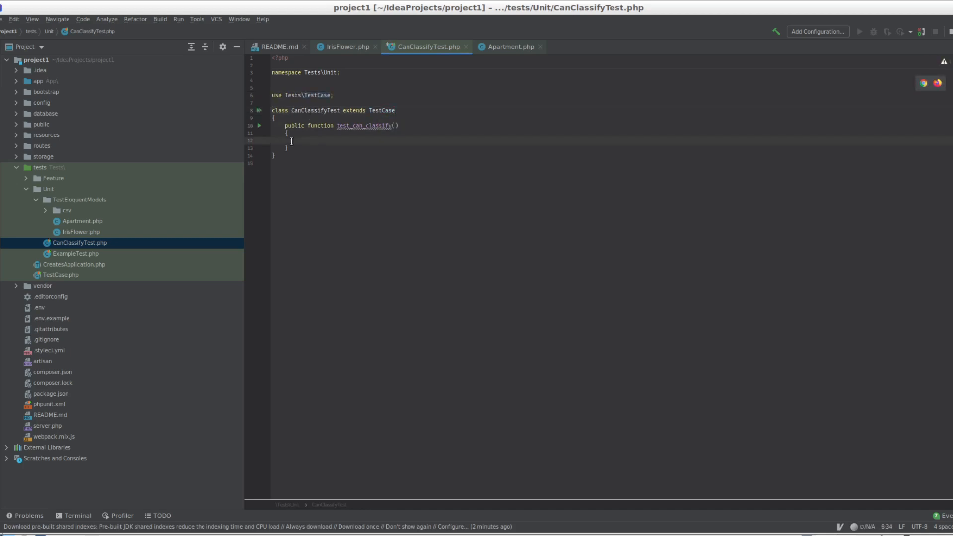
pyautogui.press('enter')
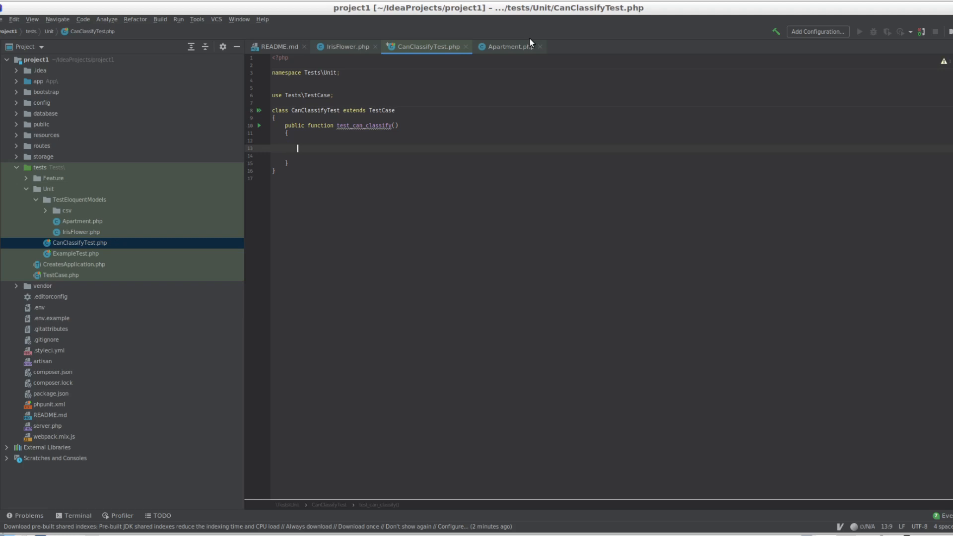
pyautogui.click(82, 232)
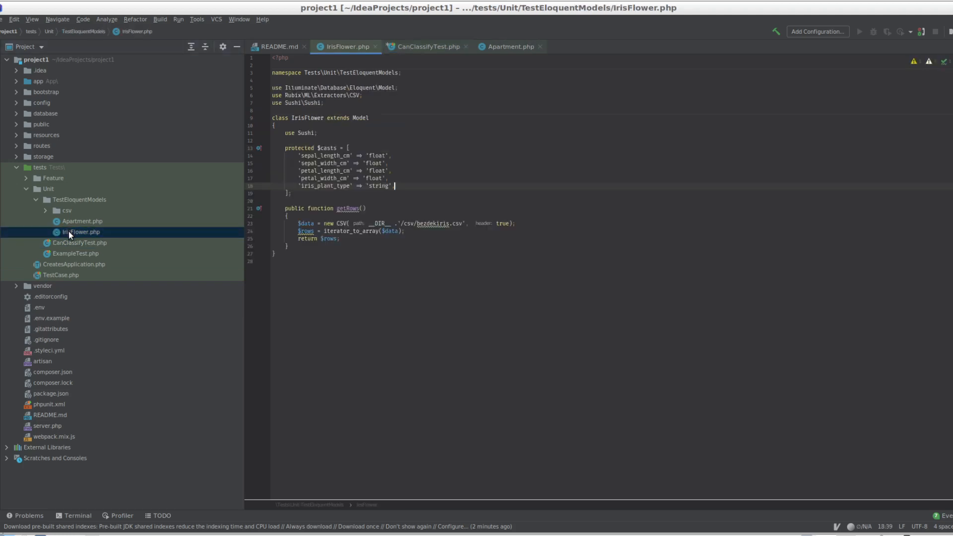
pyautogui.moveTo(72, 234)
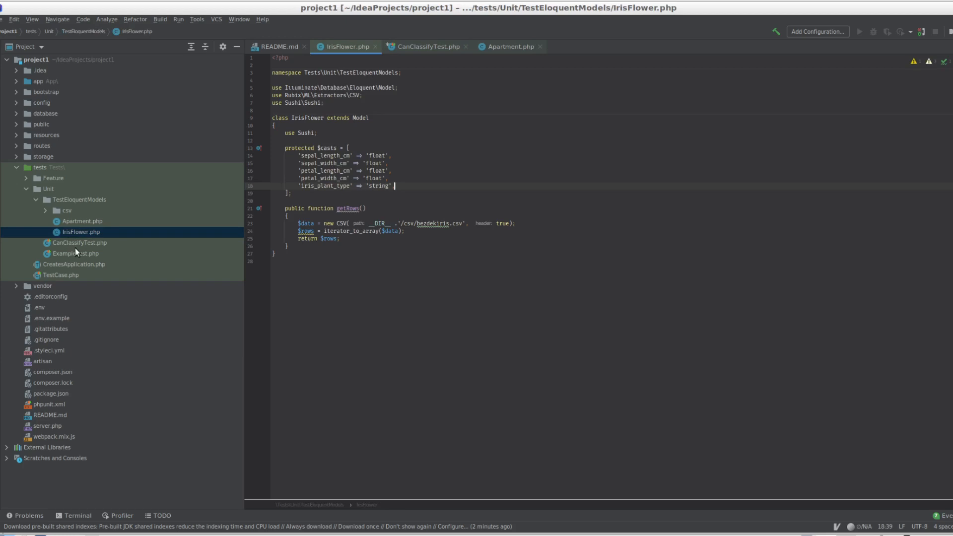
pyautogui.moveTo(78, 247)
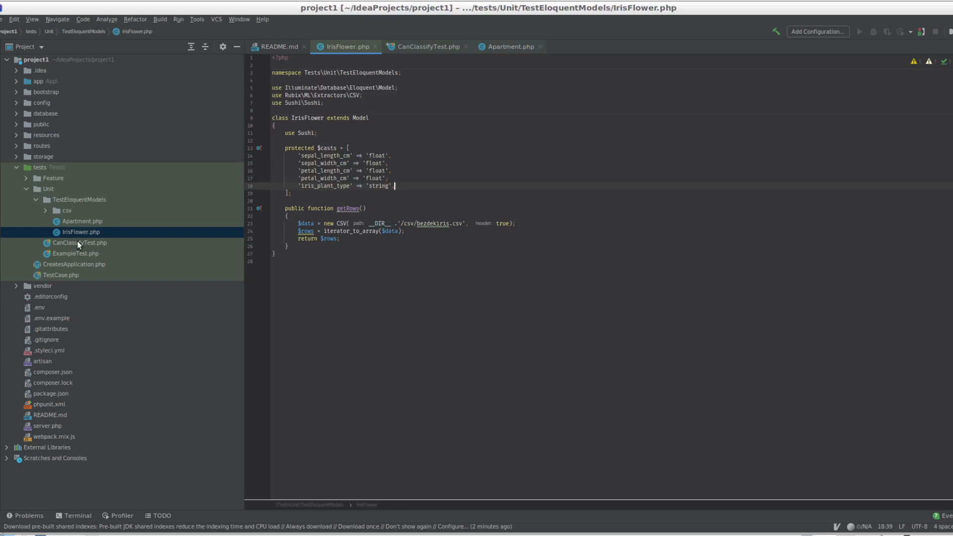
pyautogui.click(80, 232)
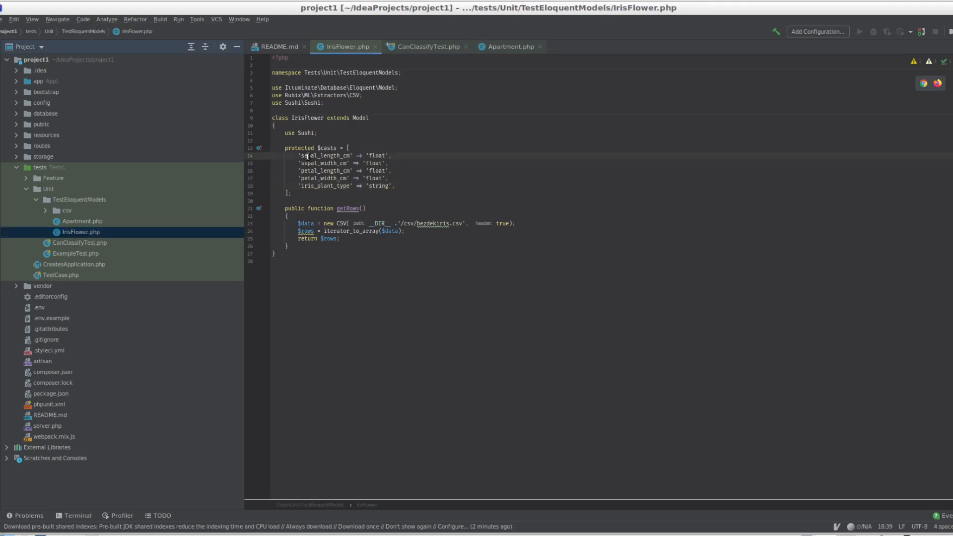
pyautogui.doubleClick(321, 177)
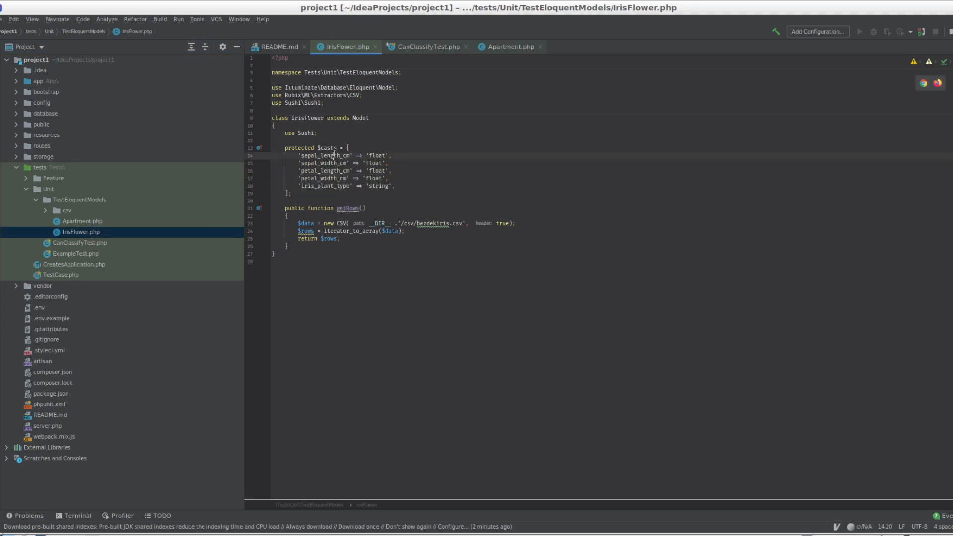
pyautogui.doubleClick(377, 186)
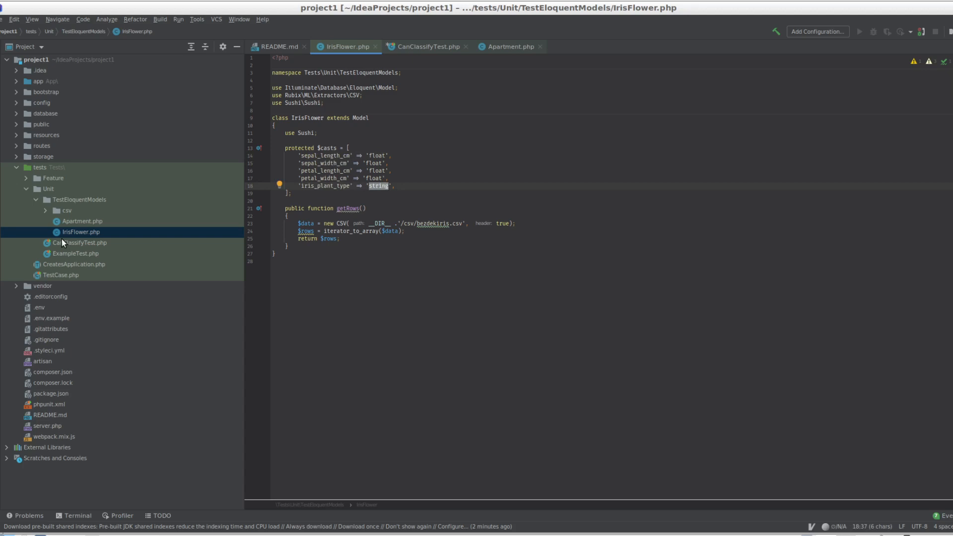
pyautogui.moveTo(79, 238)
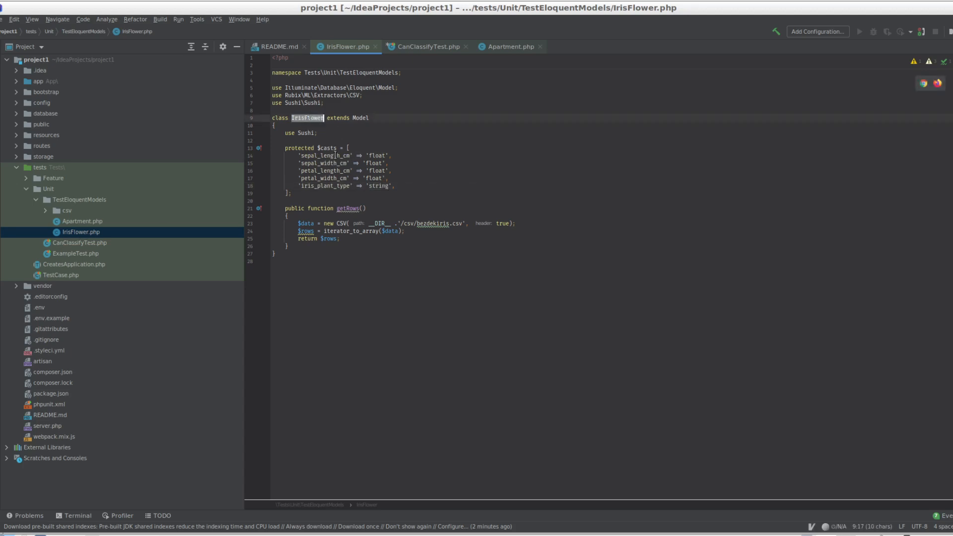
# Browse csv/bezdekiris.csv, scrolling through iris rows and their setosa plant type labels
pyautogui.click(64, 210)
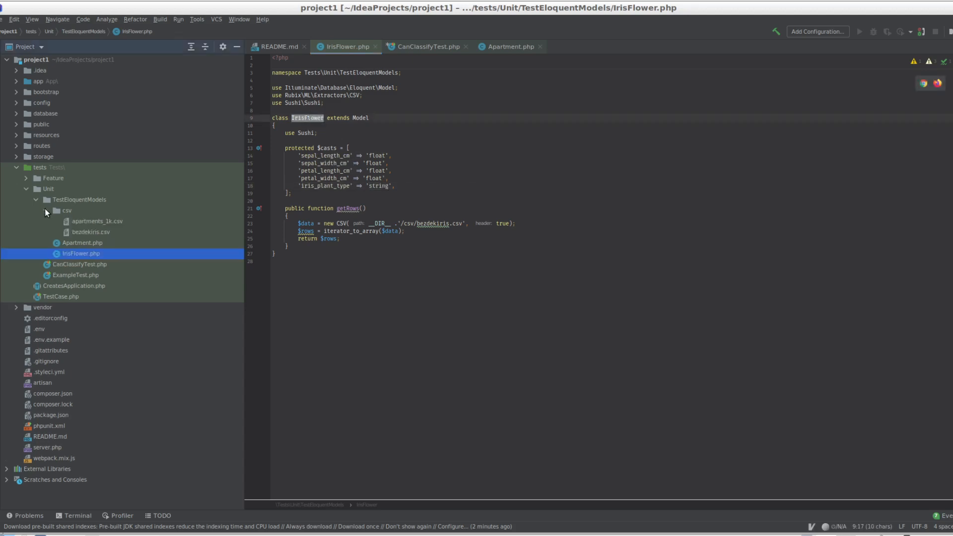
pyautogui.doubleClick(90, 231)
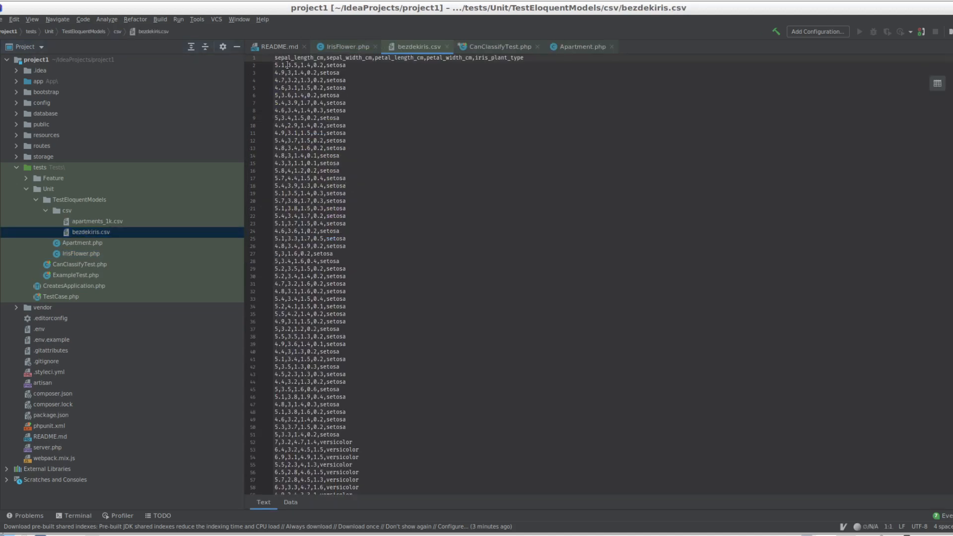
pyautogui.doubleClick(350, 57)
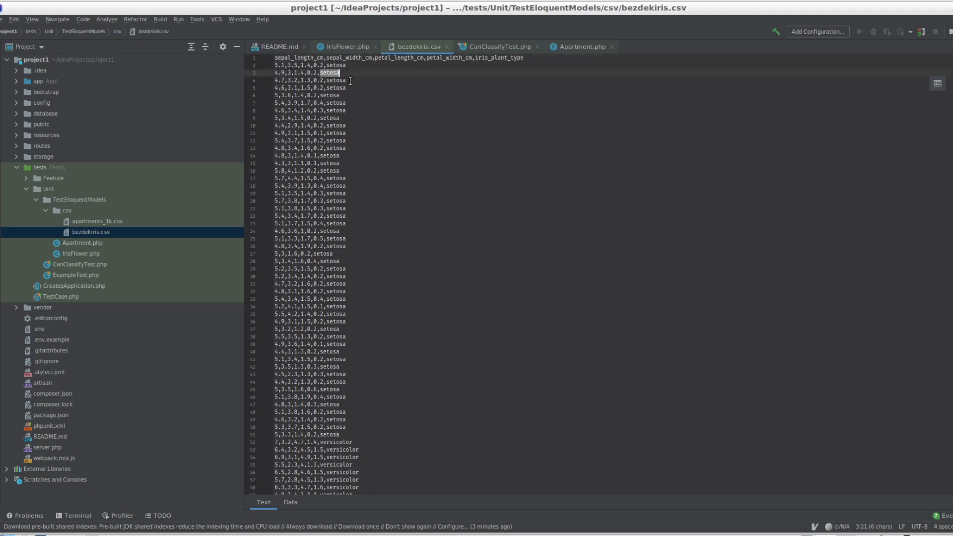
pyautogui.scroll(-3)
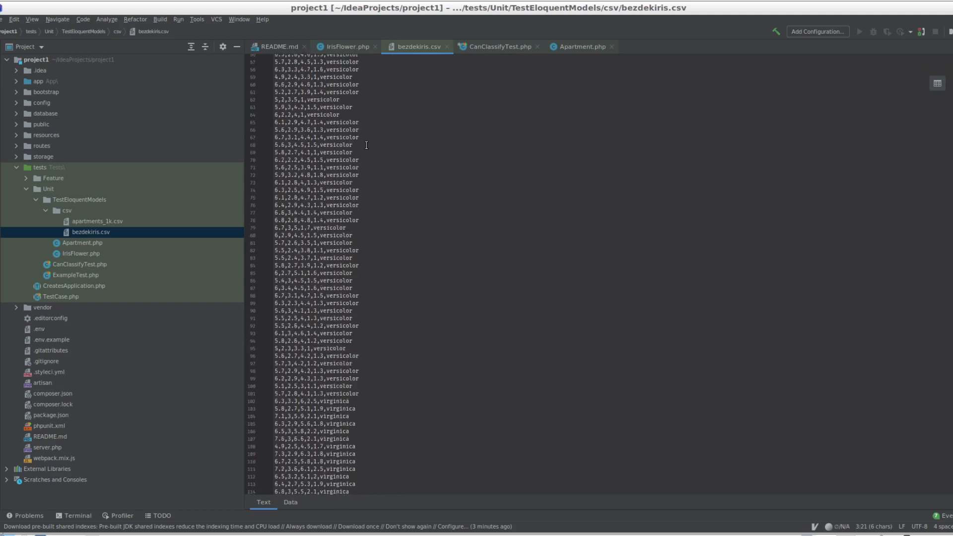
pyautogui.scroll(-3)
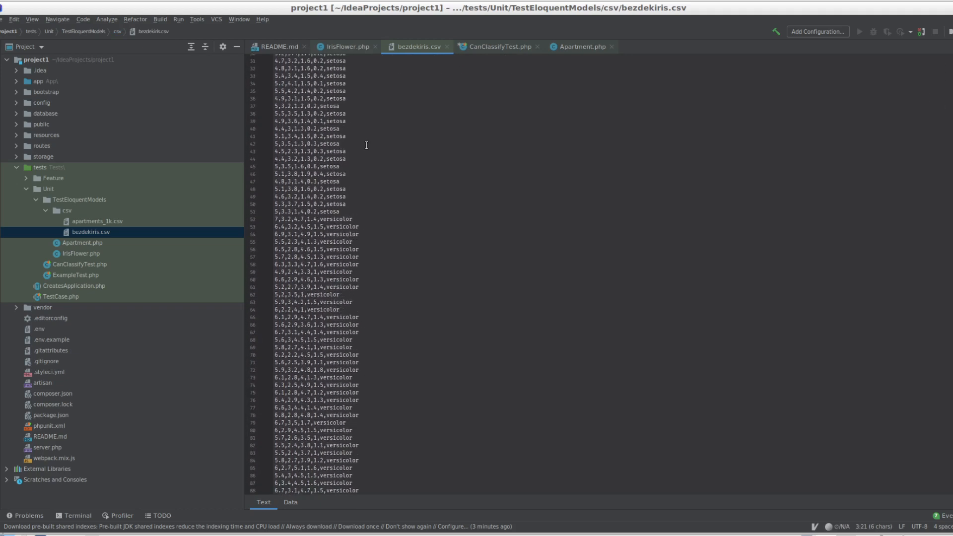
pyautogui.scroll(-3)
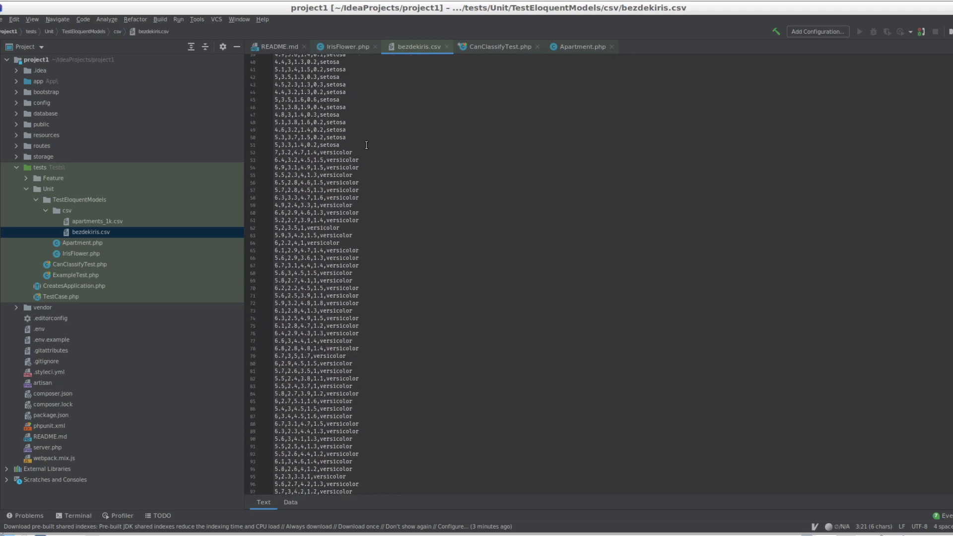
pyautogui.scroll(-3)
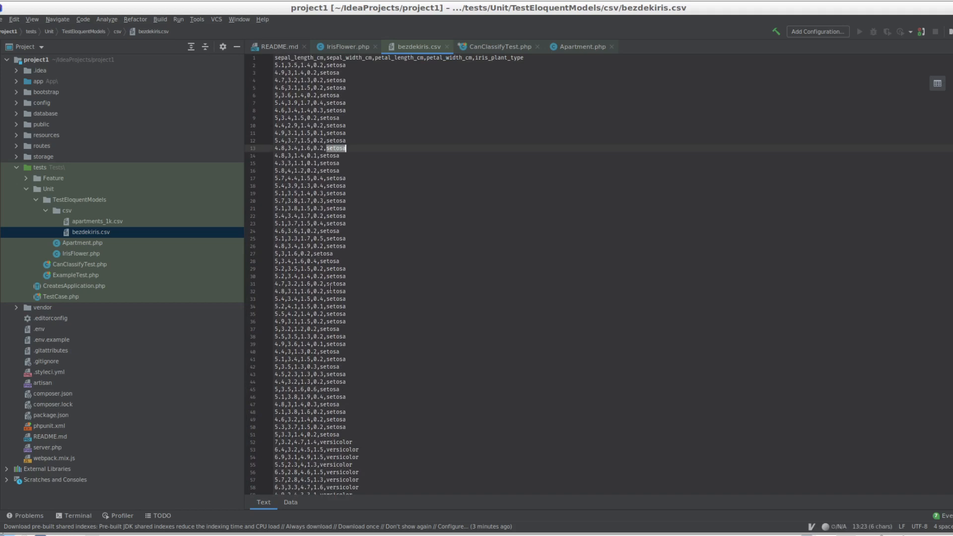
pyautogui.doubleClick(335, 441)
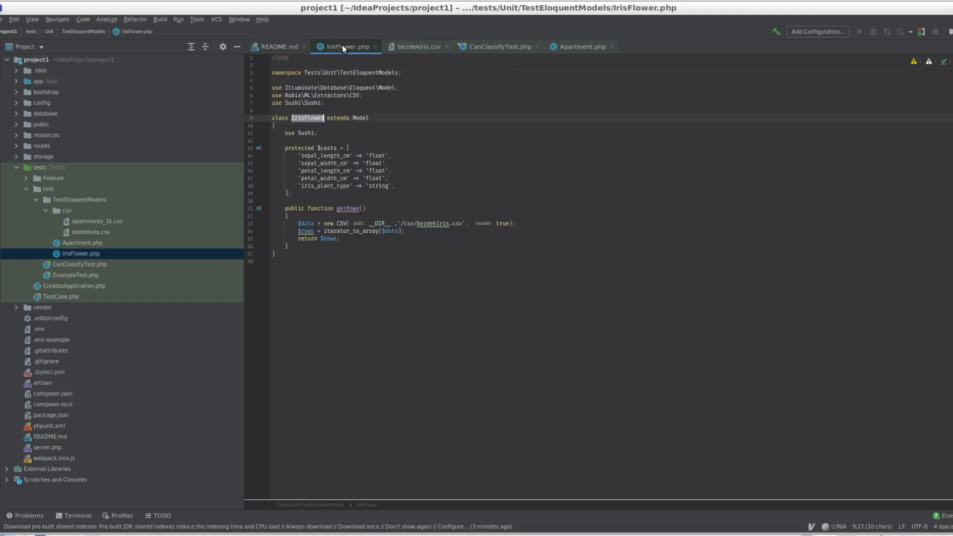
# In test_can_classify, load every row with $all_flowers = IrisFlower::all();
pyautogui.click(498, 47)
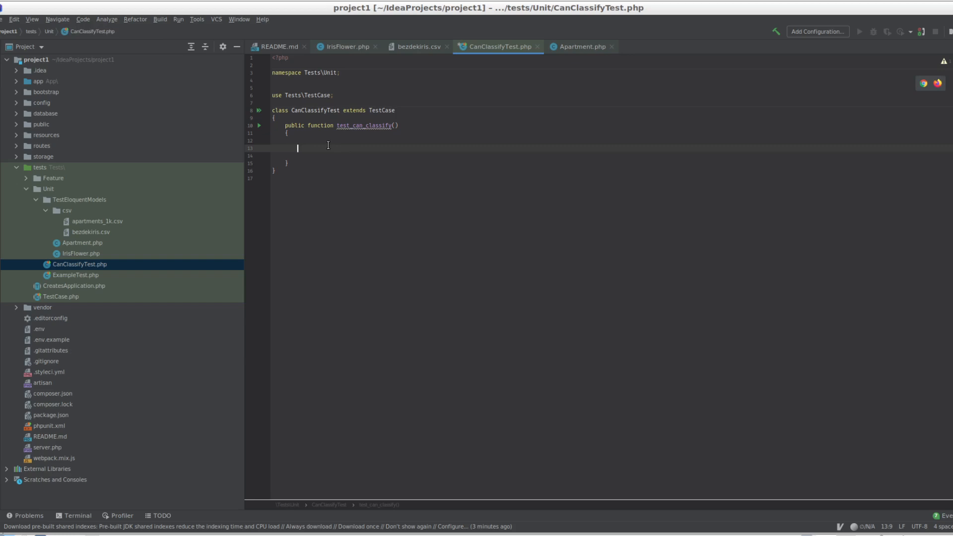
pyautogui.write('$all_')
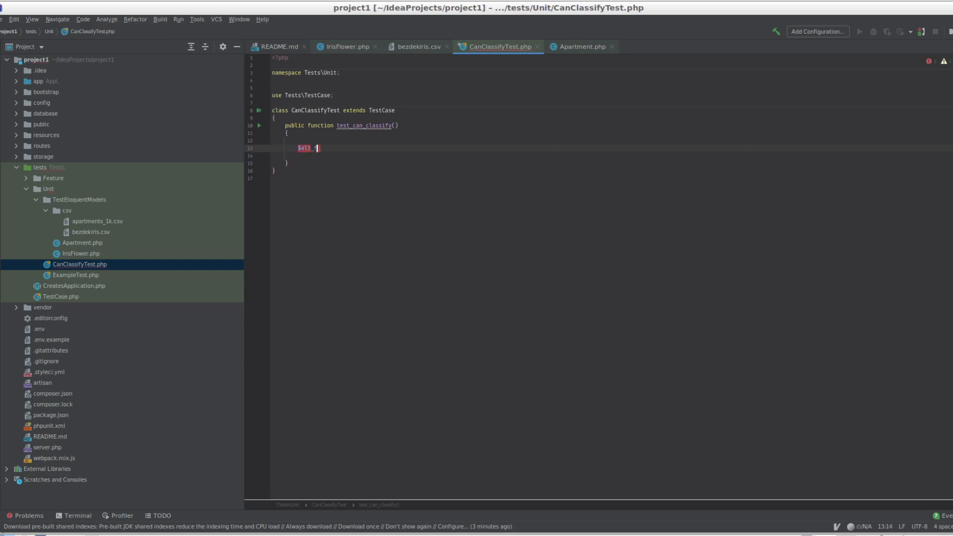
pyautogui.write('flowers =')
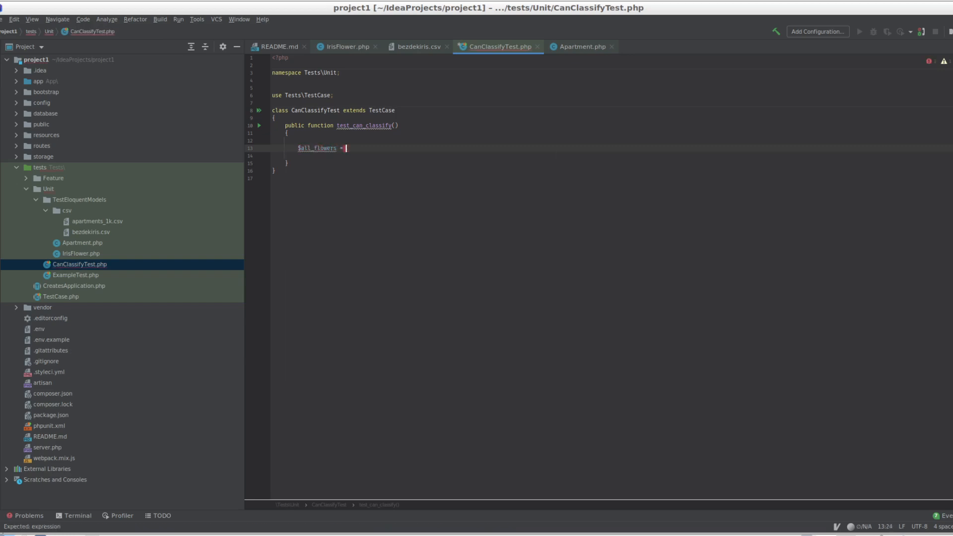
pyautogui.write('Iris')
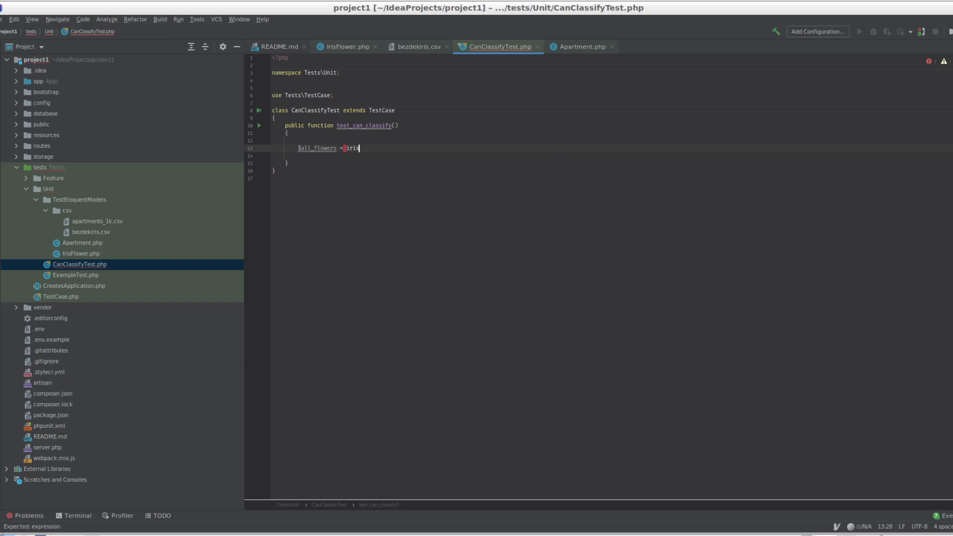
pyautogui.write('Iris')
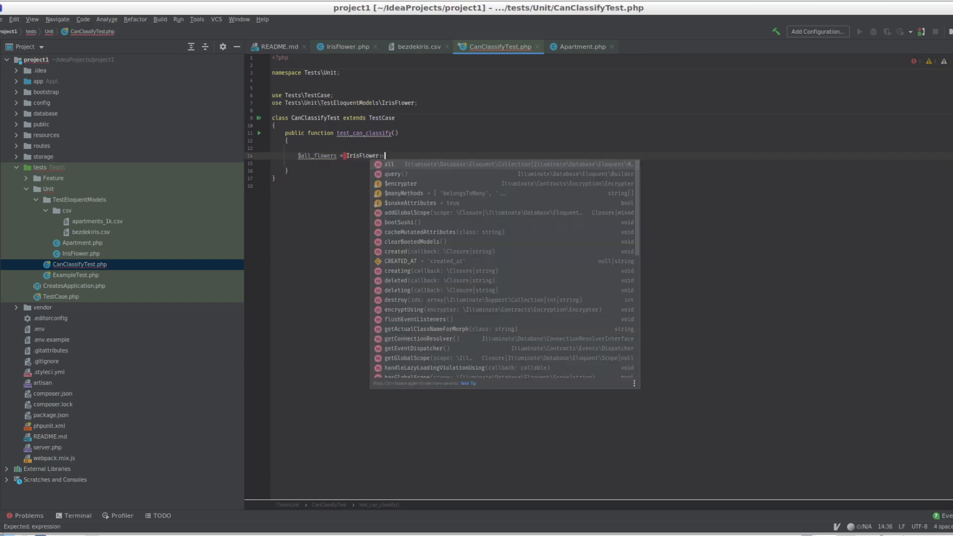
pyautogui.press('Escape')
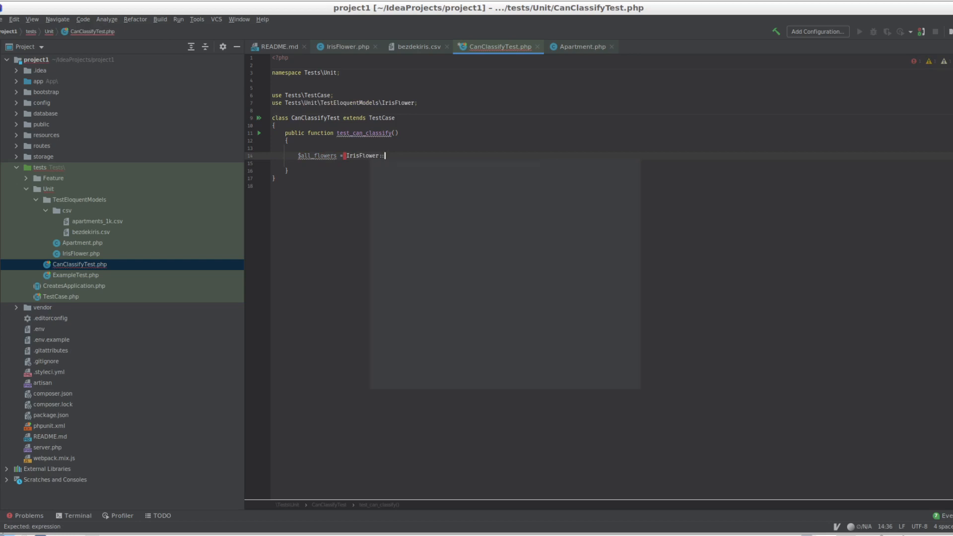
pyautogui.write('all();')
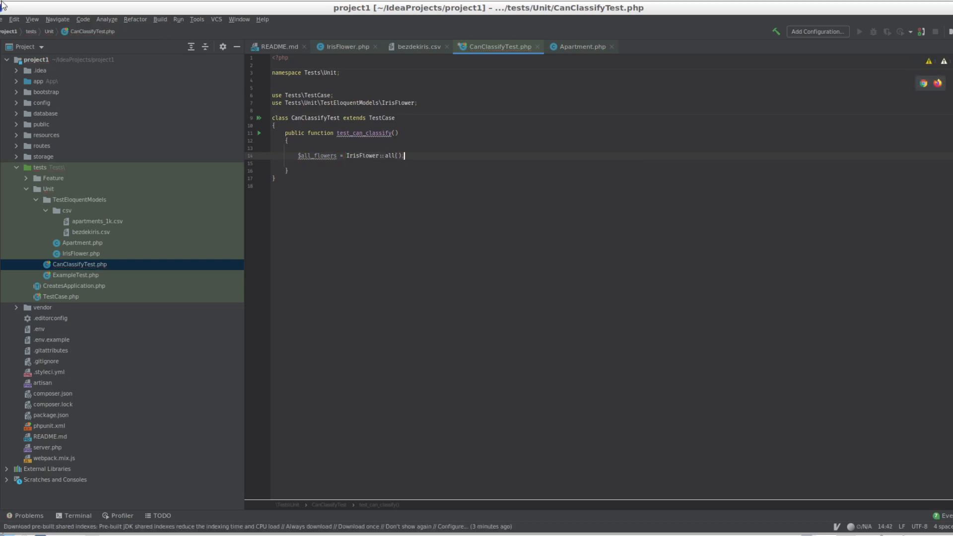
# In presentation mode, add $report = RubixAi::train($all_flowers, 'iris_plant_type') and begin var_dump
pyautogui.click(31, 19)
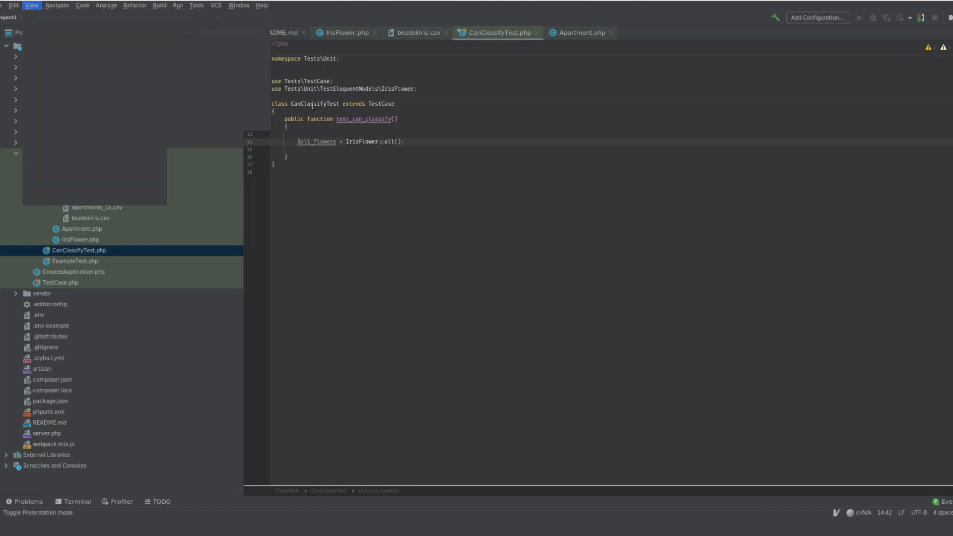
pyautogui.click(31, 5)
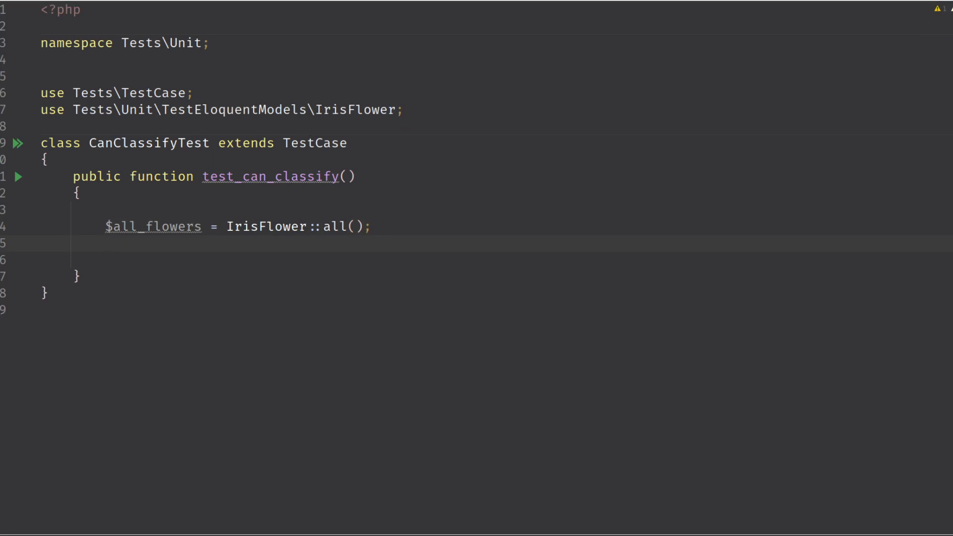
pyautogui.click(105, 243)
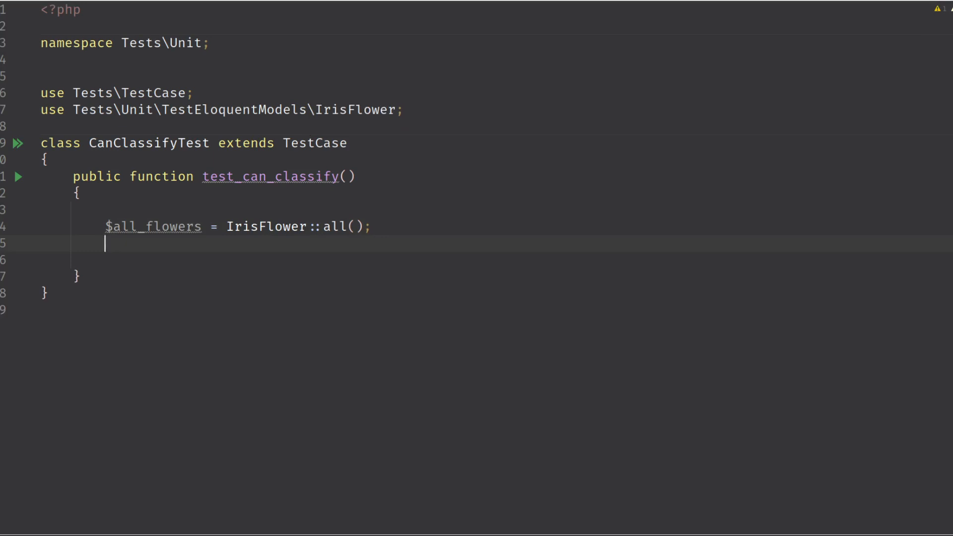
pyautogui.write('$rep')
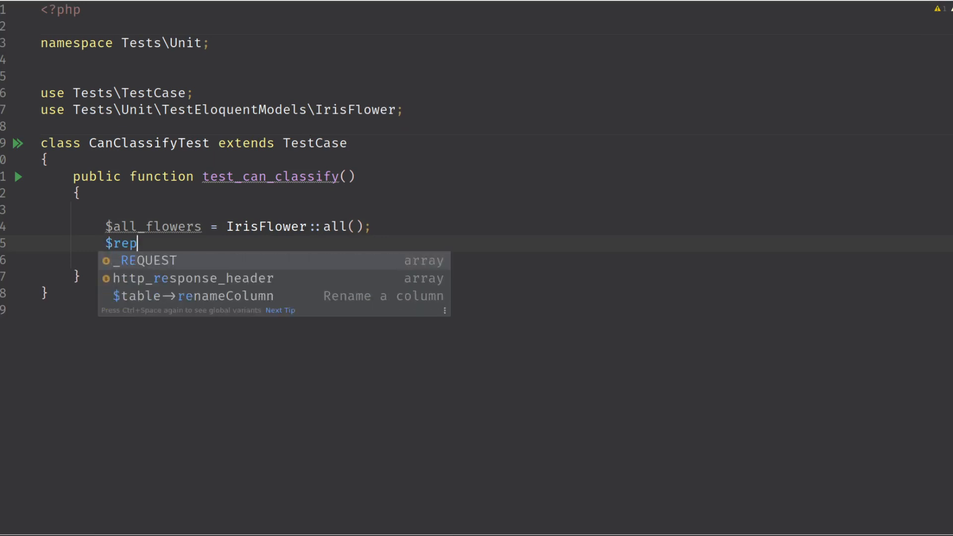
pyautogui.write('ort =')
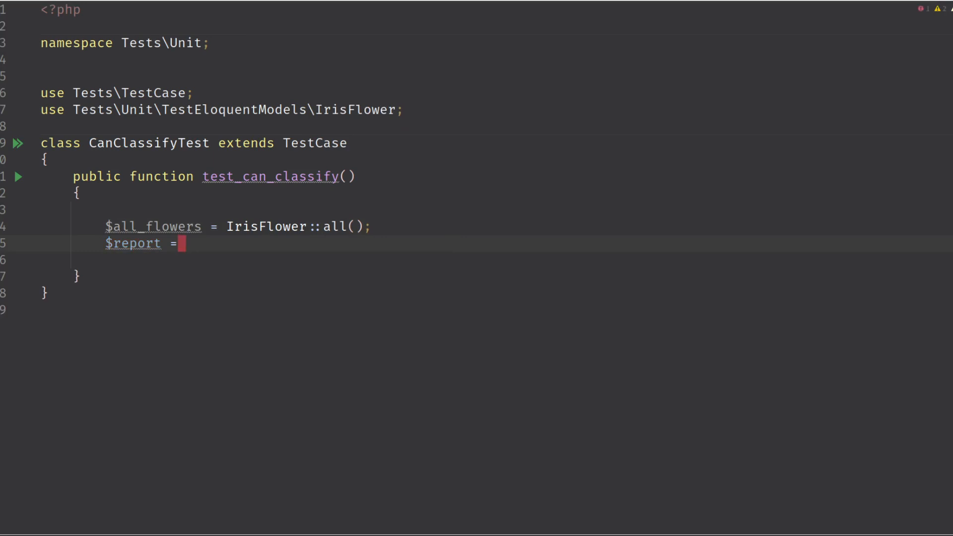
pyautogui.write('RubixAi::')
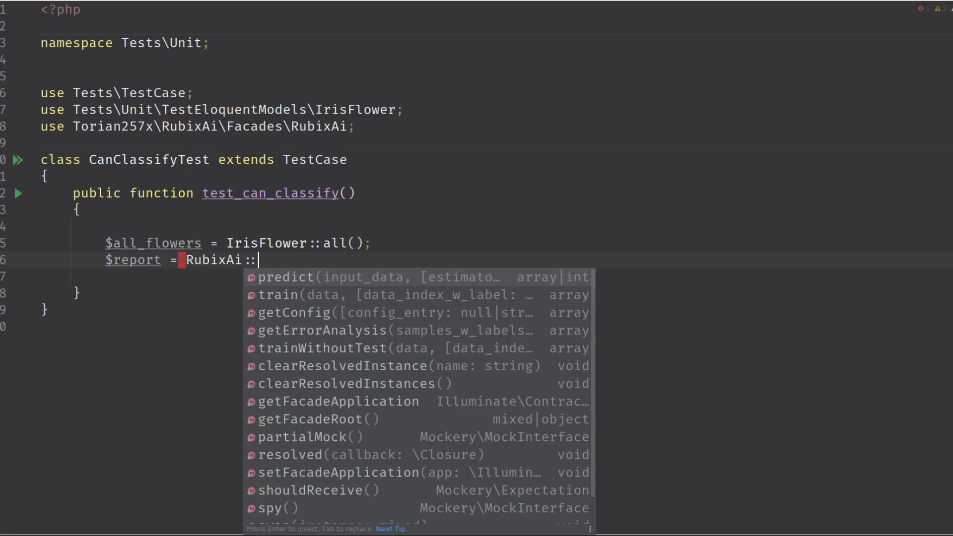
pyautogui.write('train')
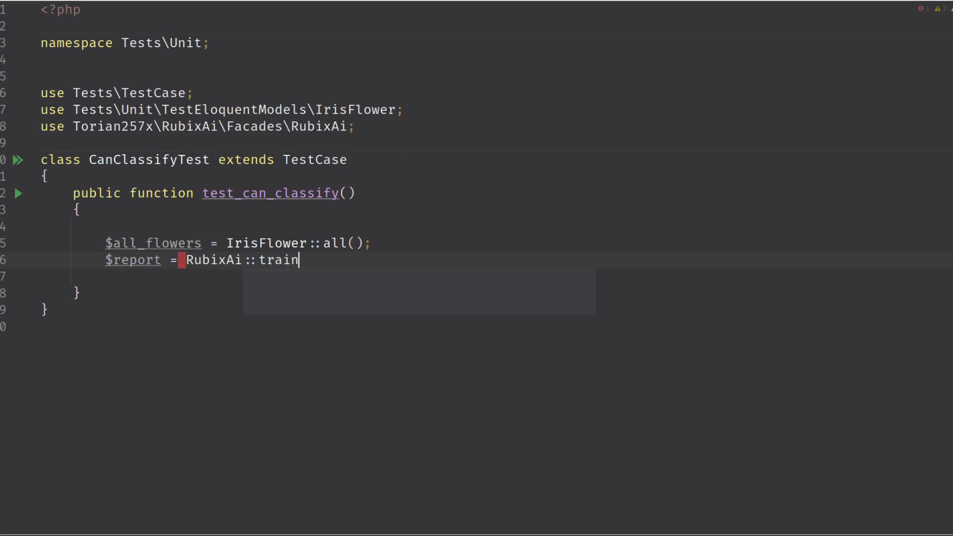
pyautogui.write('($all_flowers)')
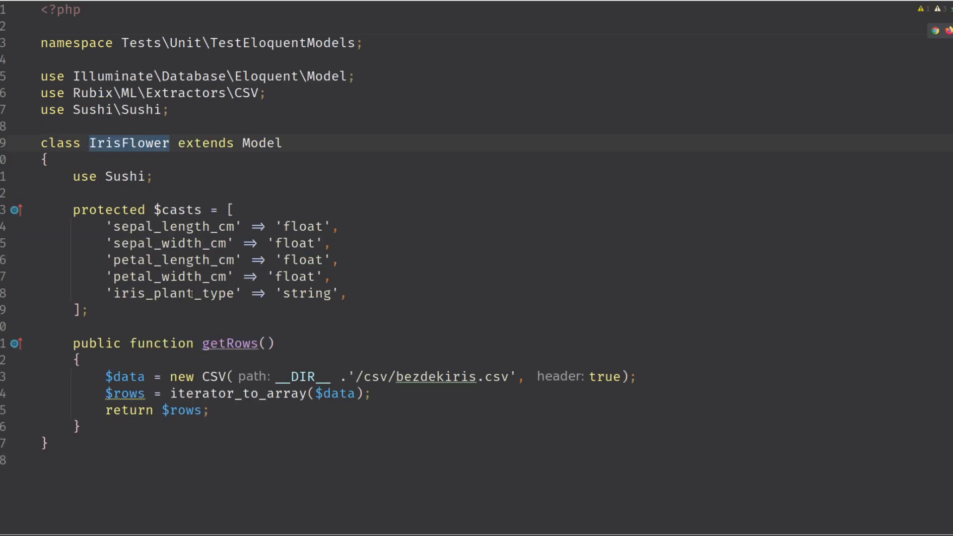
pyautogui.doubleClick(173, 294)
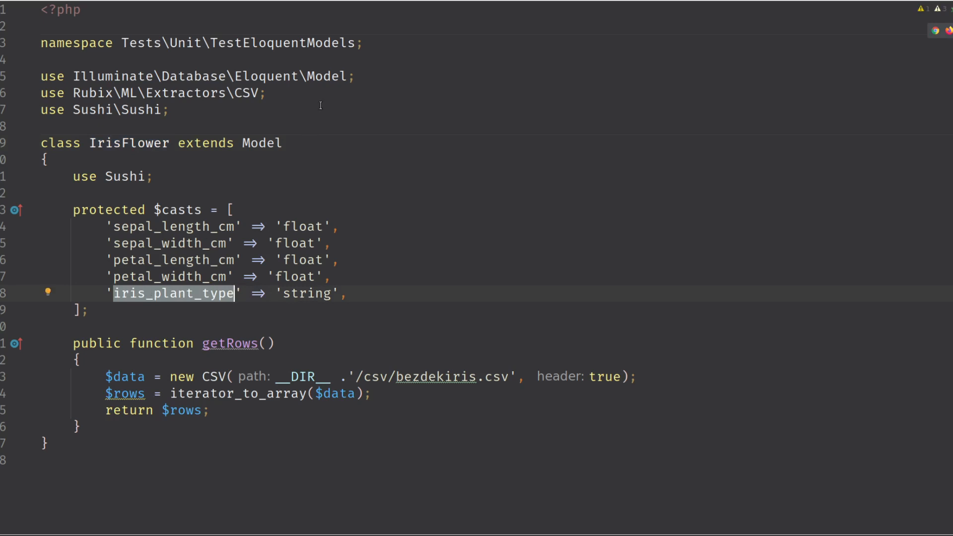
pyautogui.moveTo(312, 293)
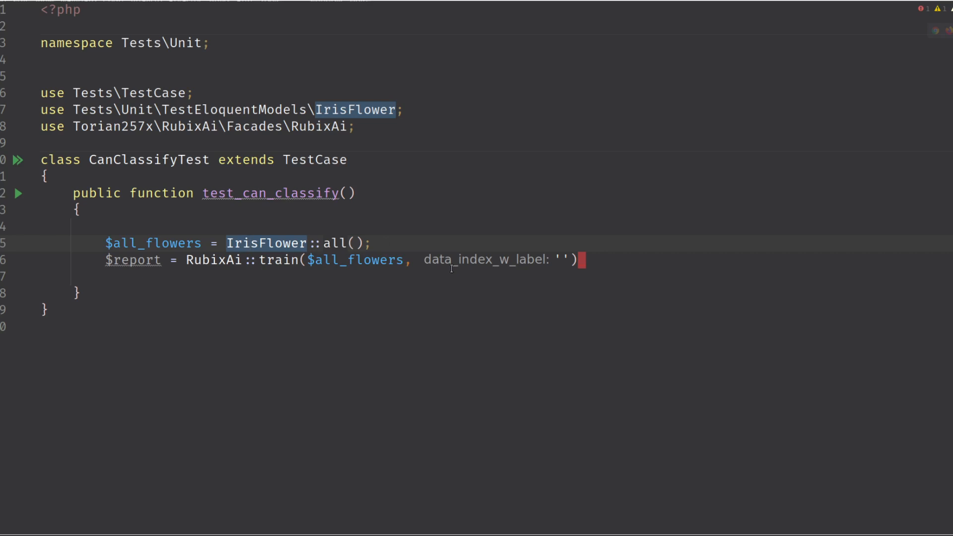
pyautogui.write('iris_plant_type')
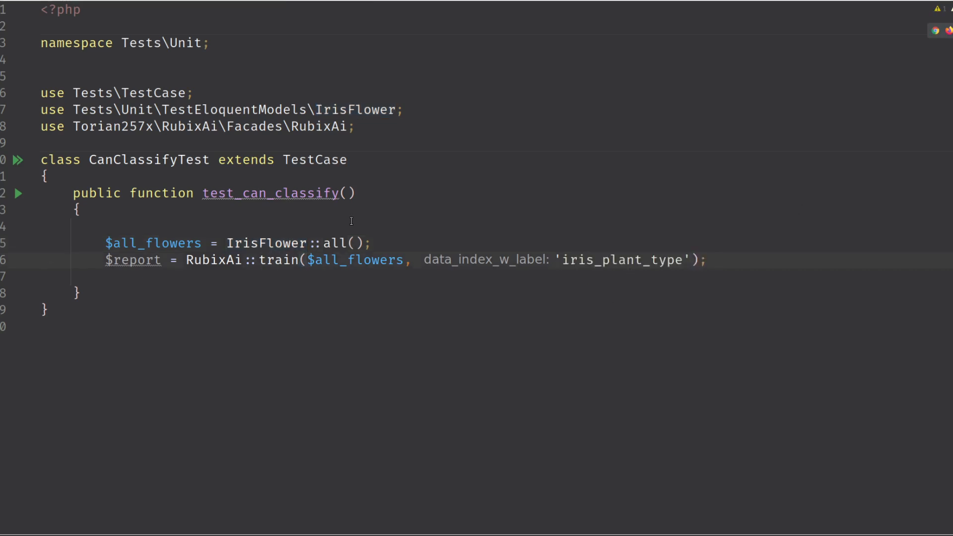
pyautogui.write('v')
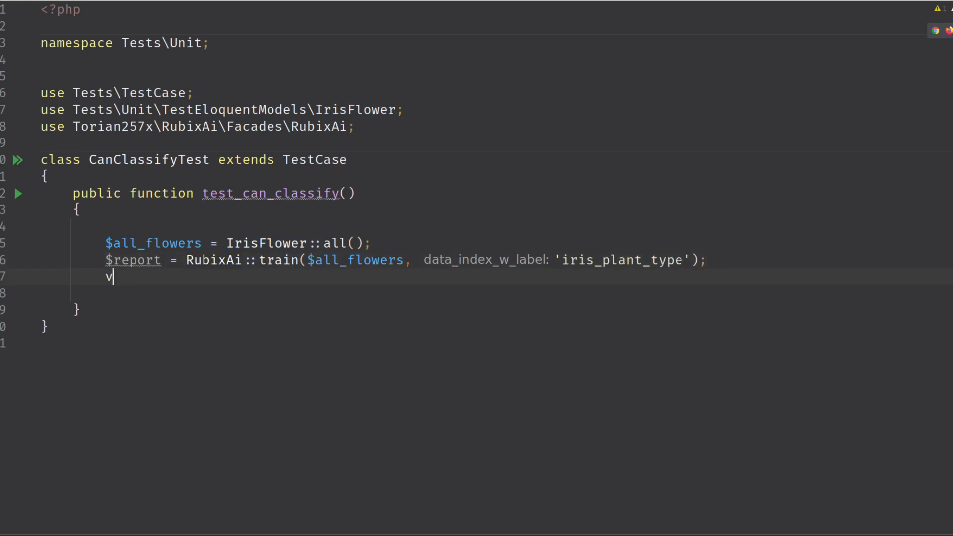
pyautogui.write('ar_dump')
pyautogui.write('art test')
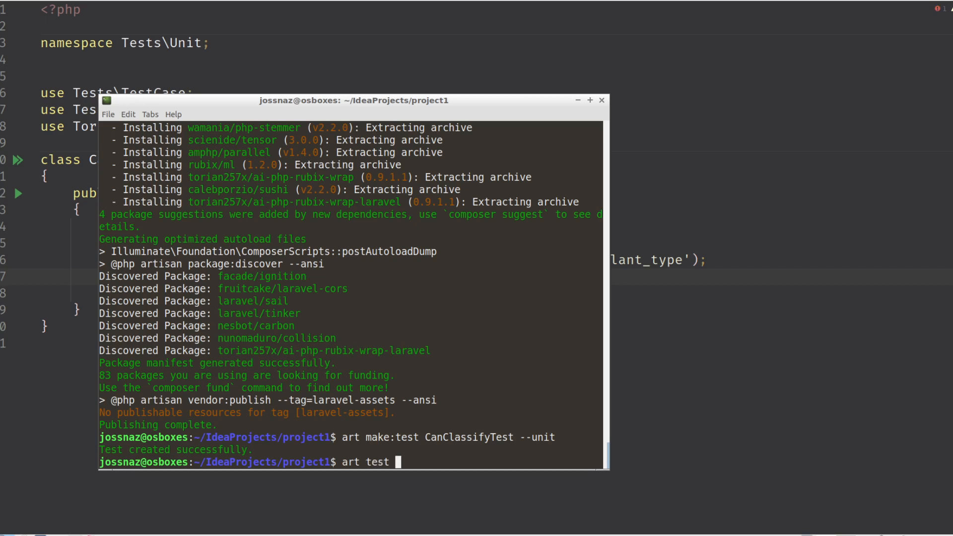
# Run art test ./tests/Unit/CanClassifyTest.php in the terminal
pyautogui.write('.')
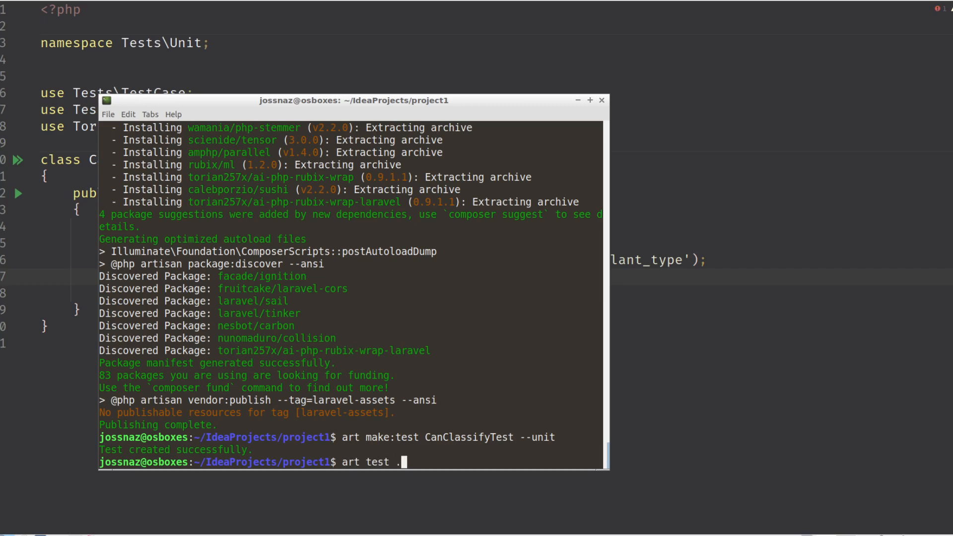
pyautogui.write('/tests/')
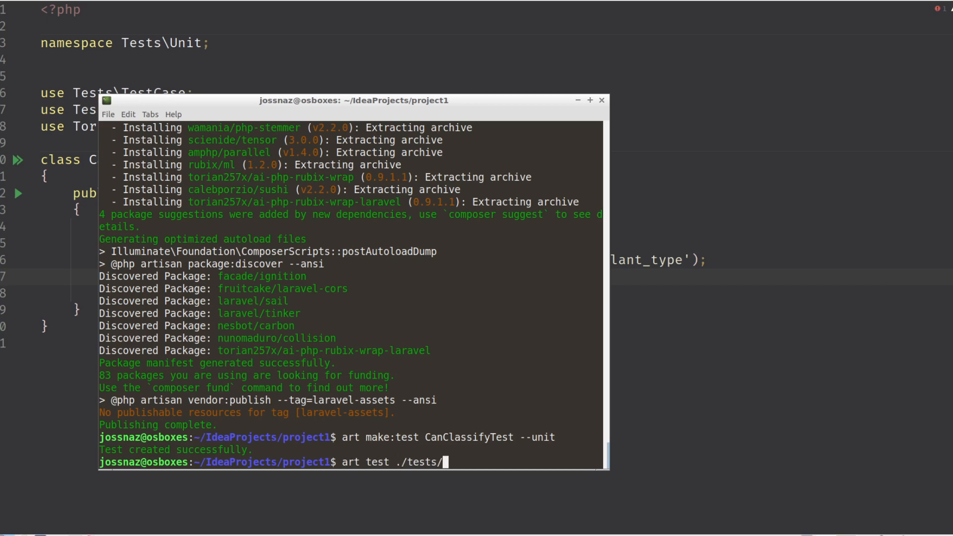
pyautogui.write('Unit/')
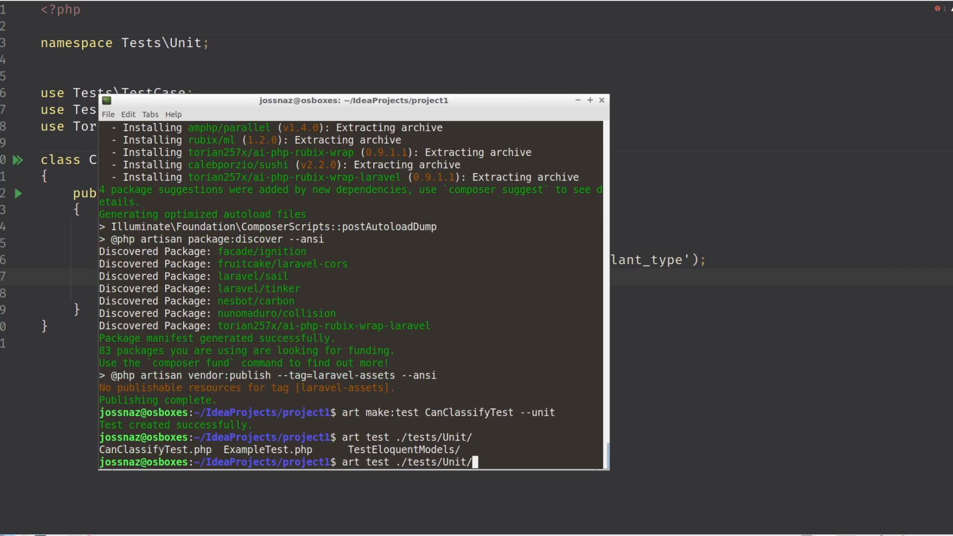
pyautogui.write('CanClassifyTest.php')
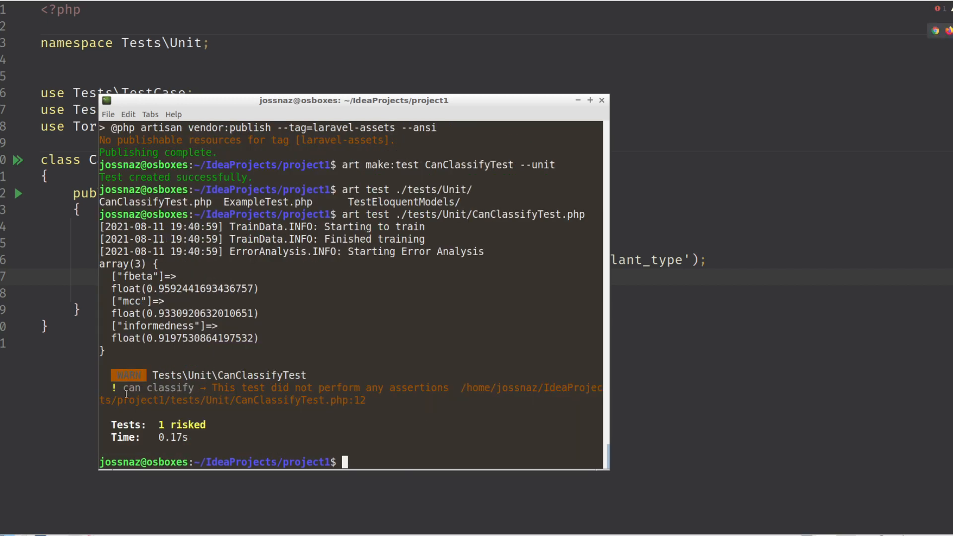
pyautogui.doubleClick(129, 300)
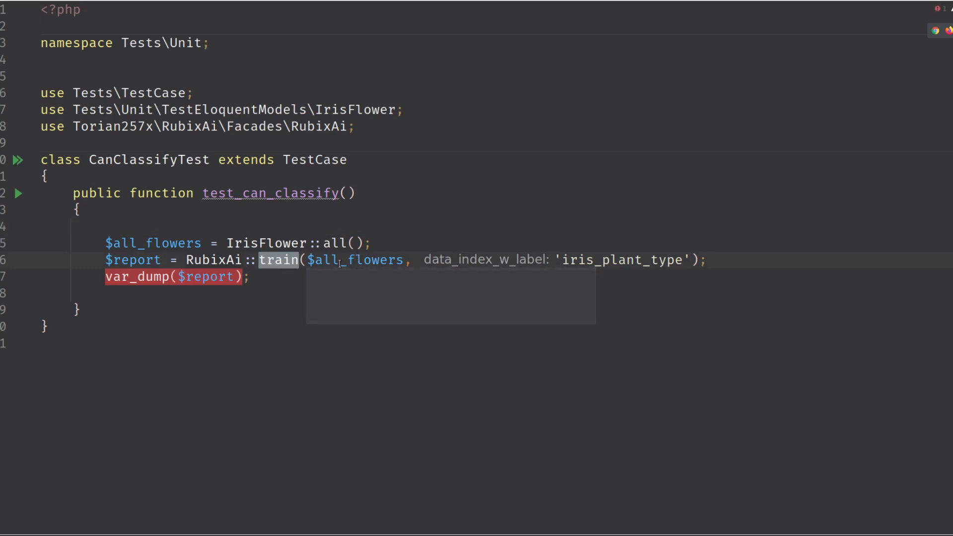
# Read the dumped report's fbeta, mcc and informedness scores in the test output
pyautogui.click(355, 259)
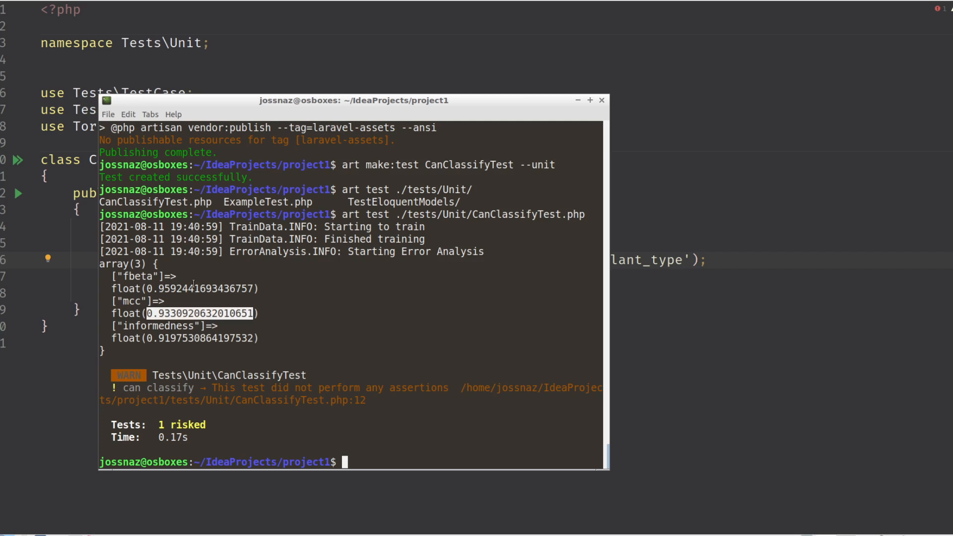
pyautogui.doubleClick(157, 325)
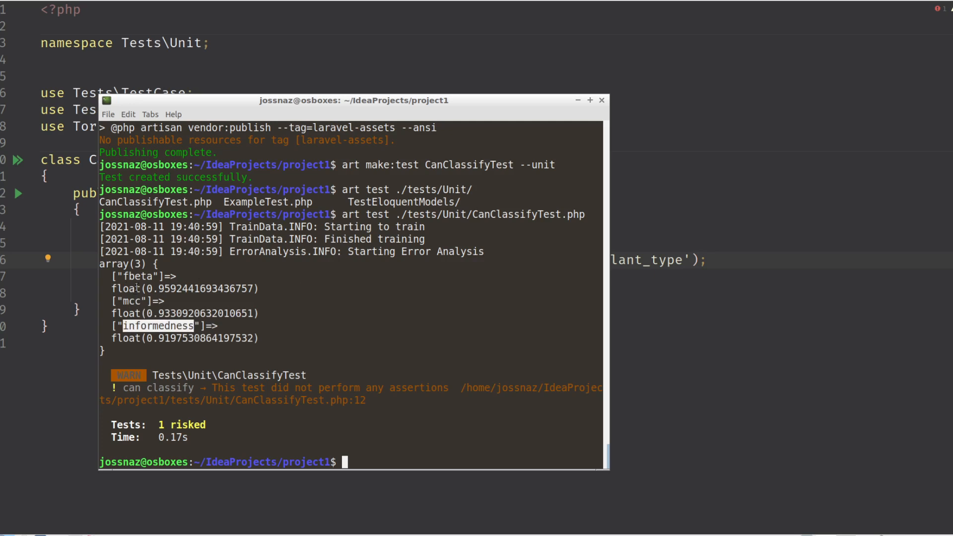
pyautogui.doubleClick(137, 275)
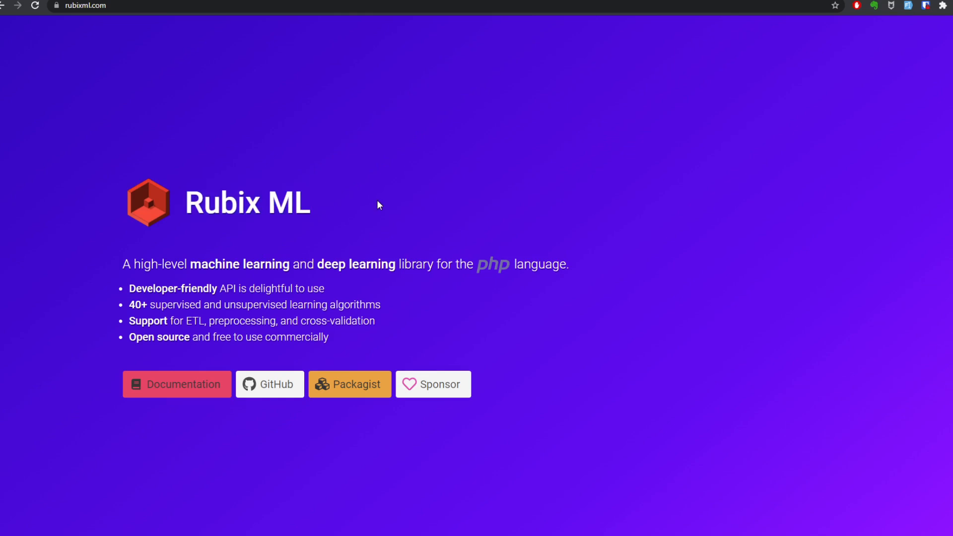
# Navigate the Rubix ML docs to User Guide > Cross-validation for the classification metrics table
pyautogui.click(177, 384)
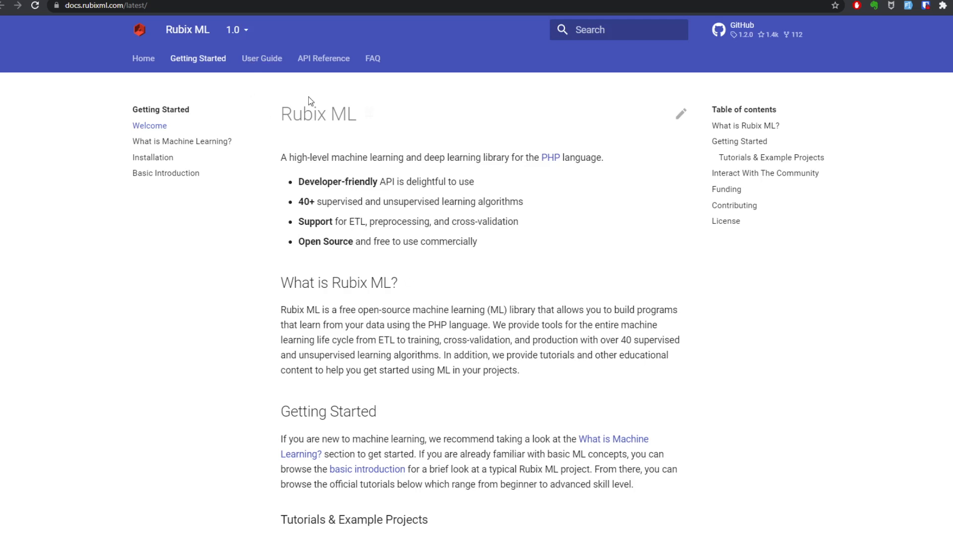
pyautogui.moveTo(156, 135)
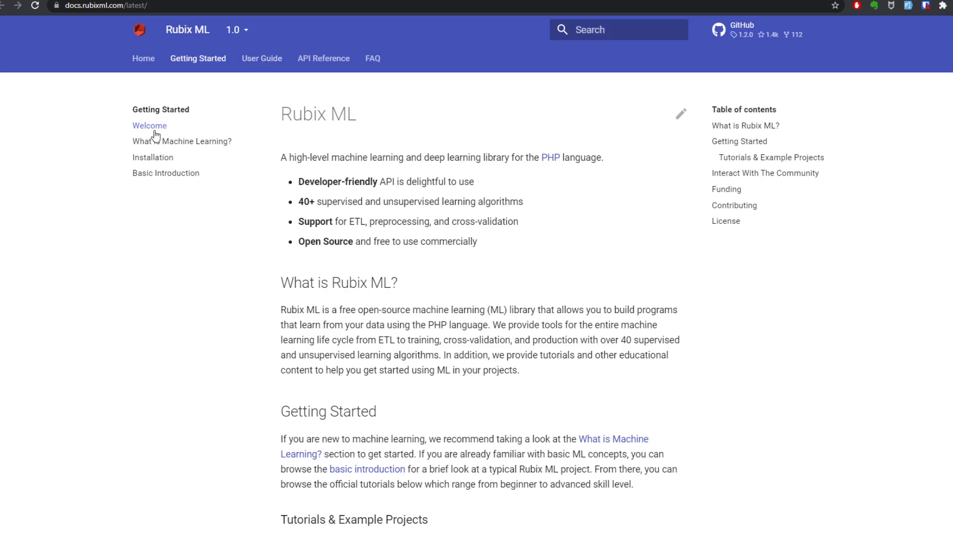
pyautogui.scroll(-3)
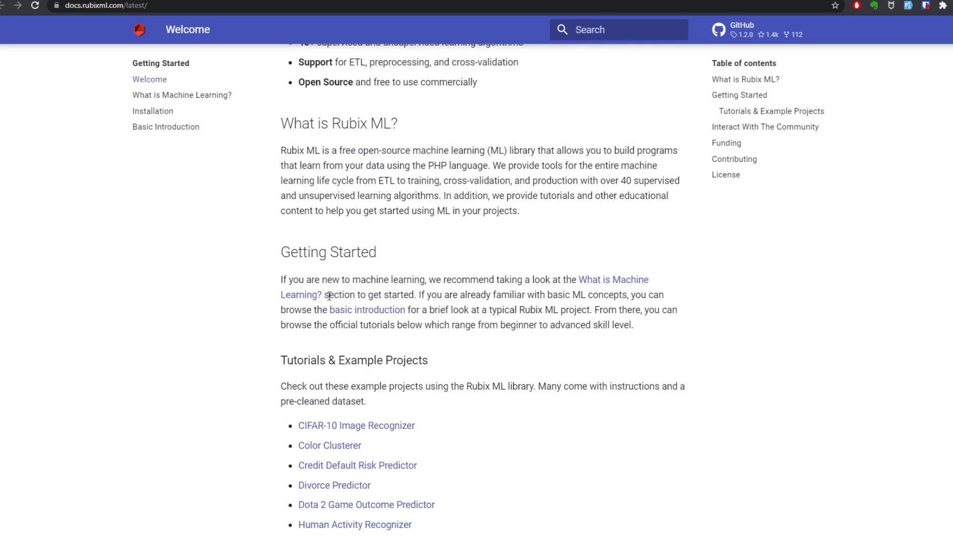
pyautogui.scroll(3)
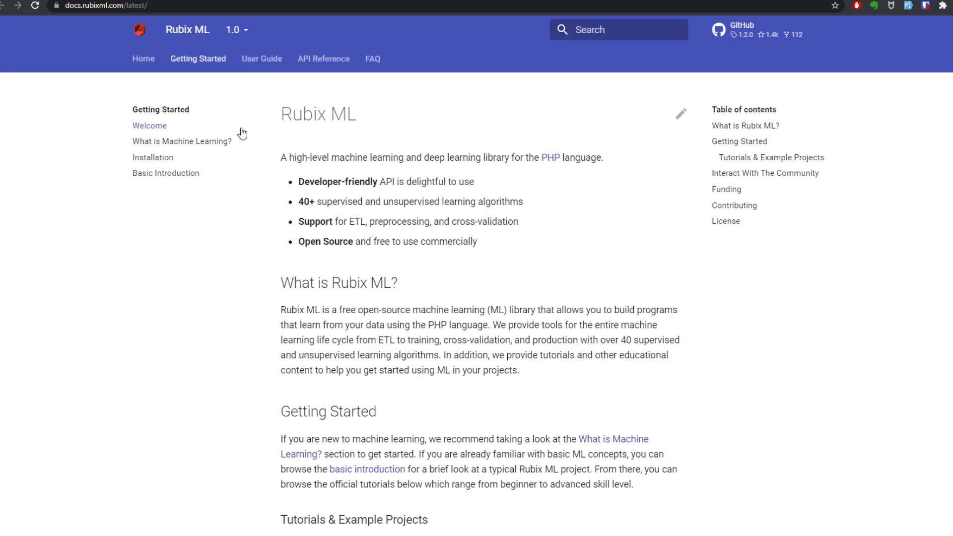
pyautogui.click(262, 58)
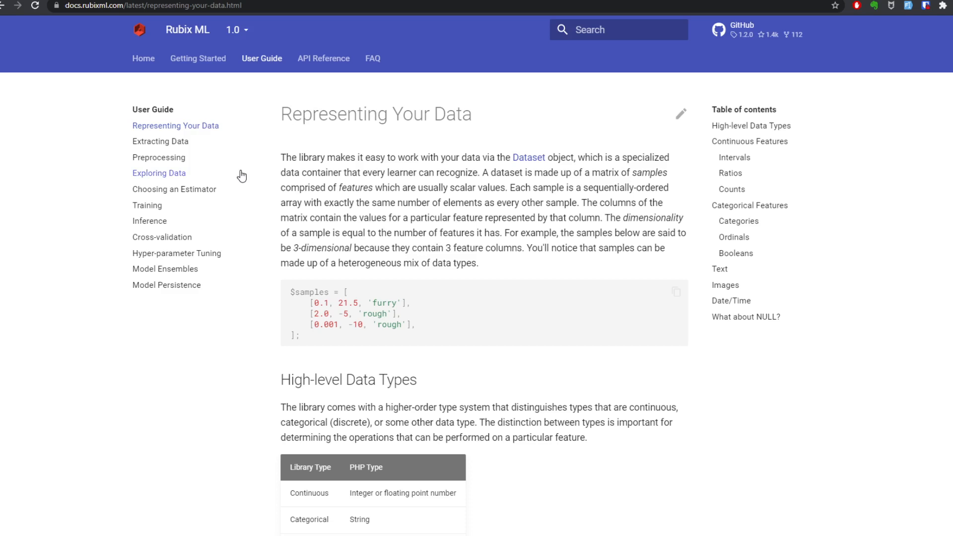
pyautogui.moveTo(202, 201)
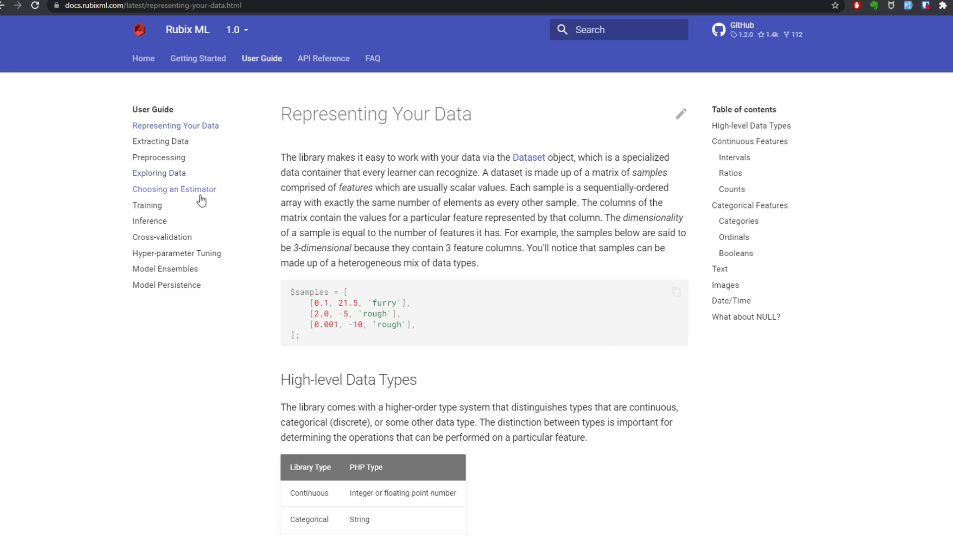
pyautogui.click(162, 238)
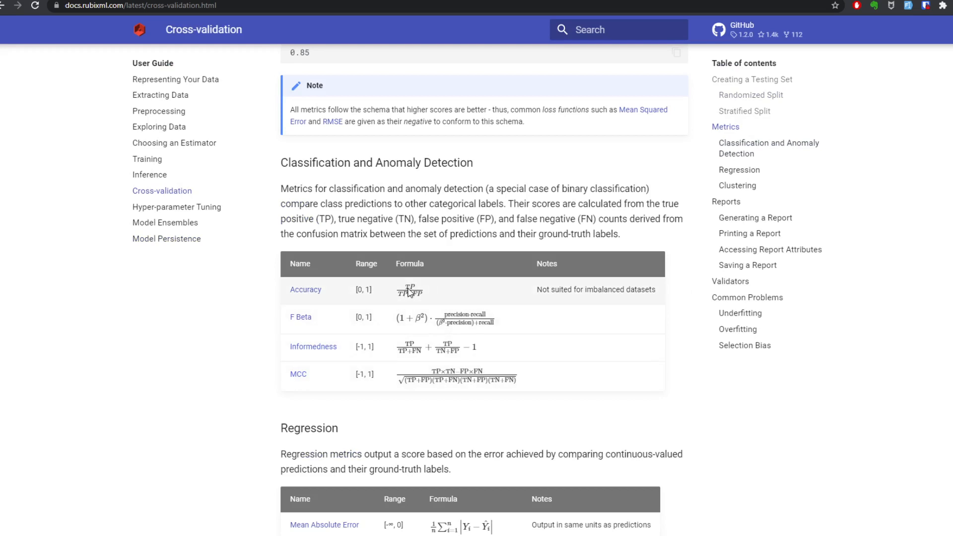
pyautogui.moveTo(405, 302)
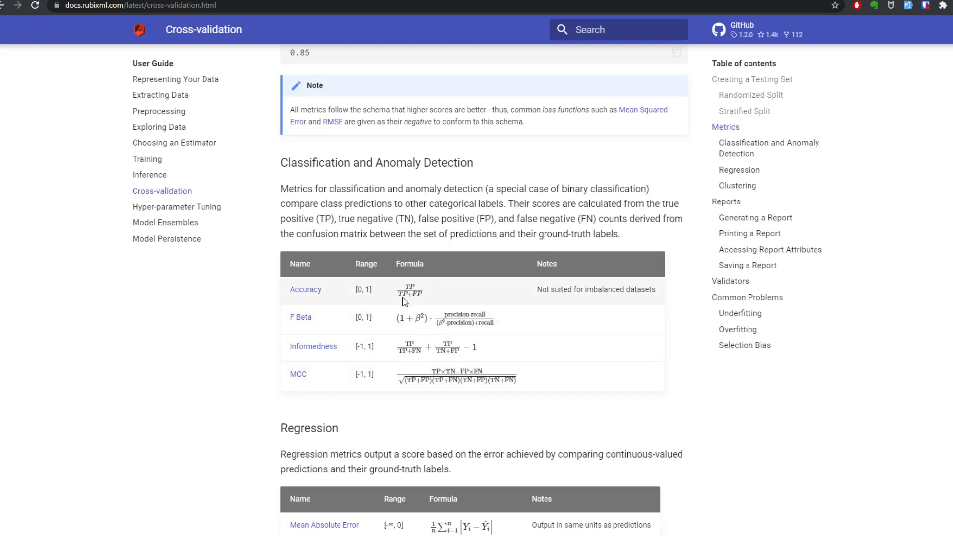
pyautogui.moveTo(418, 301)
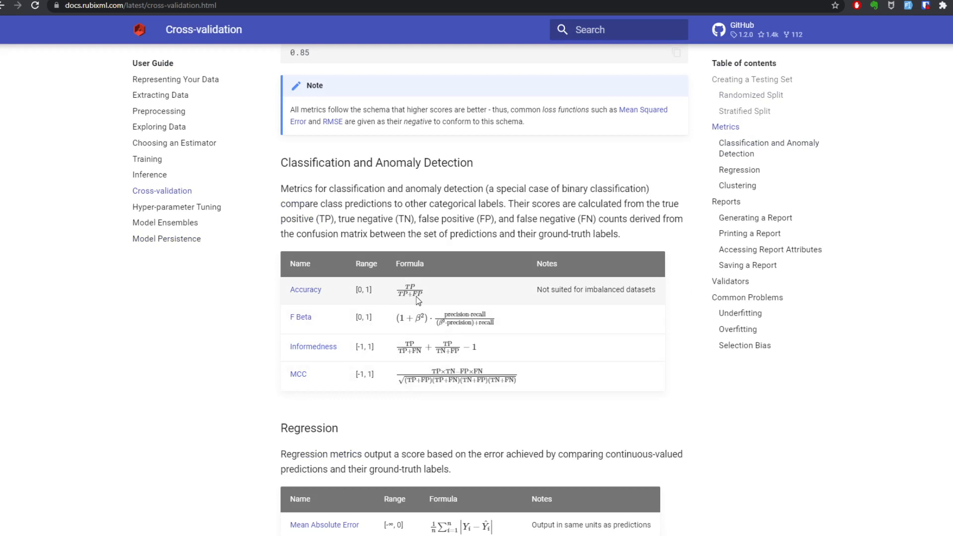
pyautogui.moveTo(412, 295)
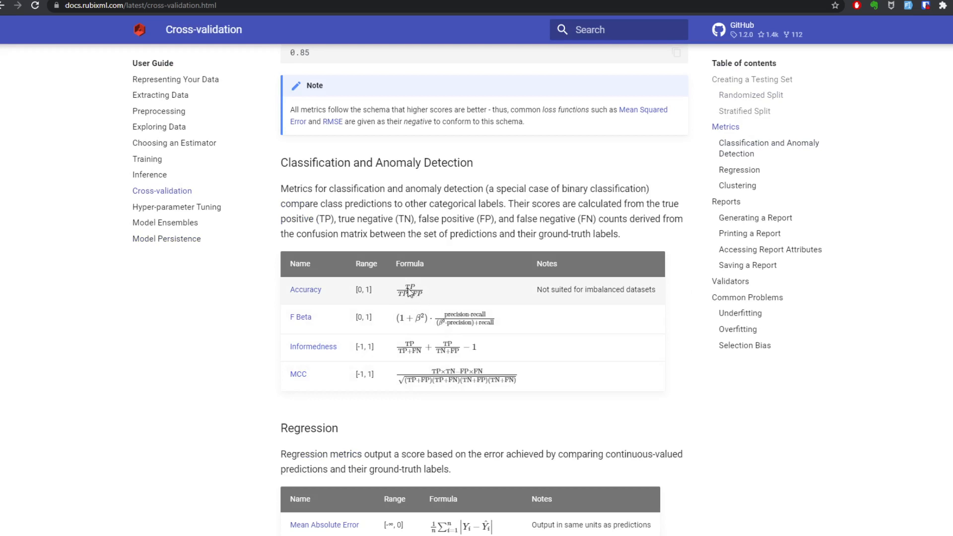
pyautogui.moveTo(427, 293)
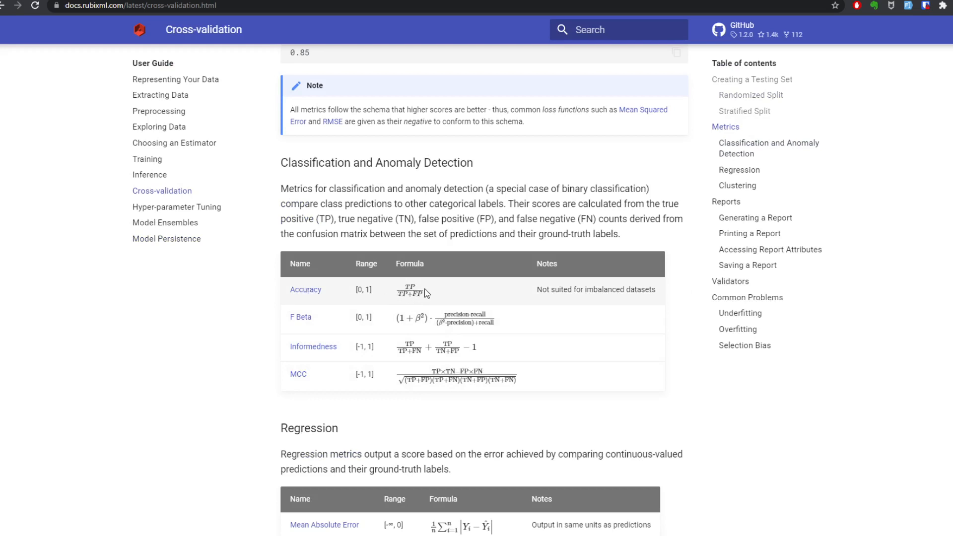
pyautogui.moveTo(426, 293)
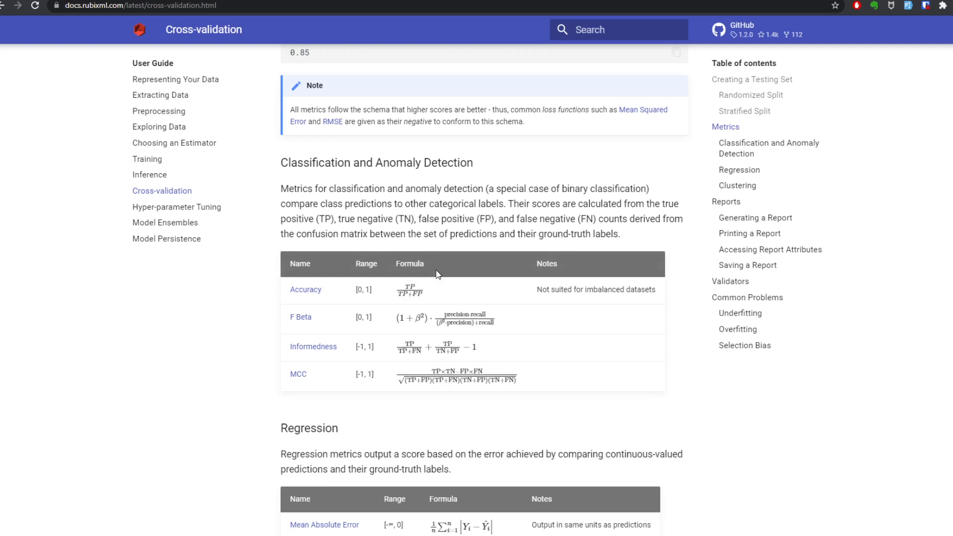
pyautogui.moveTo(441, 279)
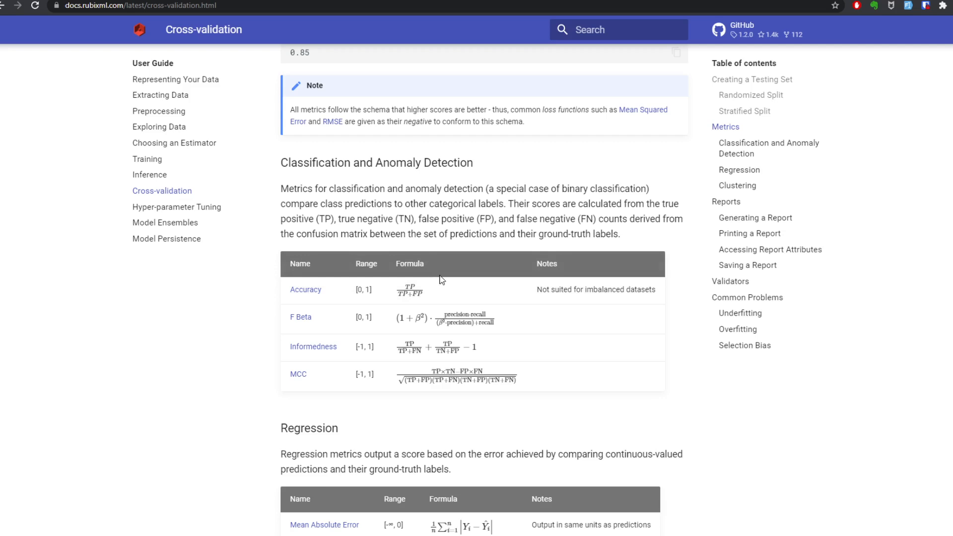
pyautogui.moveTo(306, 335)
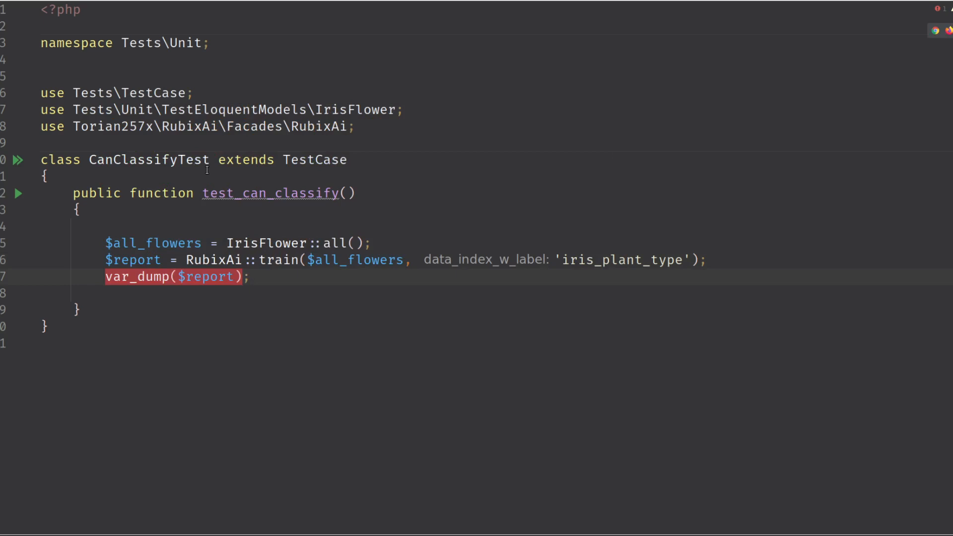
# Reveal model_trained.rbx under storage/ai_rubix/model and start a model_filename argument on the train call
pyautogui.doubleClick(278, 259)
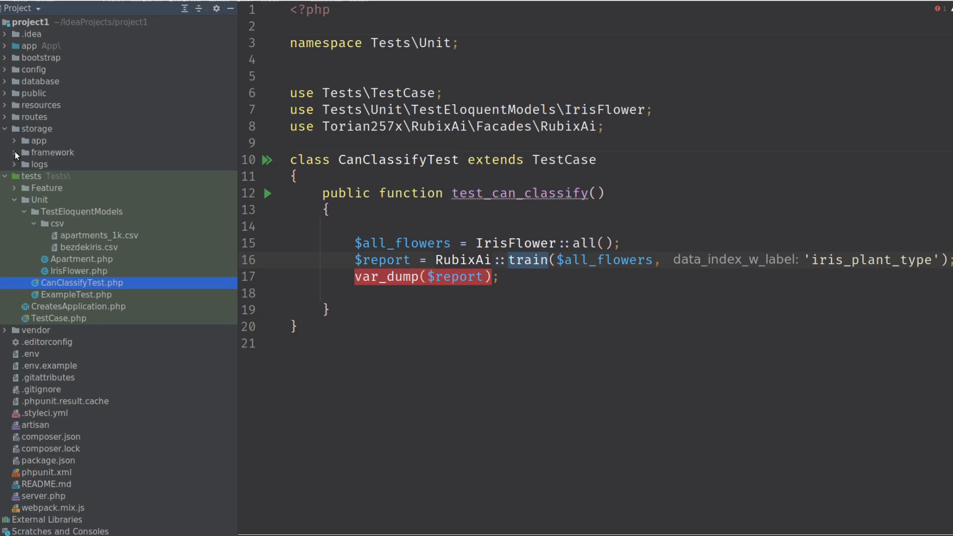
pyautogui.click(36, 128)
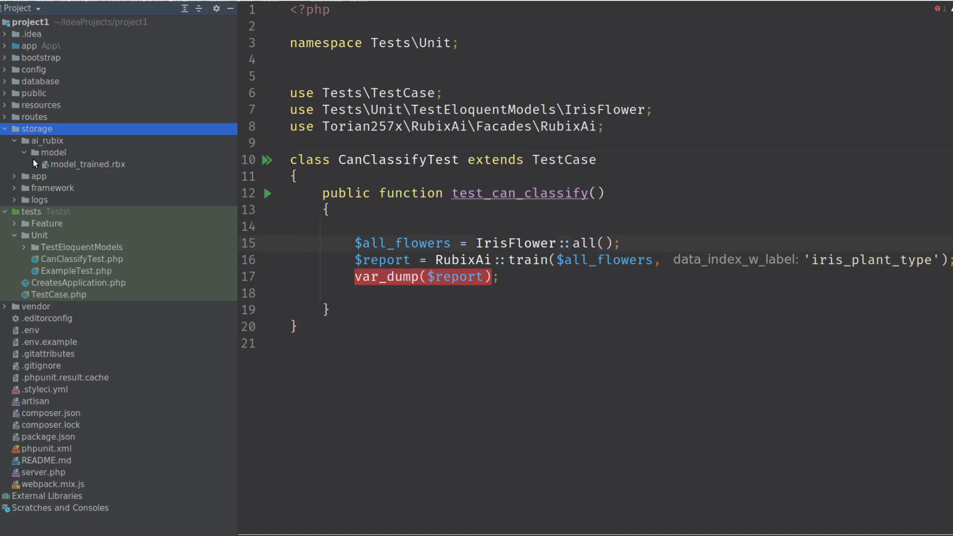
pyautogui.click(54, 152)
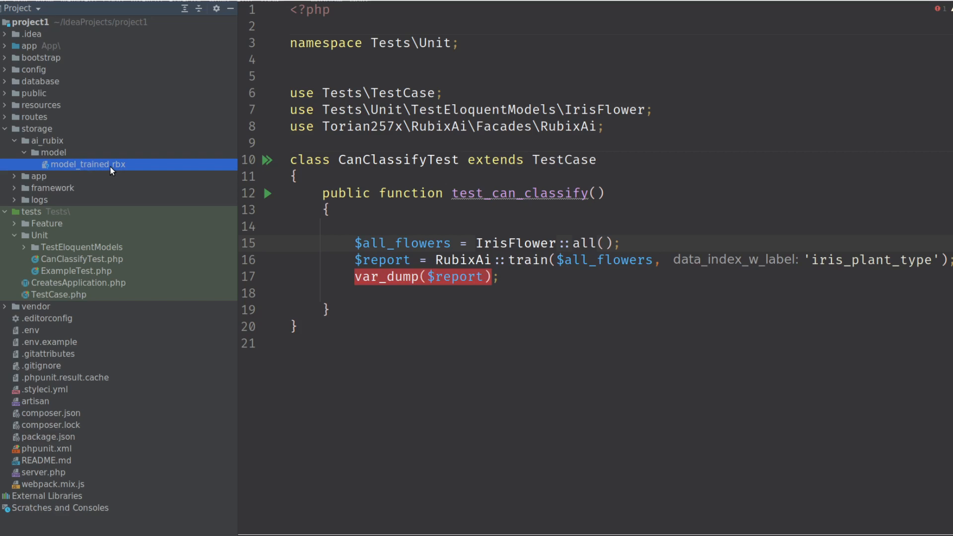
pyautogui.moveTo(534, 264)
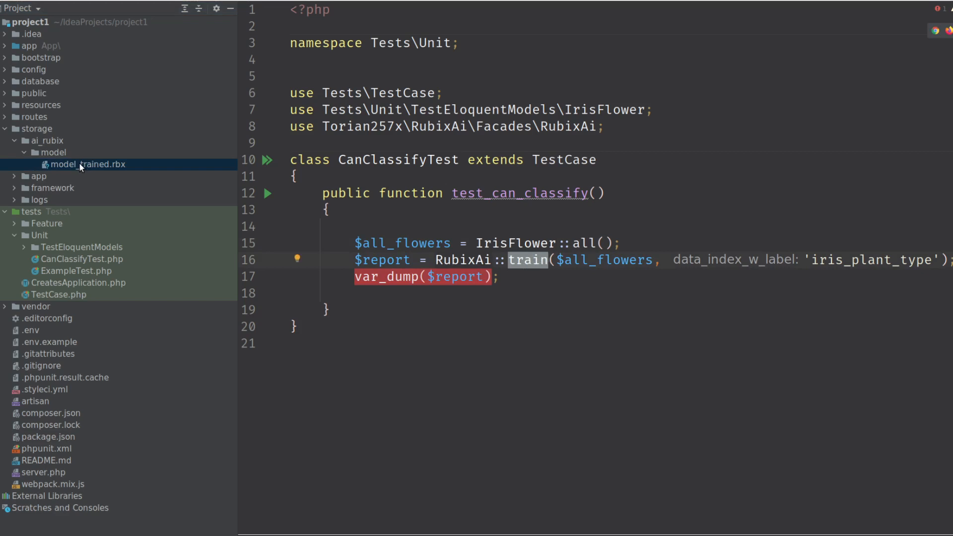
pyautogui.moveTo(686, 306)
pyautogui.write(', model_')
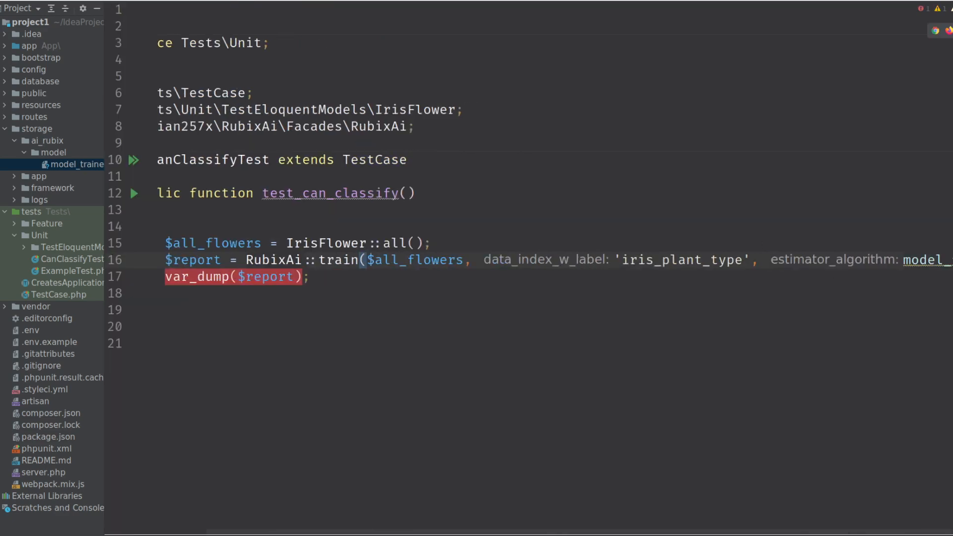
pyautogui.hscroll(3)
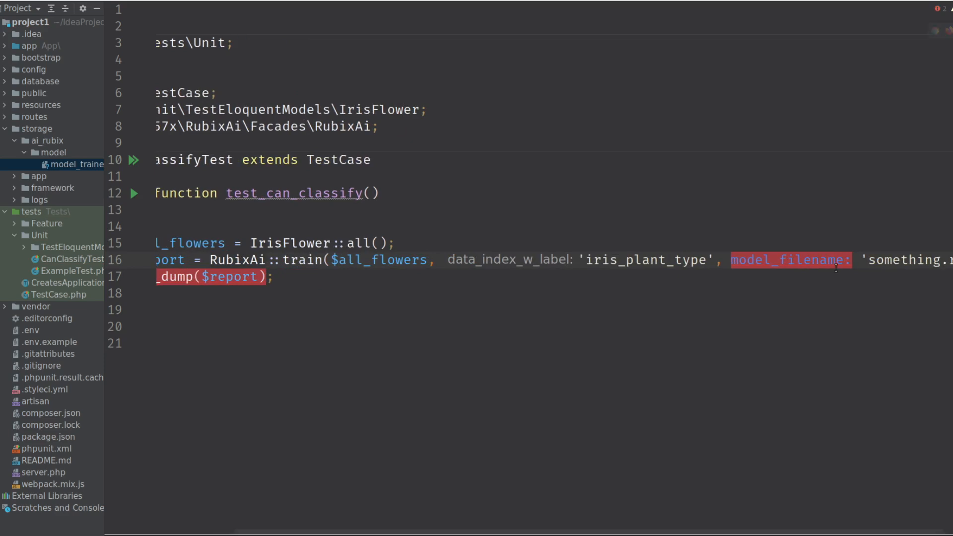
# Delete the extra something.rbx model file and reopen bezdekiris.csv at the versicolor rows
pyautogui.click(753, 259)
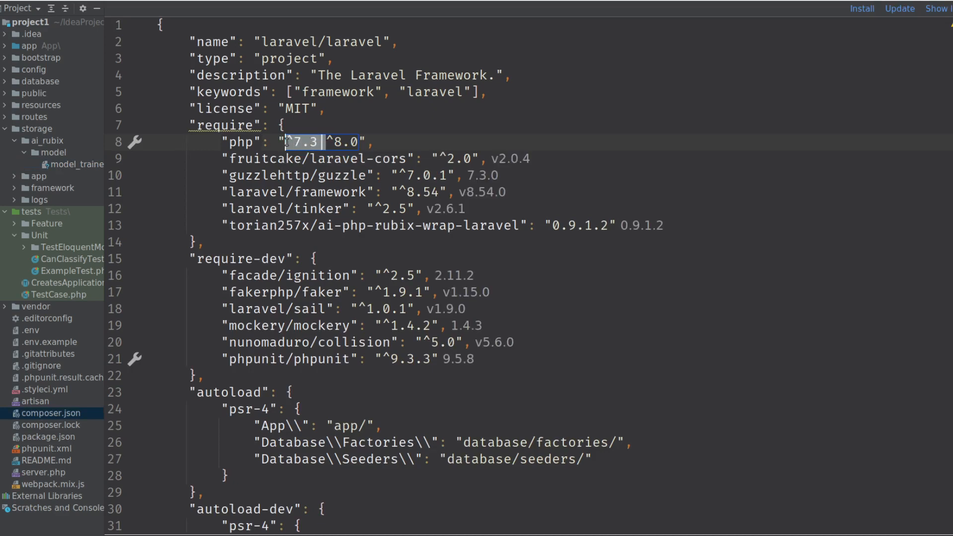
pyautogui.click(58, 259)
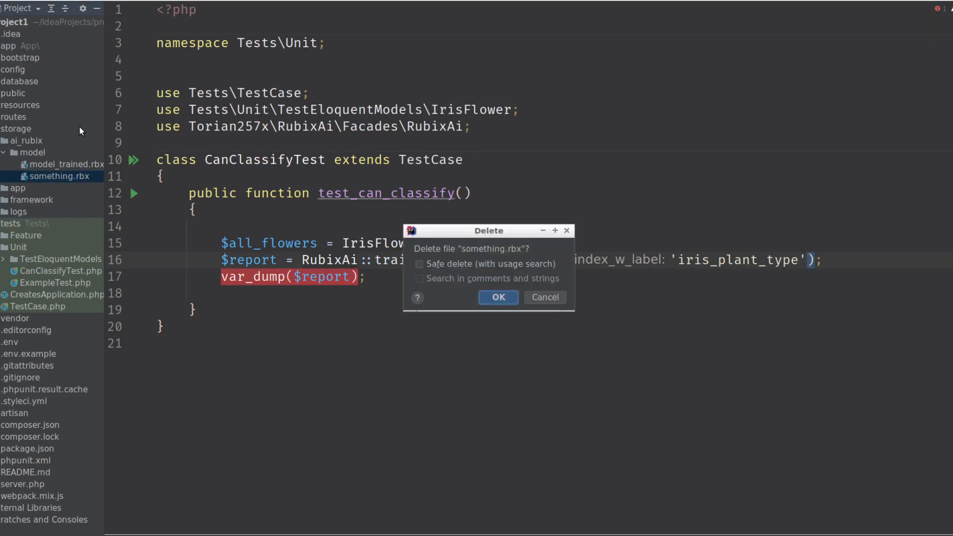
pyautogui.click(497, 296)
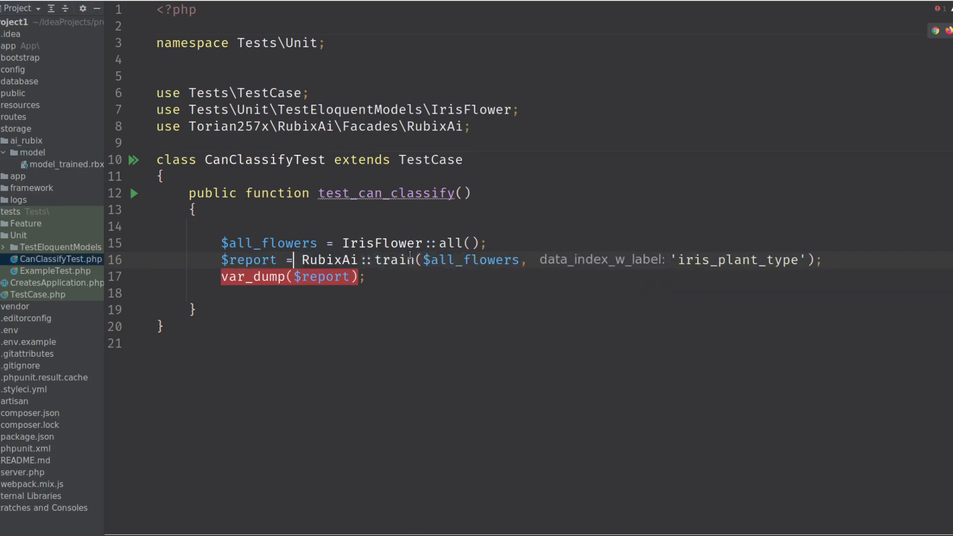
pyautogui.doubleClick(392, 259)
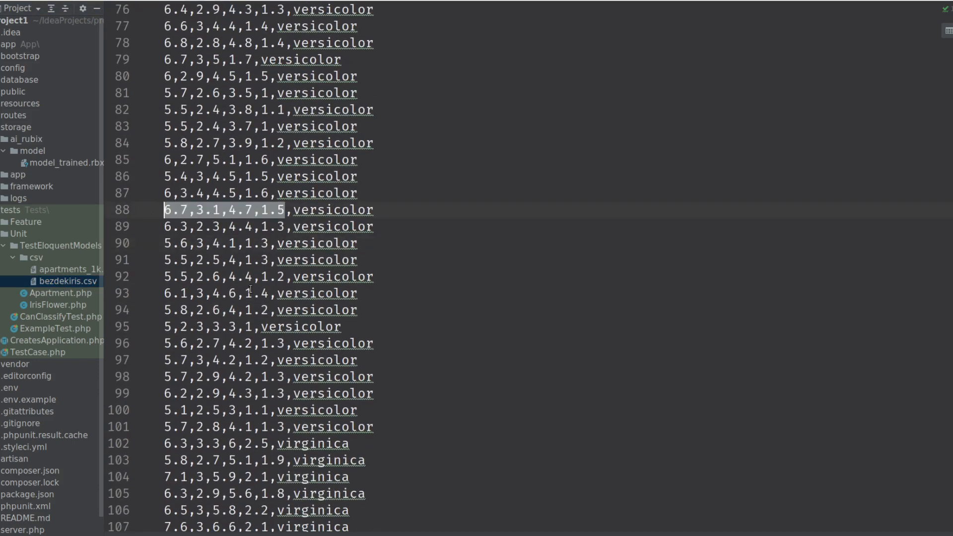
# Discard a premature $predict_me line and stub a new test_can_predict method
pyautogui.scroll(-3)
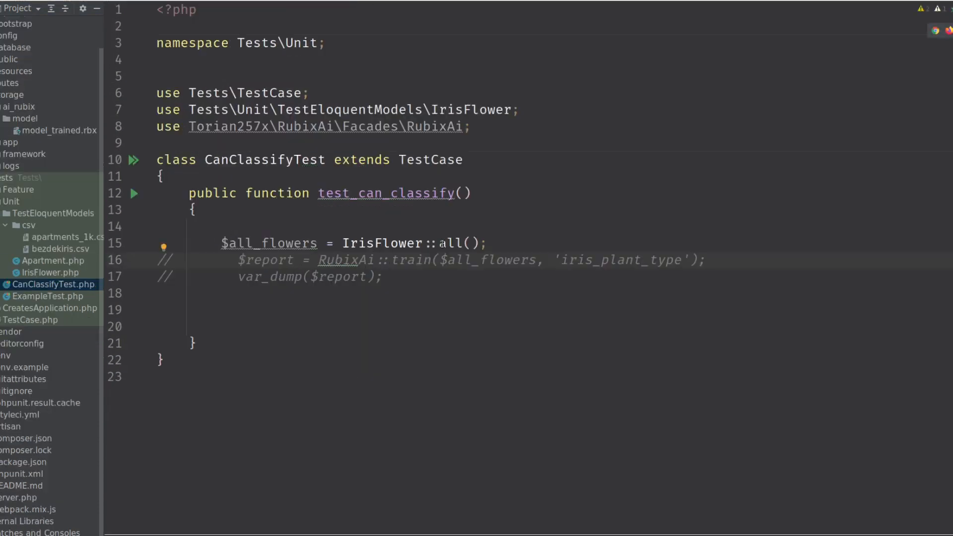
pyautogui.write('$p')
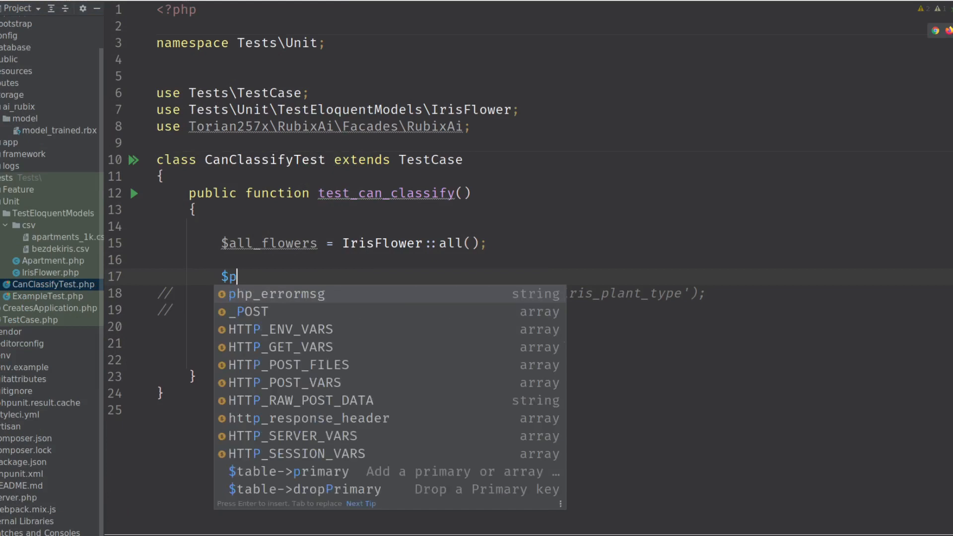
pyautogui.write('redict')
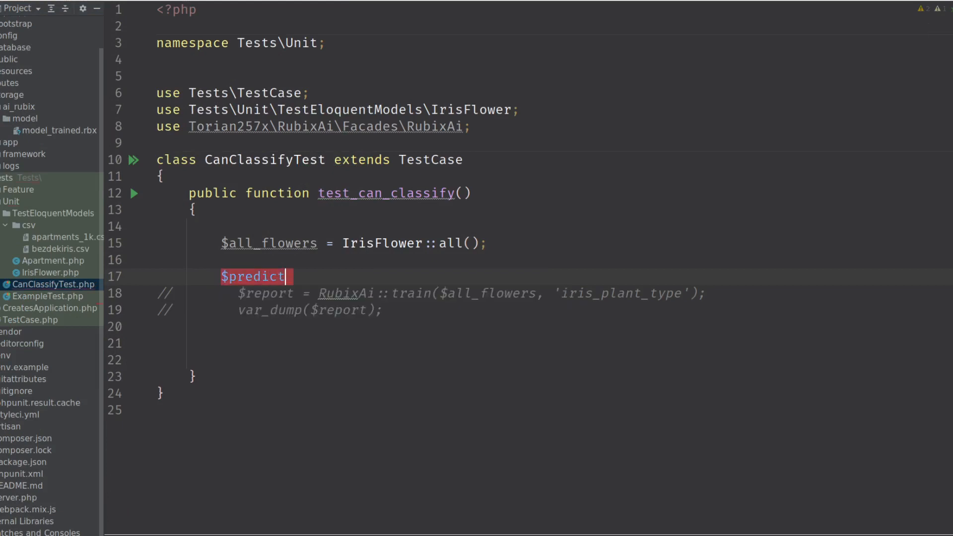
pyautogui.write('_me')
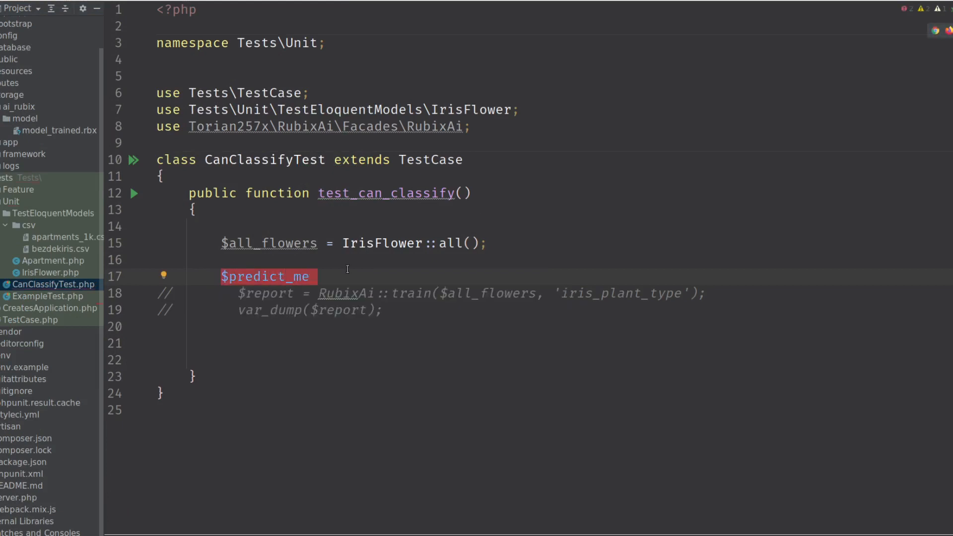
pyautogui.press('Delete')
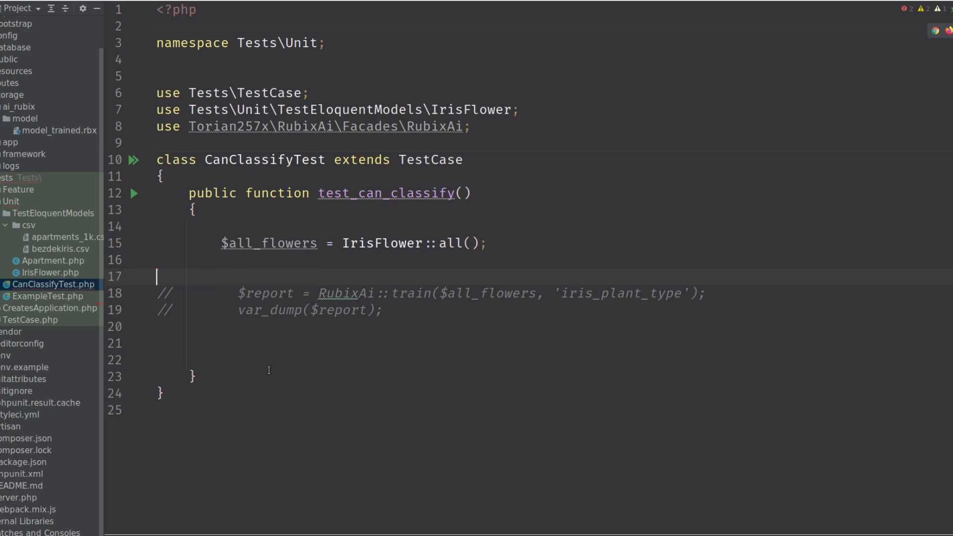
pyautogui.write('pubf')
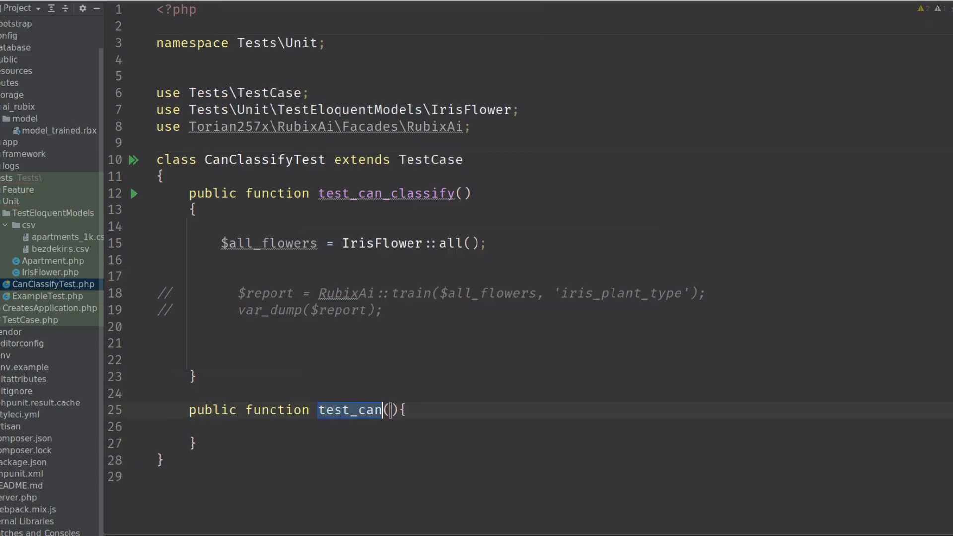
pyautogui.write('_predict')
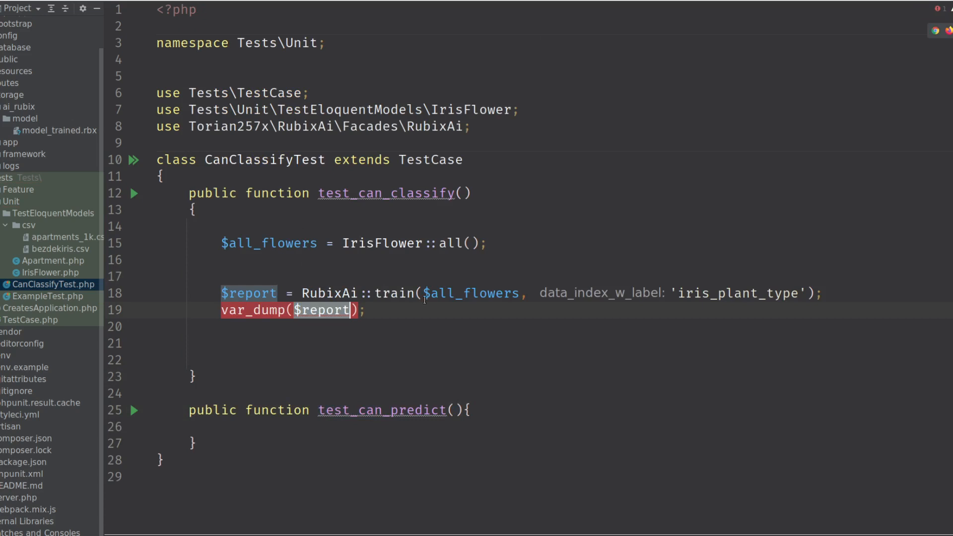
# Assert training quality with self::assertGreaterThan(0.8, $report['mcc']) in test_can_classify
pyautogui.press('enter')
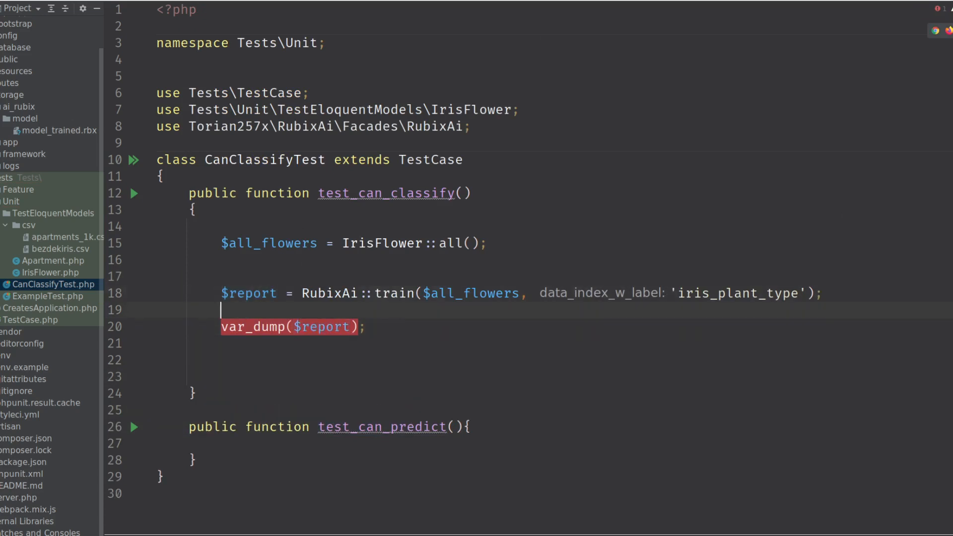
pyautogui.write('psa')
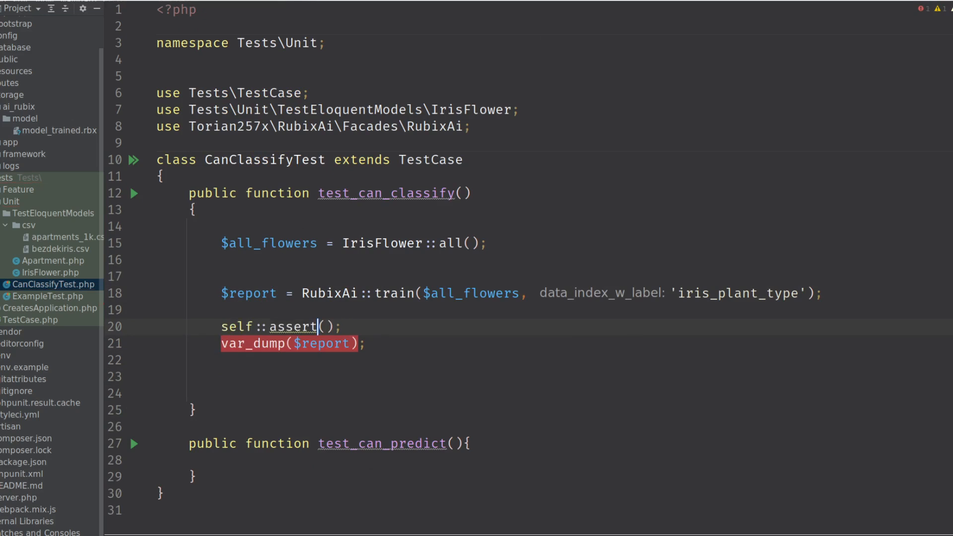
pyautogui.write('GreaterThan')
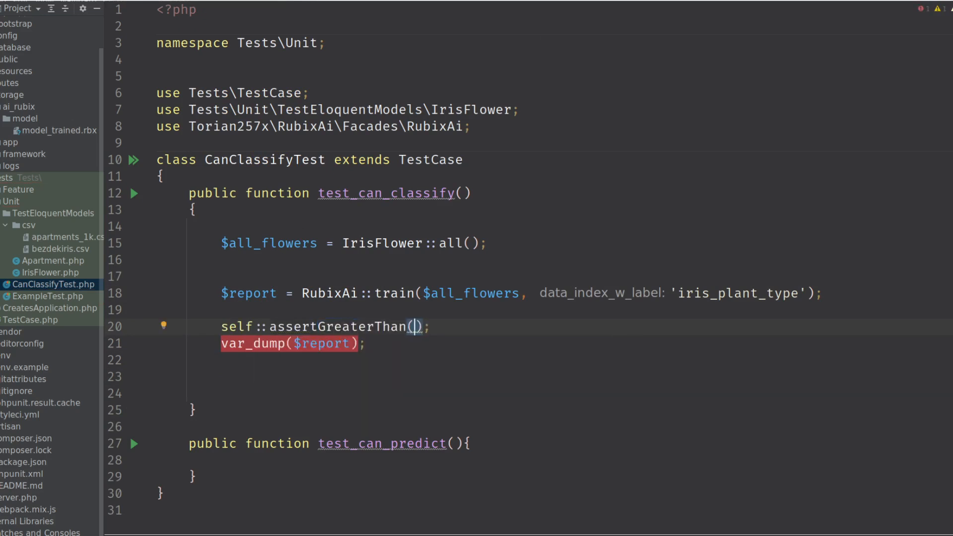
pyautogui.press('Backspace')
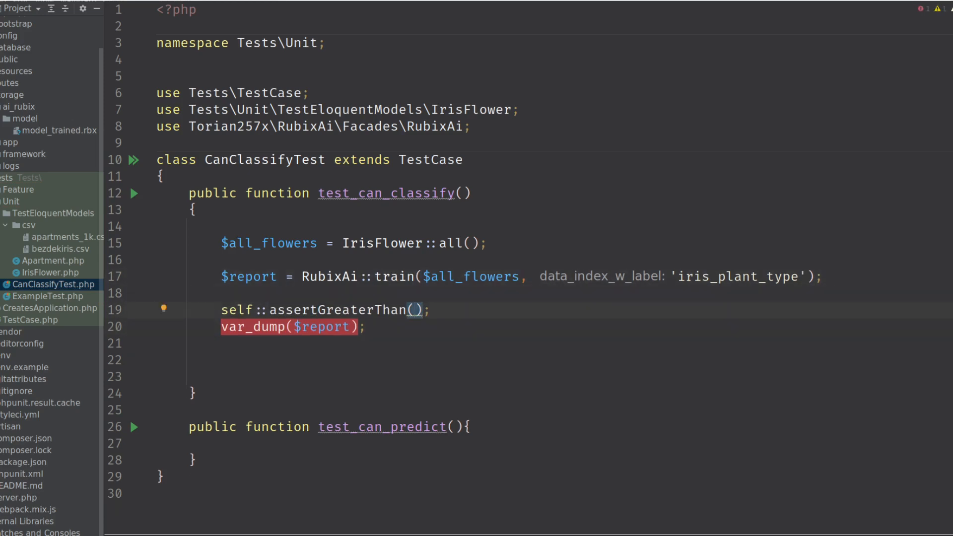
pyautogui.write('0')
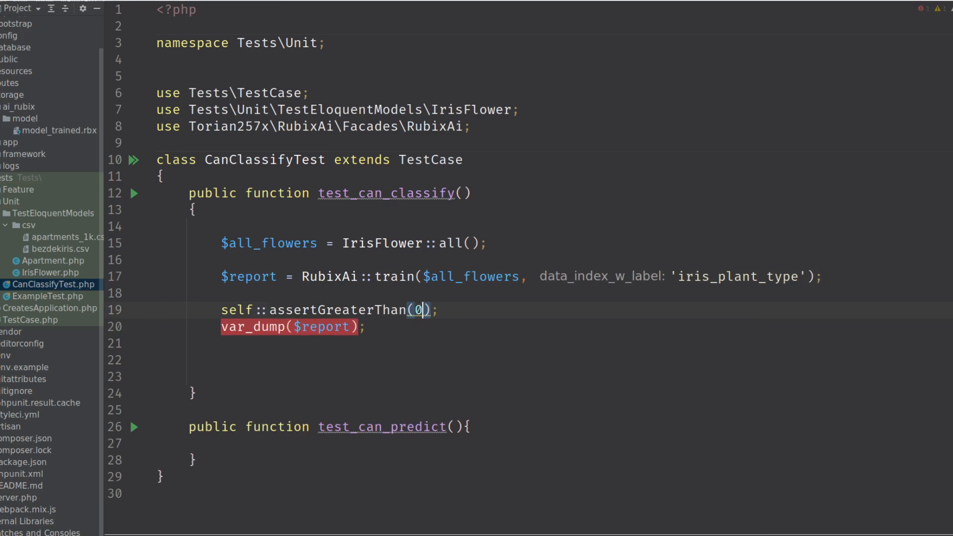
pyautogui.write('expected: 0.8,')
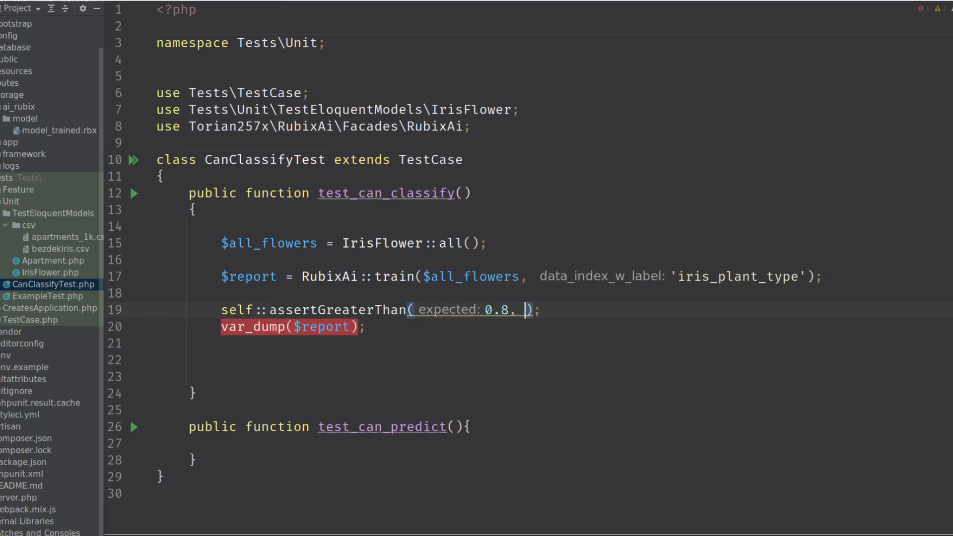
pyautogui.write('$')
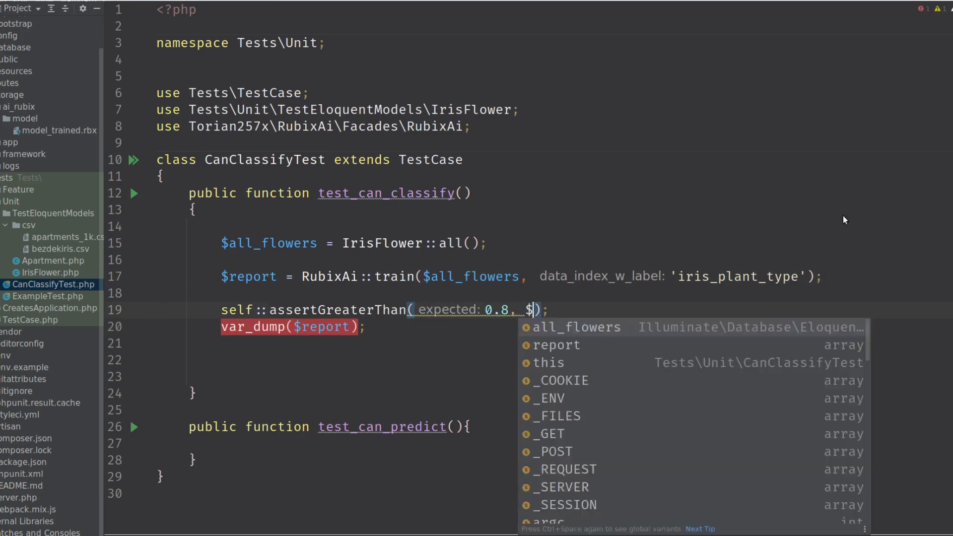
pyautogui.write('report[m')
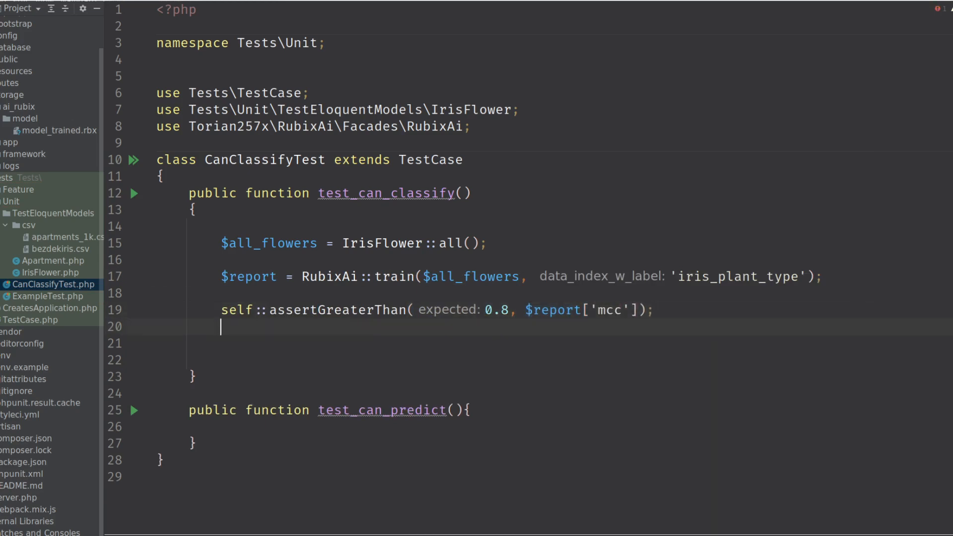
pyautogui.press('Backspace')
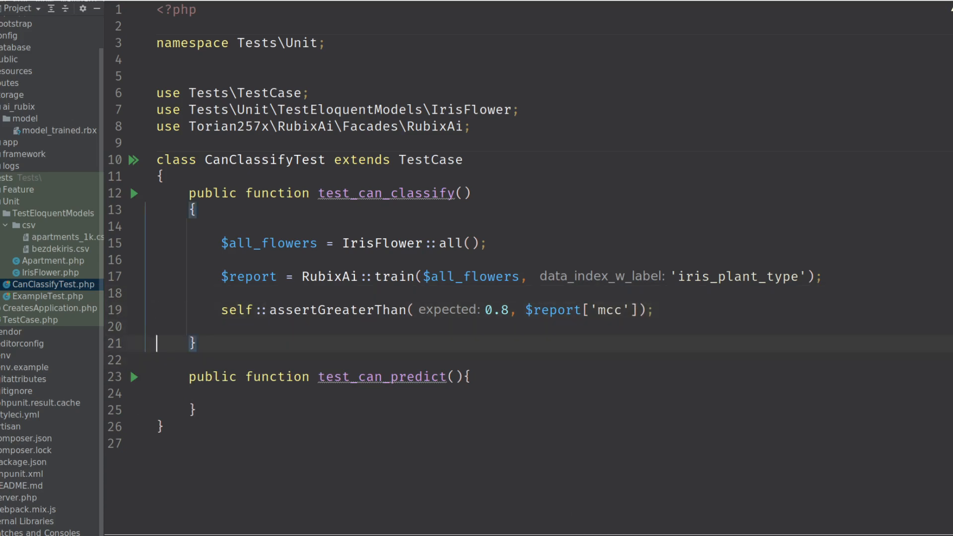
# Build a $predict_me array of two sample iris measurement rows in test_can_predict
pyautogui.click(243, 393)
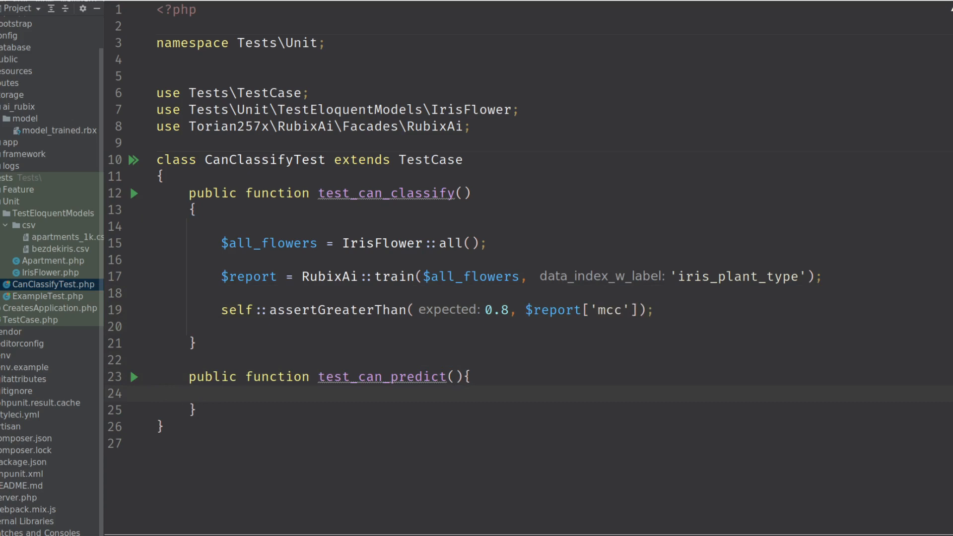
pyautogui.write('$predict_me = ]')
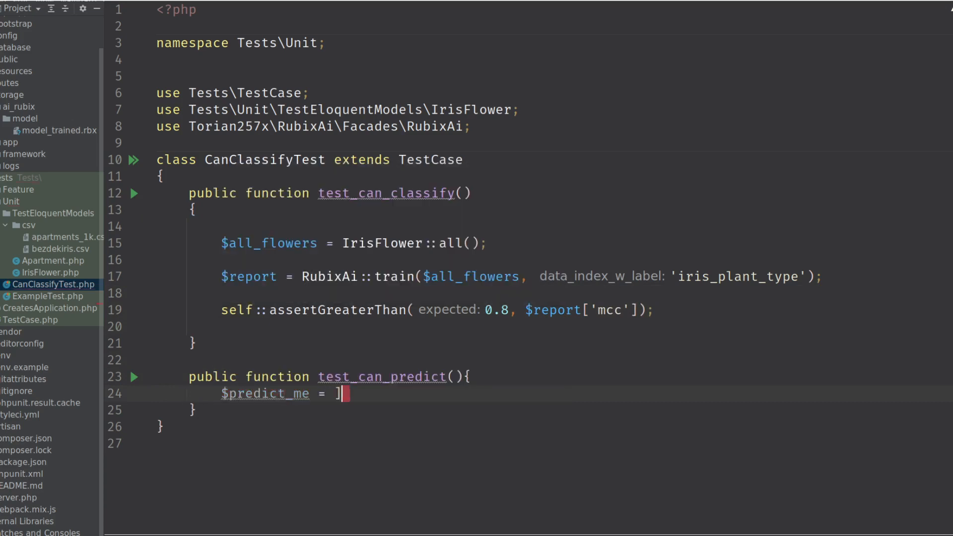
pyautogui.press('enter')
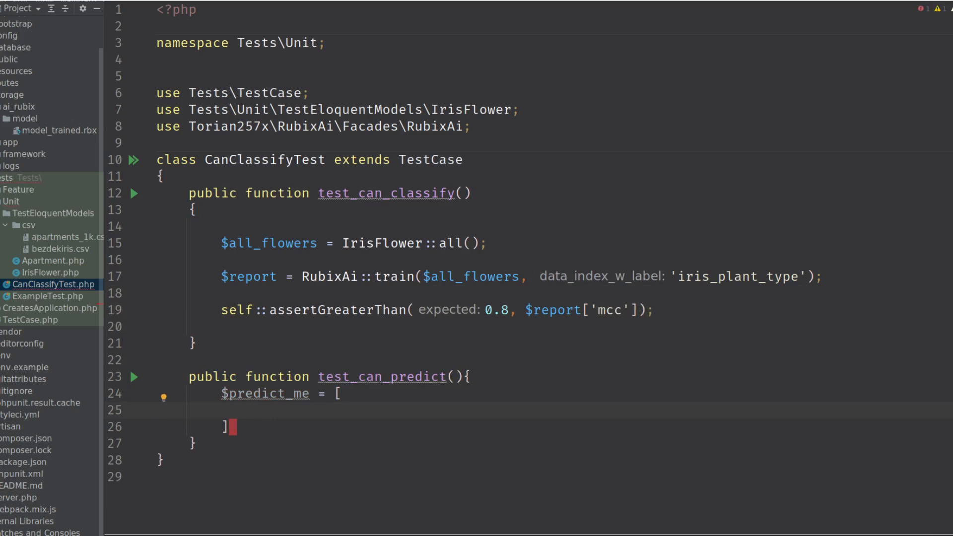
pyautogui.moveTo(627, 262)
pyautogui.write(';')
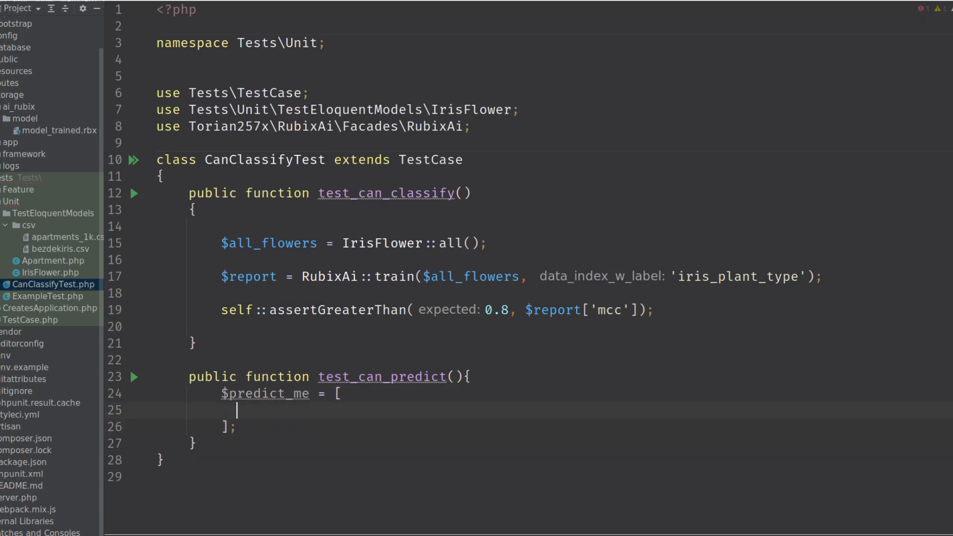
pyautogui.write('[]')
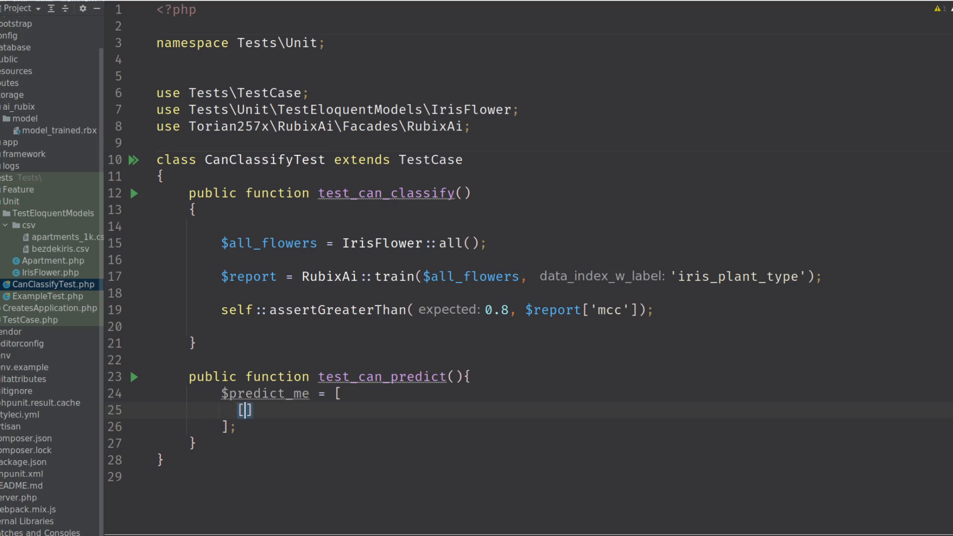
pyautogui.write(',')
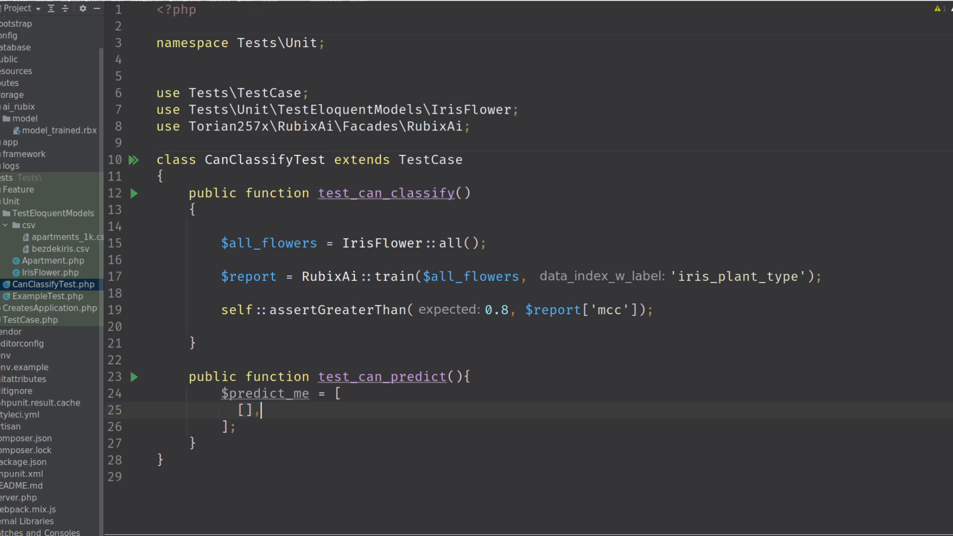
pyautogui.write('6.7,3.1,4.7,1.5')
pyautogui.press('Enter')
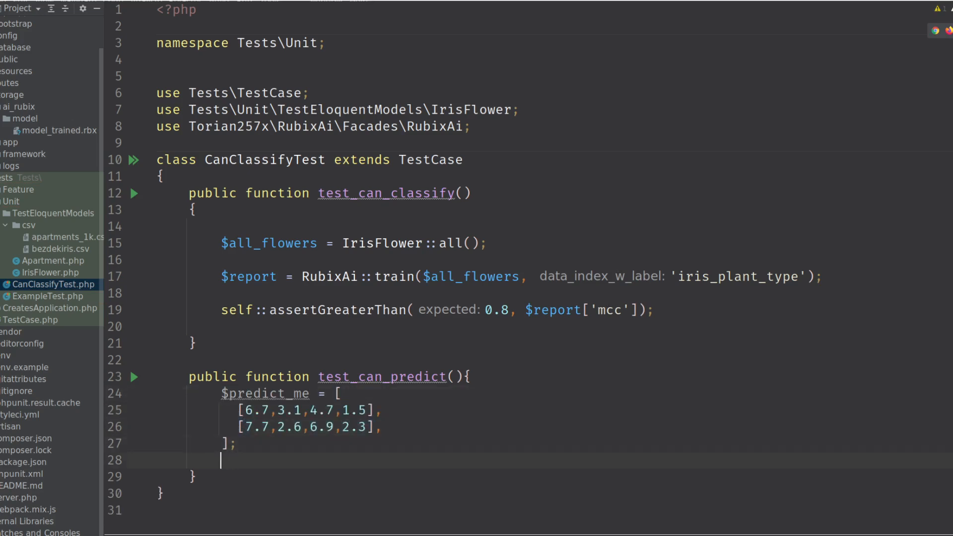
# Store $results = RubixAi::predict($predict_me) in the predict test
pyautogui.write('RubixAi::')
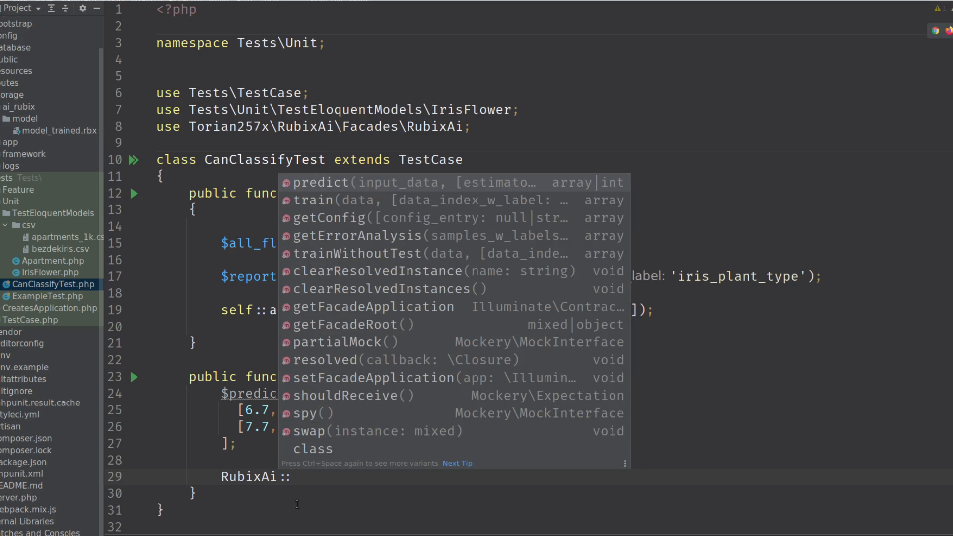
pyautogui.write('predict(')
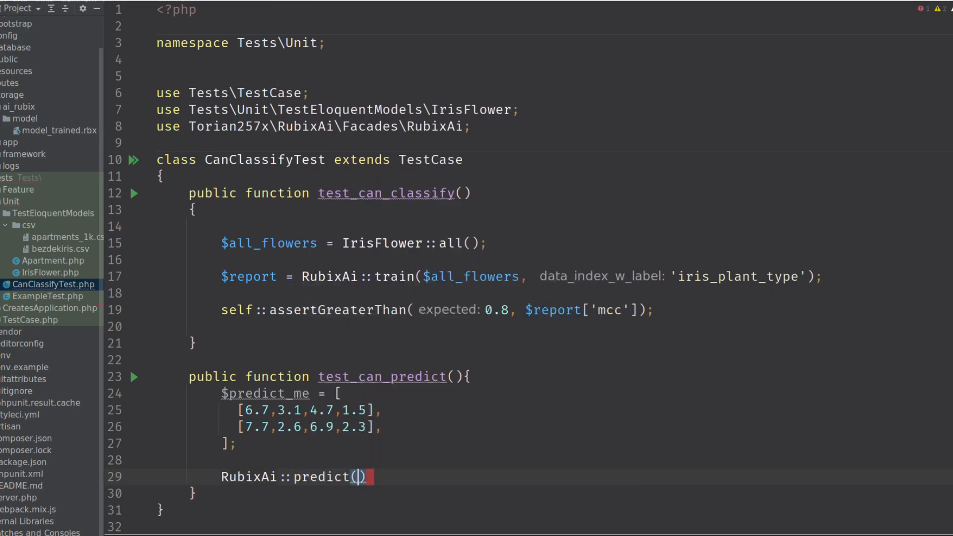
pyautogui.write('$predict_me')
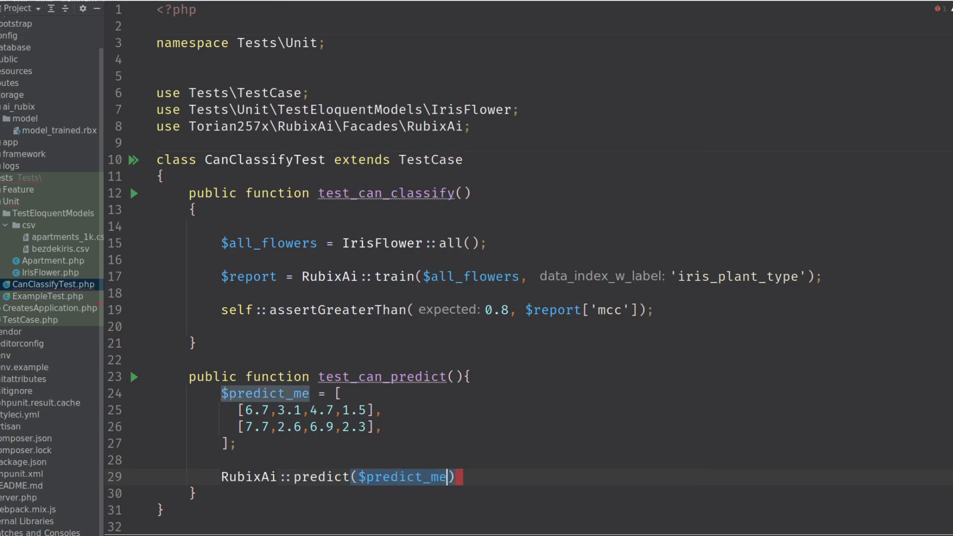
pyautogui.write('$r')
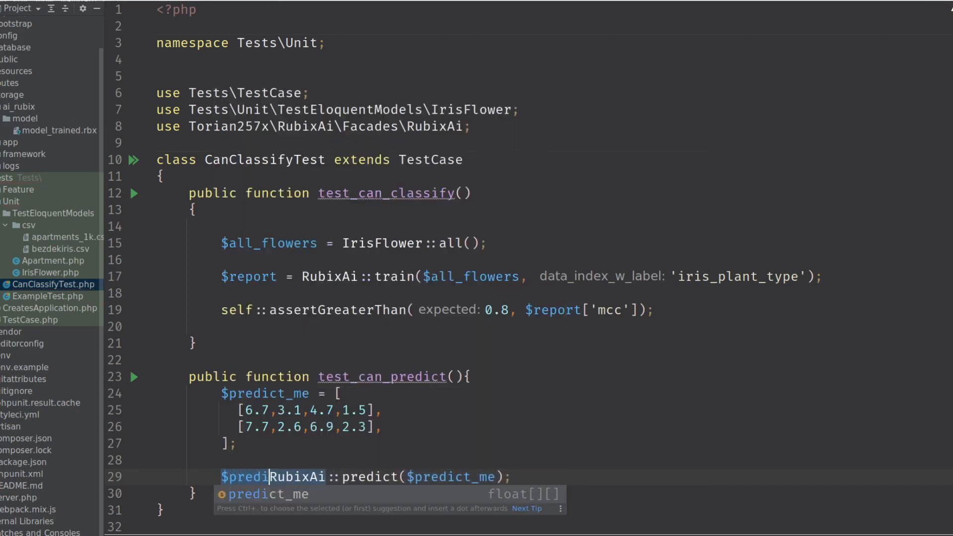
pyautogui.write('results =')
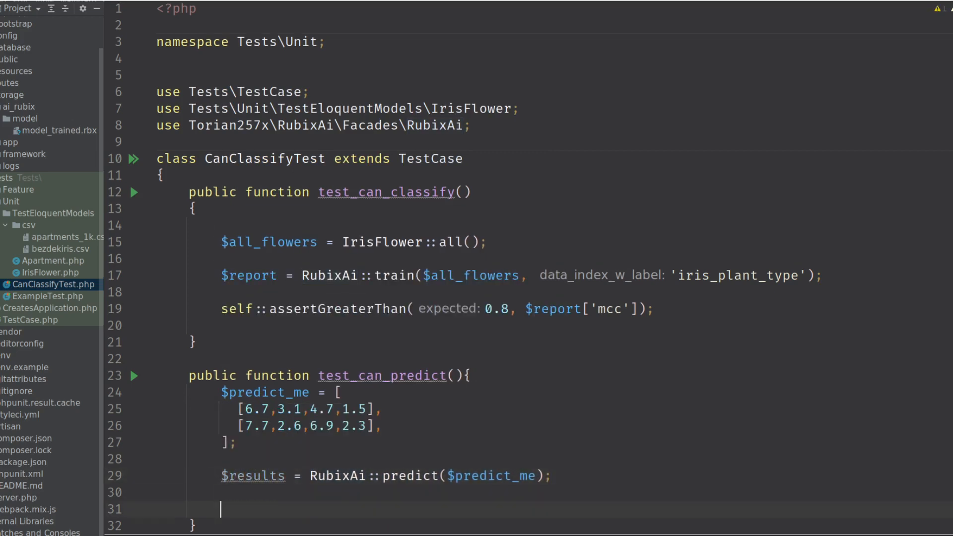
# var_dump the prediction results and scroll the iris CSV to the virginica rows
pyautogui.write('$var_dump($results);')
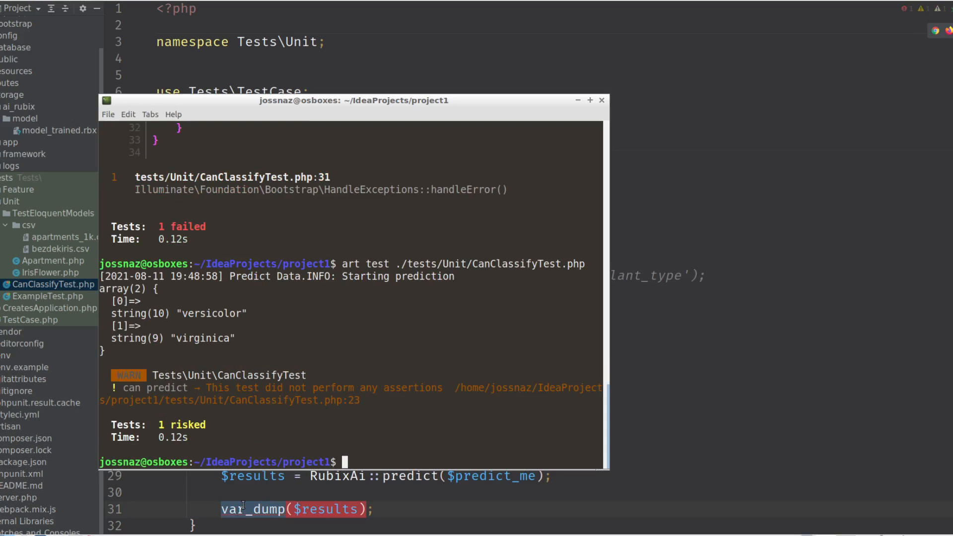
pyautogui.moveTo(205, 348)
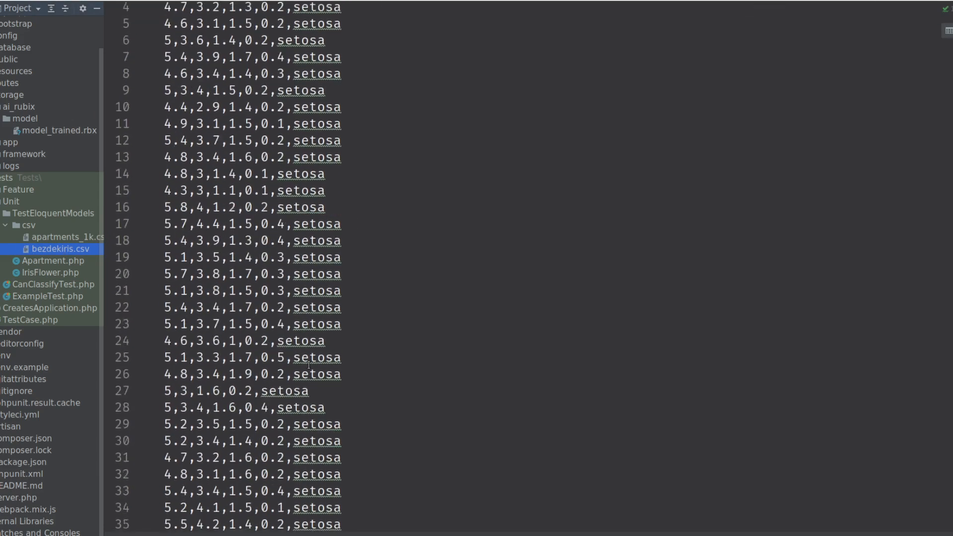
pyautogui.scroll(-3)
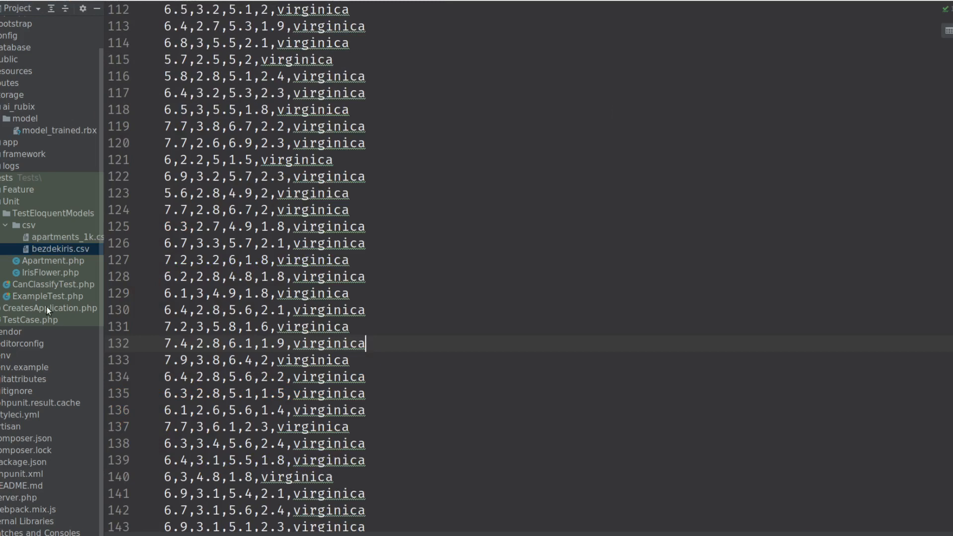
# Comment the two prediction sample rows as //versicolor and //virginica in the classification test
pyautogui.click(53, 284)
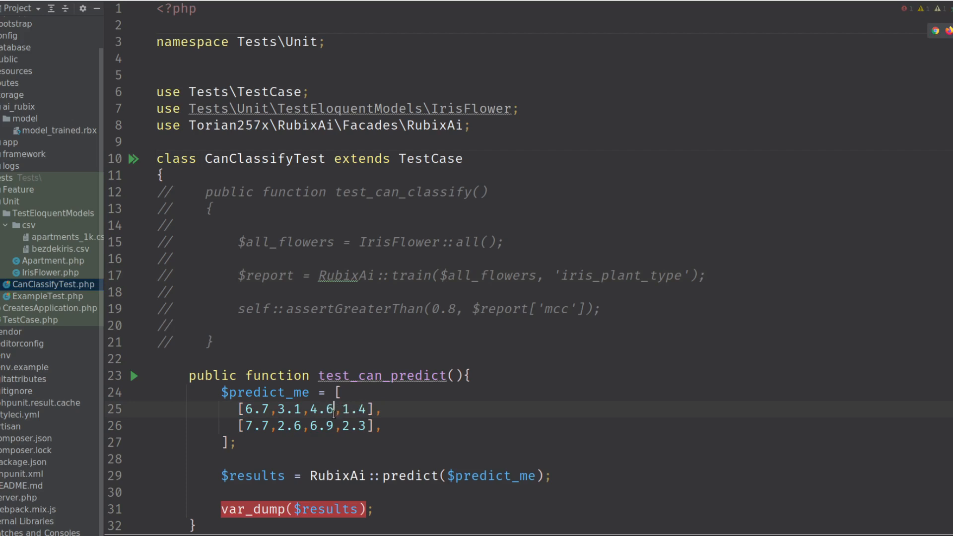
pyautogui.write('//versicolor')
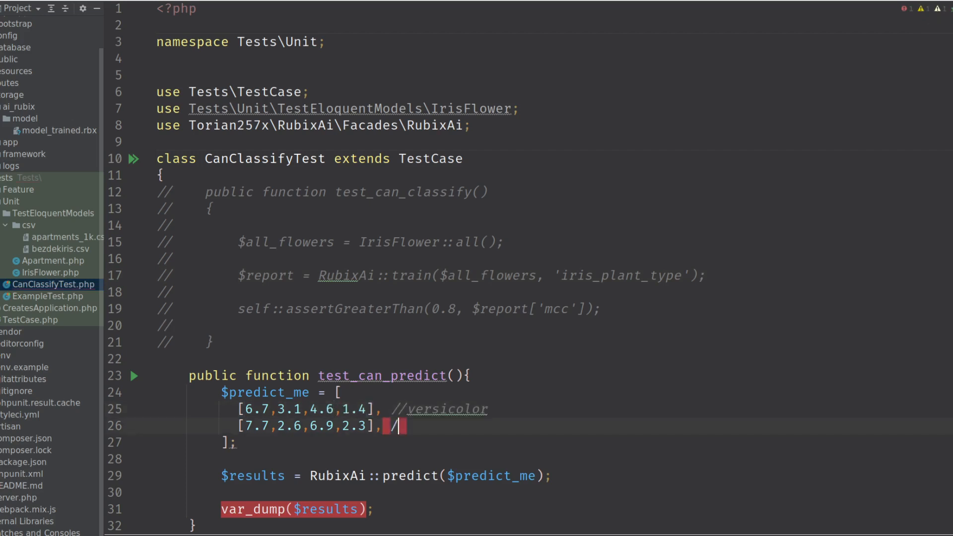
pyautogui.write('virginica')
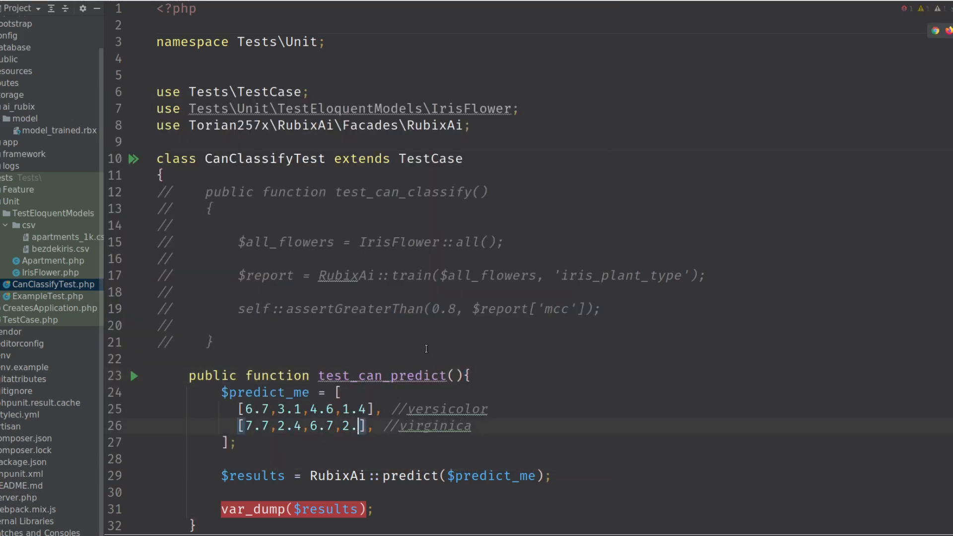
# Tweak the virginica sample values to 7.7,2.4,6.7,1.2 and delete the var_dump debugging line
pyautogui.write('2')
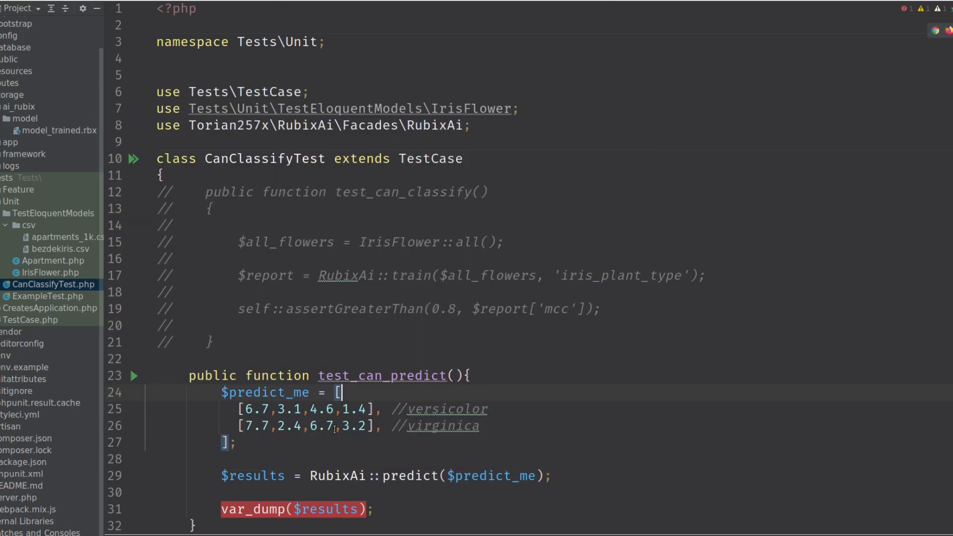
pyautogui.write('13')
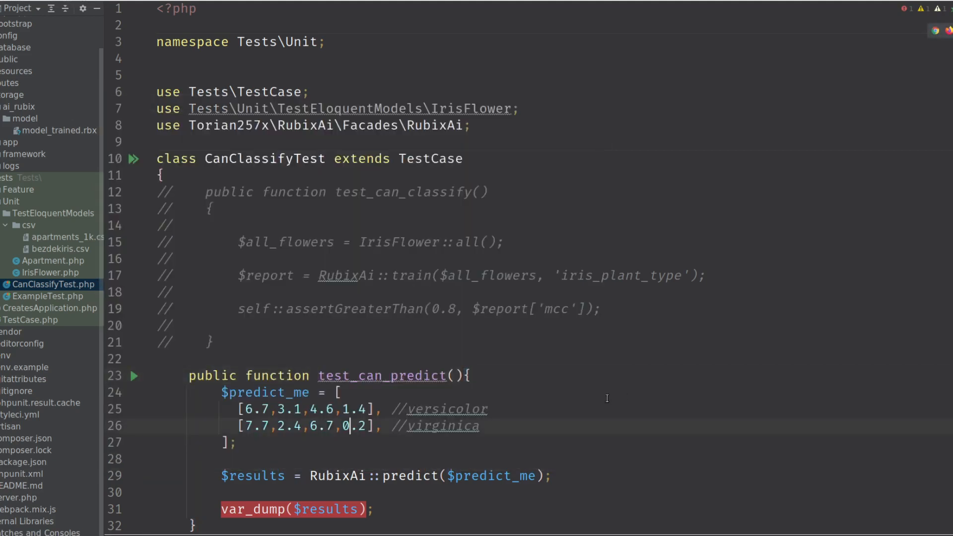
pyautogui.press('Backspace')
pyautogui.write('1')
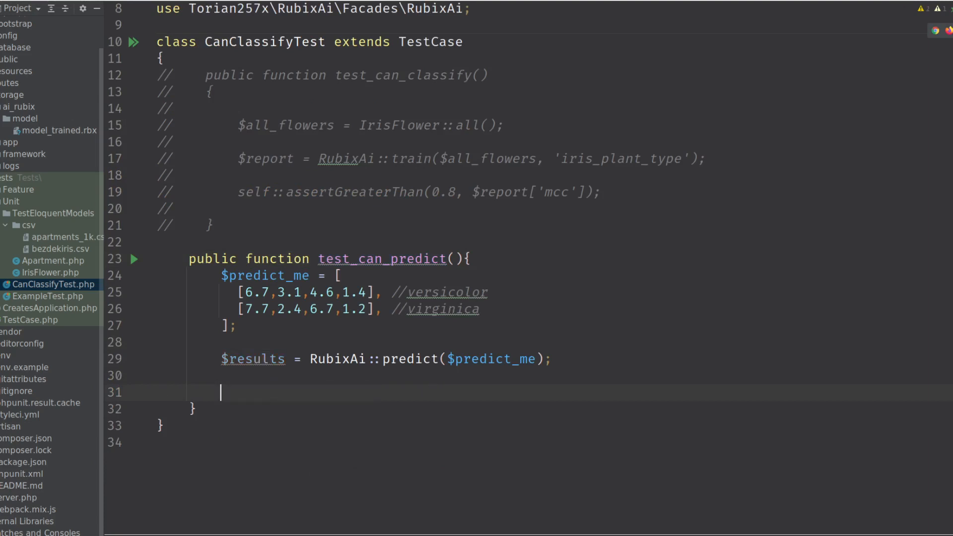
# Start an assertTrue condition checking $results[0] equals 'versicolor'
pyautogui.write('self::assert();')
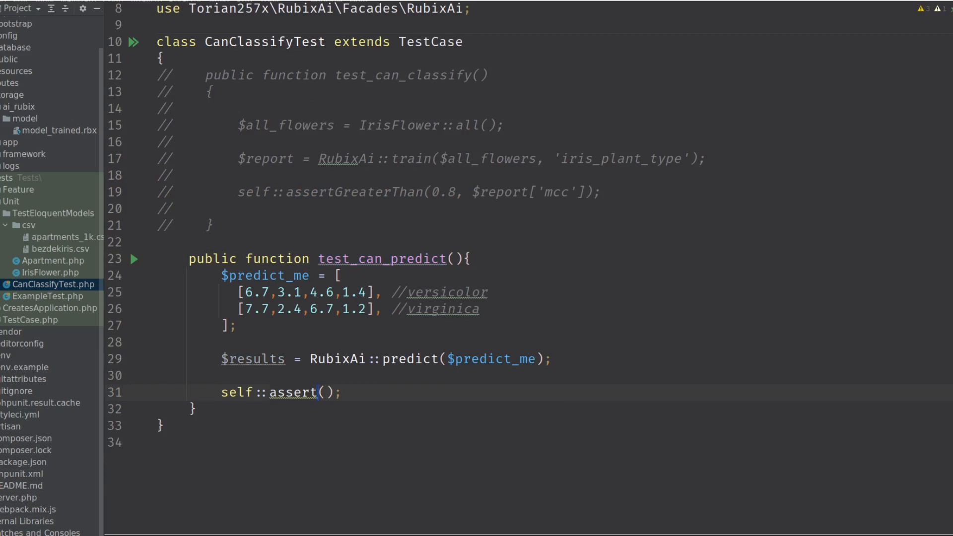
pyautogui.write('Equals')
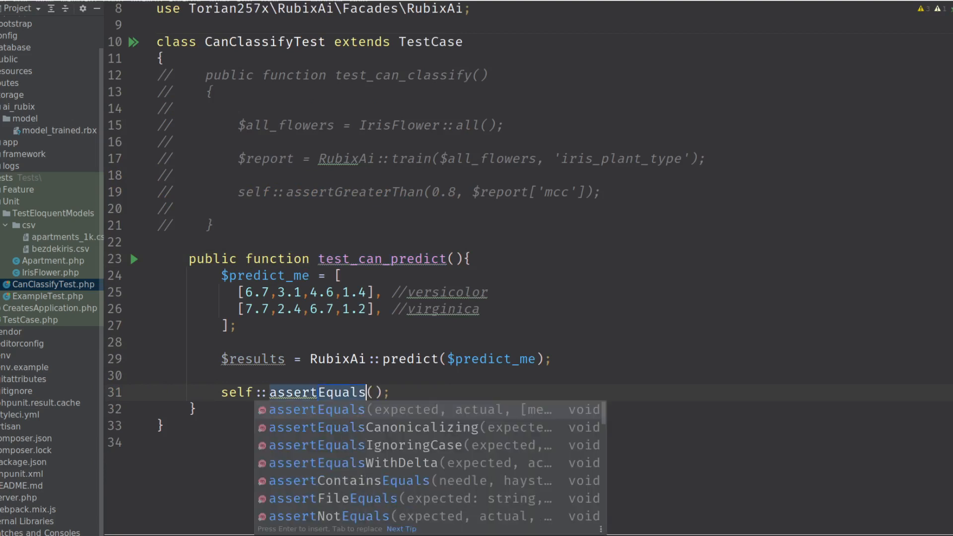
pyautogui.press('Escape')
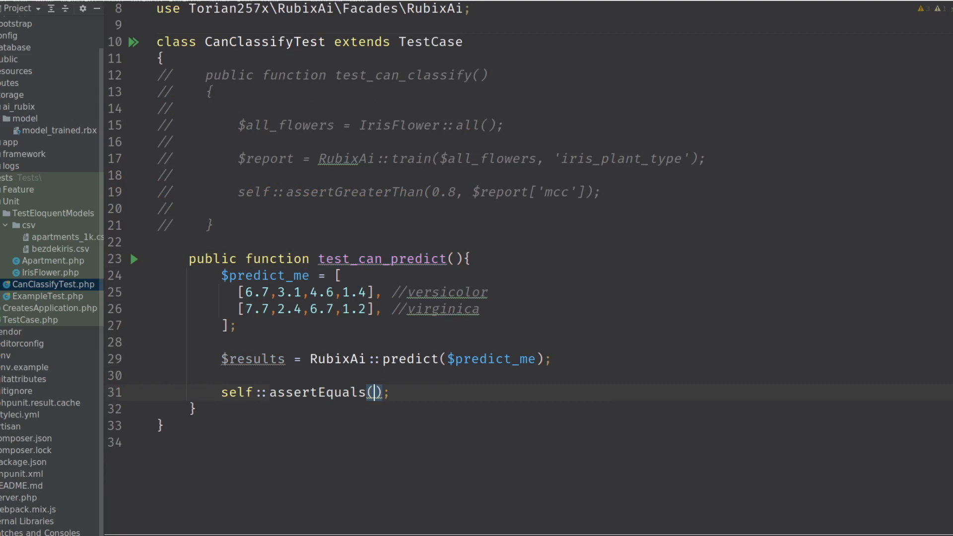
pyautogui.write('$res')
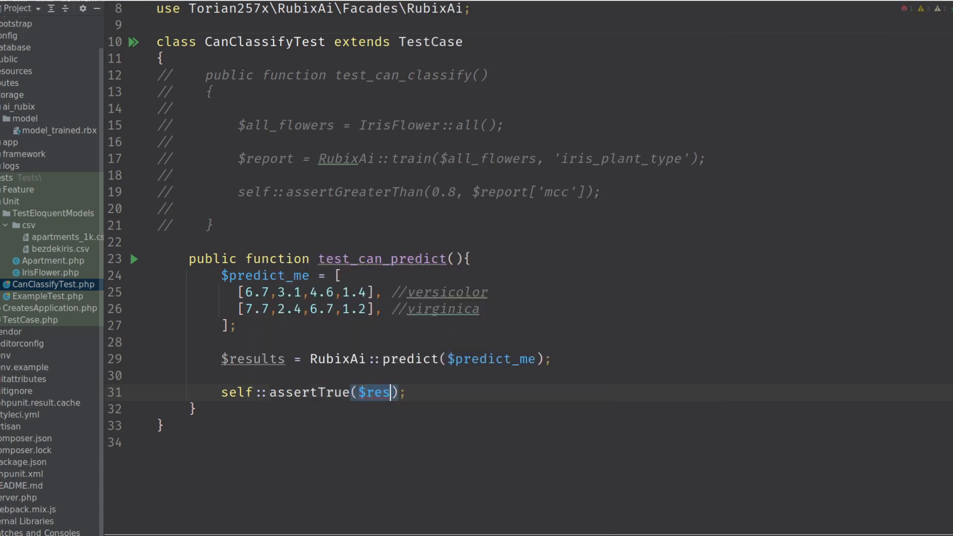
pyautogui.write('ults[0')
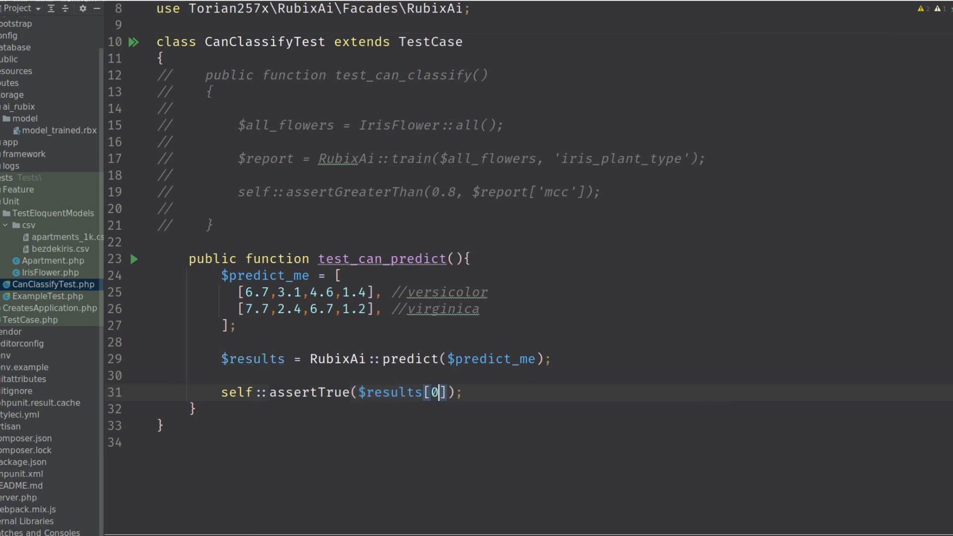
pyautogui.write('" "')
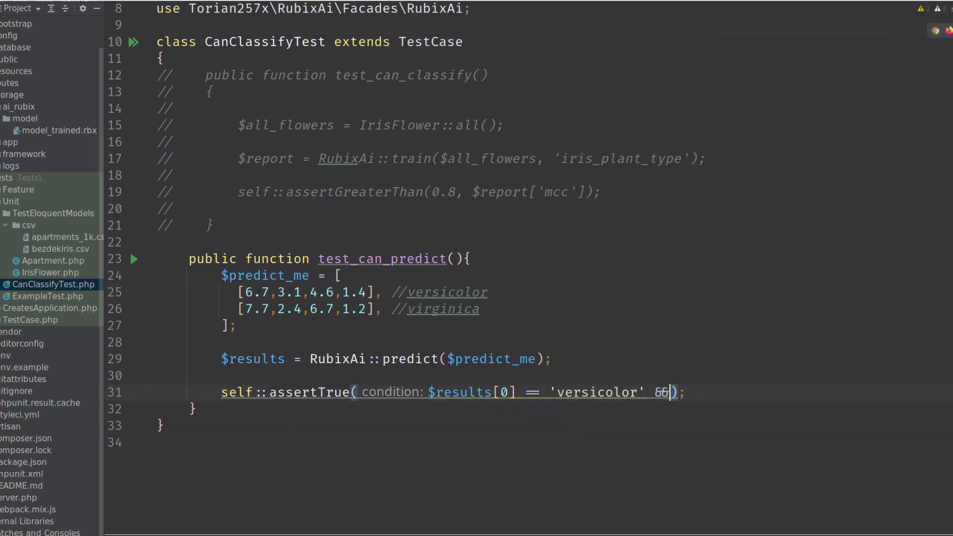
# Extend the condition with $results[1] == 'virginca', rerun art test, and see one failure
pyautogui.write('$results[]')
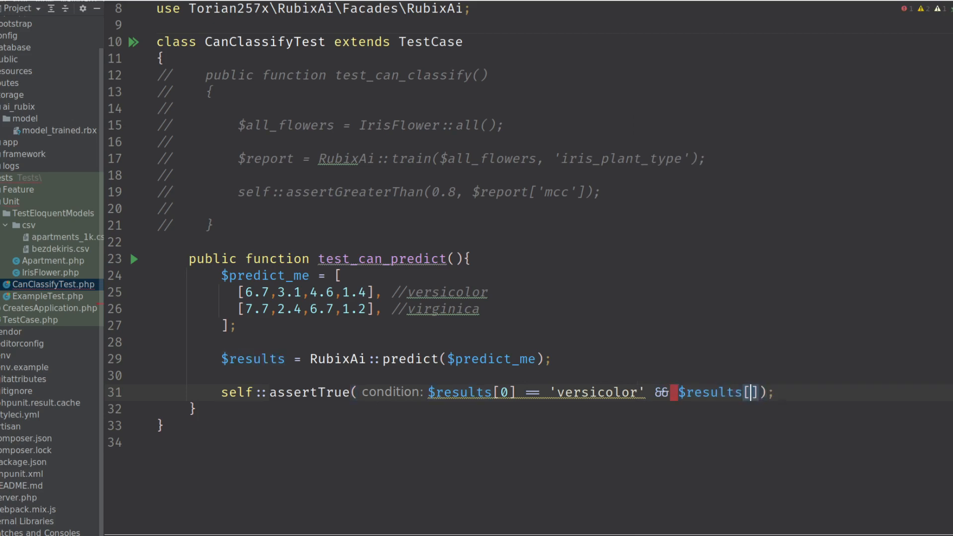
pyautogui.write('1] ==')
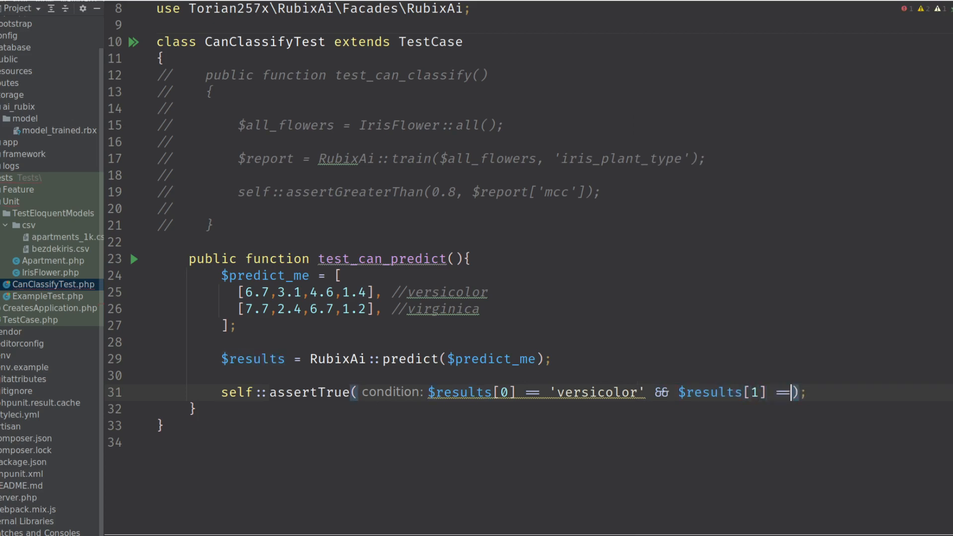
pyautogui.write("'virginca'")
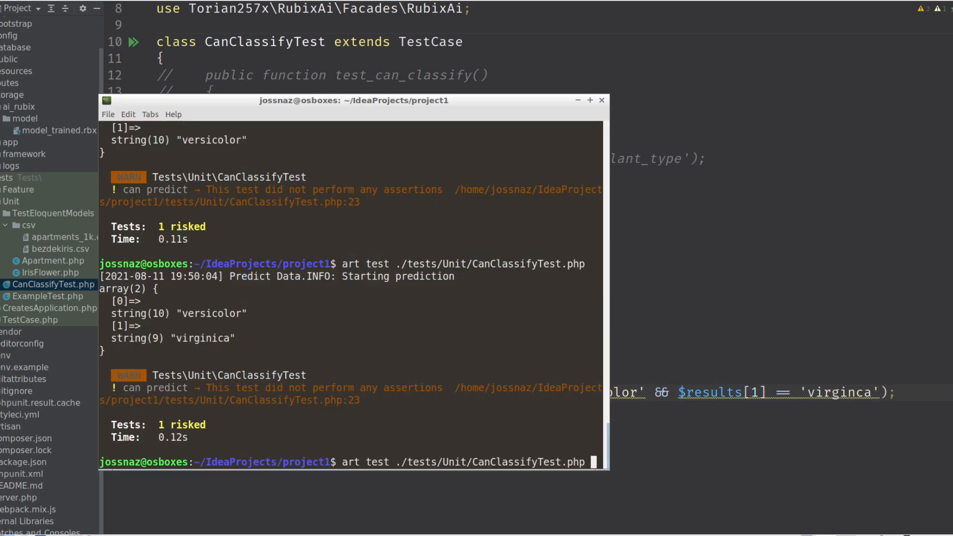
pyautogui.press('Return')
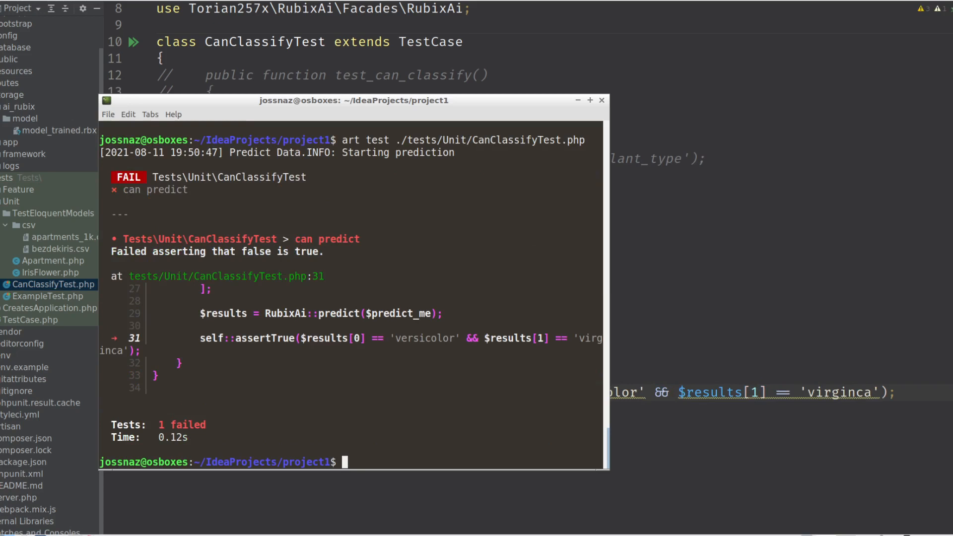
pyautogui.moveTo(315, 293)
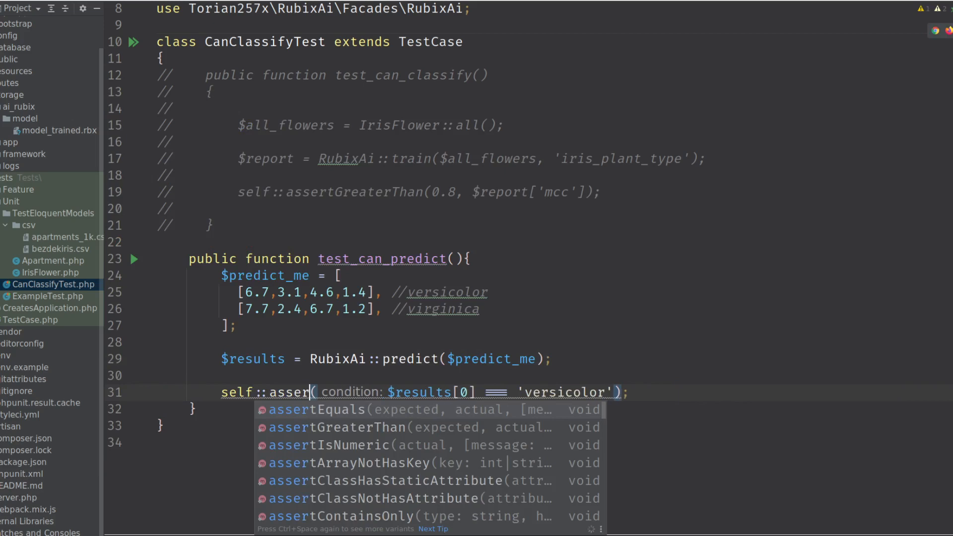
# Rewrite as assertEquals('versicolor', $results[0]) and assertEquals('virginica', $results[1])
pyautogui.click(322, 410)
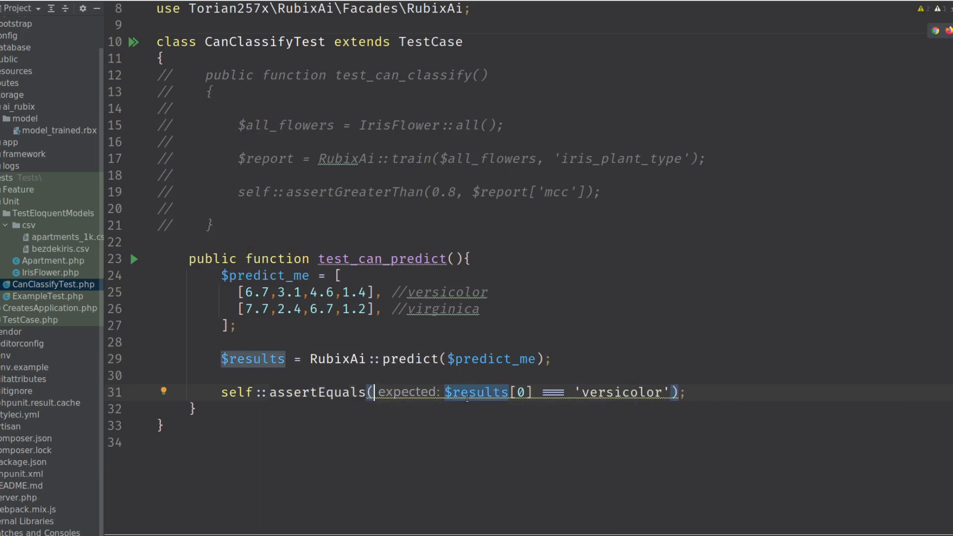
pyautogui.press('Delete')
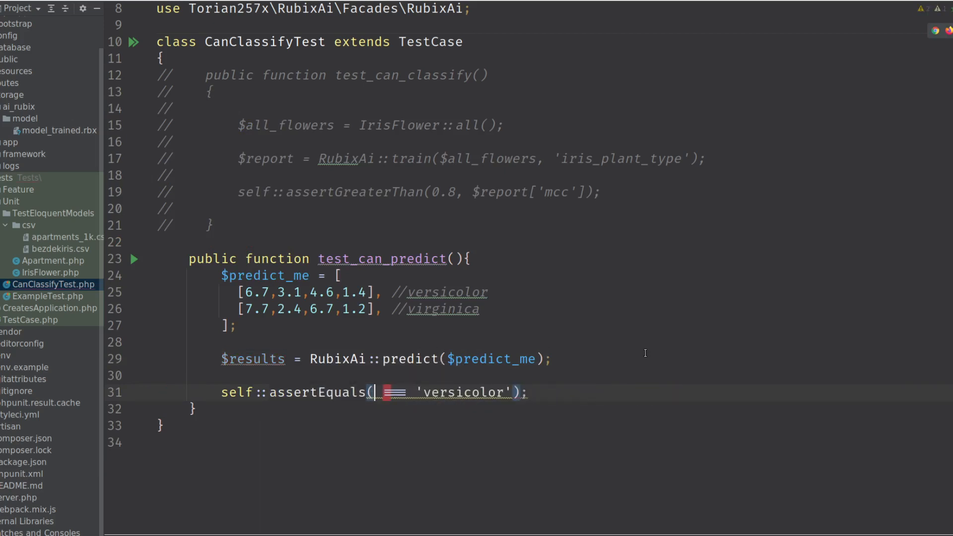
pyautogui.click(377, 392)
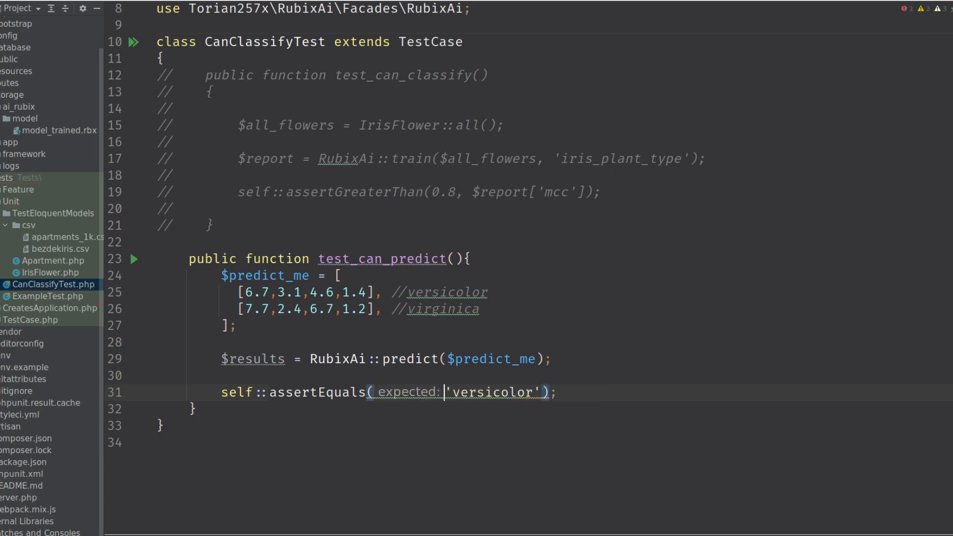
pyautogui.write(', $results[0]')
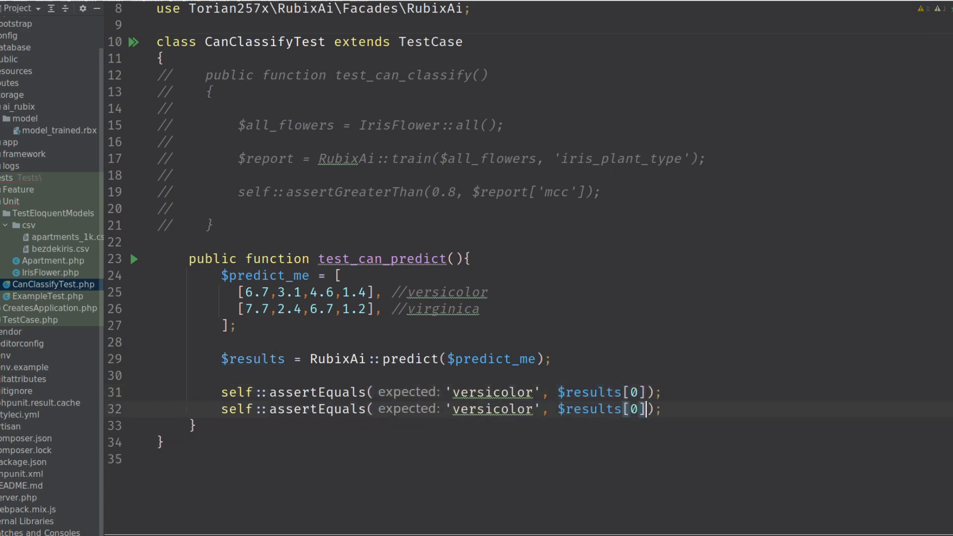
pyautogui.write('1')
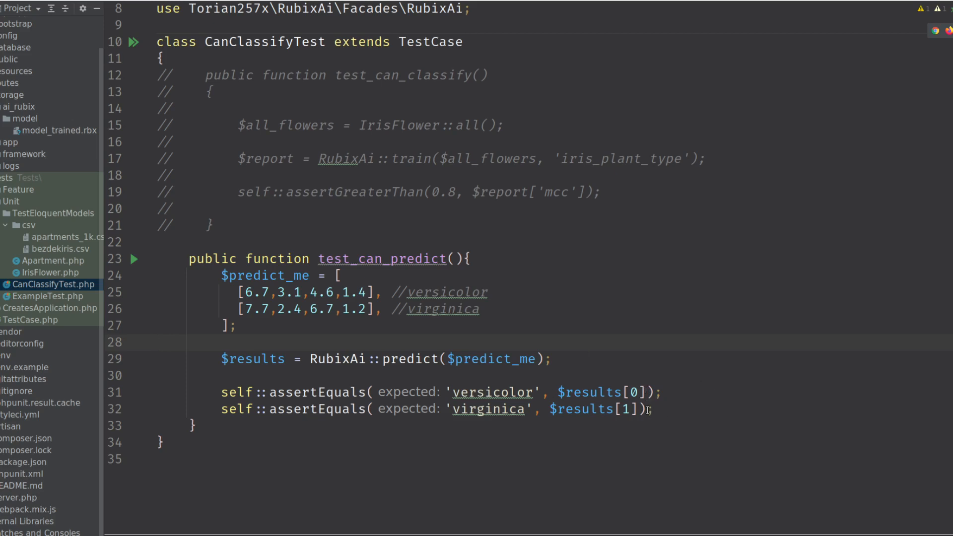
# Uncomment the test_can_classify method so both training and prediction tests are active
pyautogui.click(157, 342)
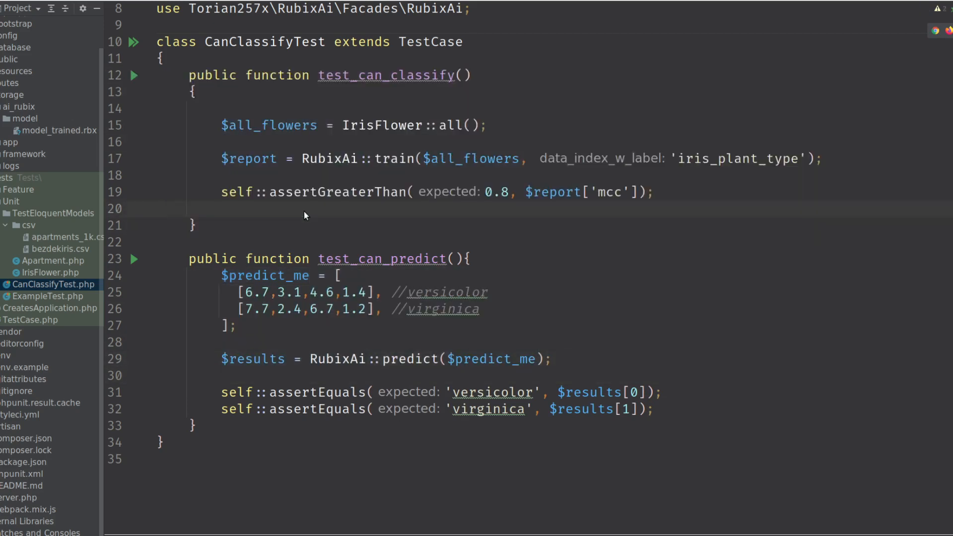
pyautogui.click(805, 159)
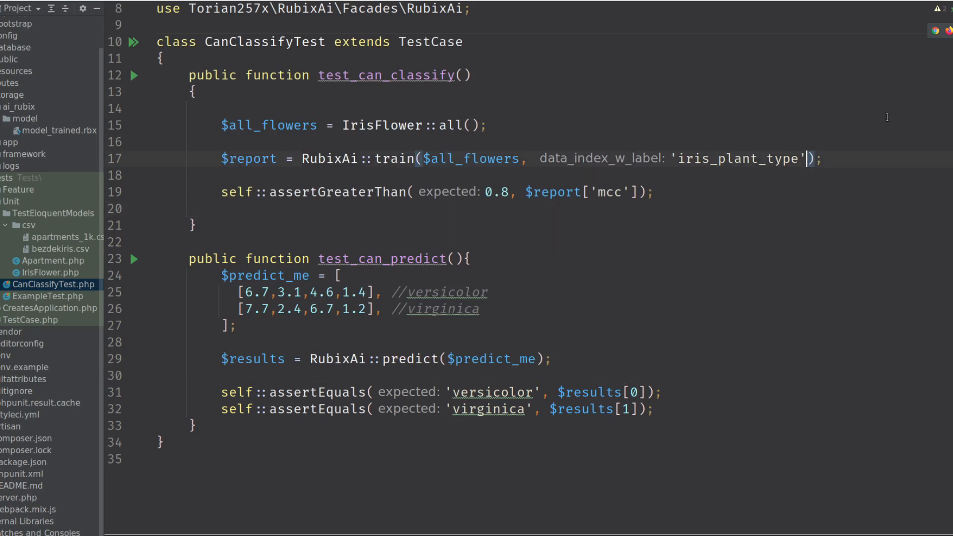